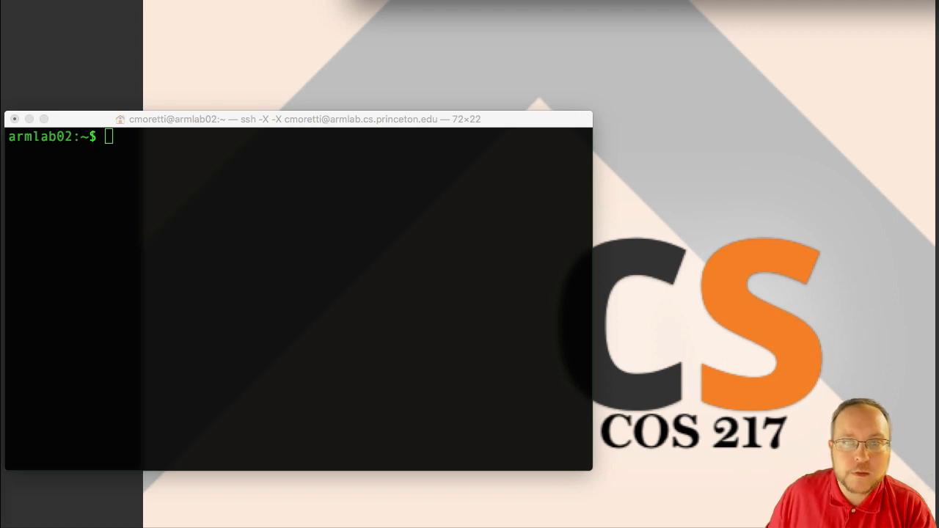
mouse_move(561, 66)
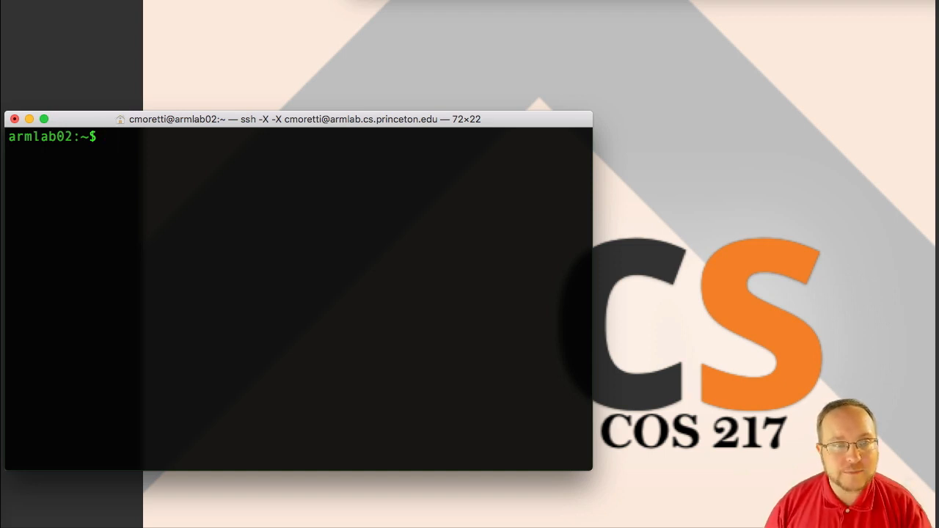
Step: Try the nonexistent command junk, print hostname armlab02.cs.princeton.edu, and open a local shell tab
type("junk")
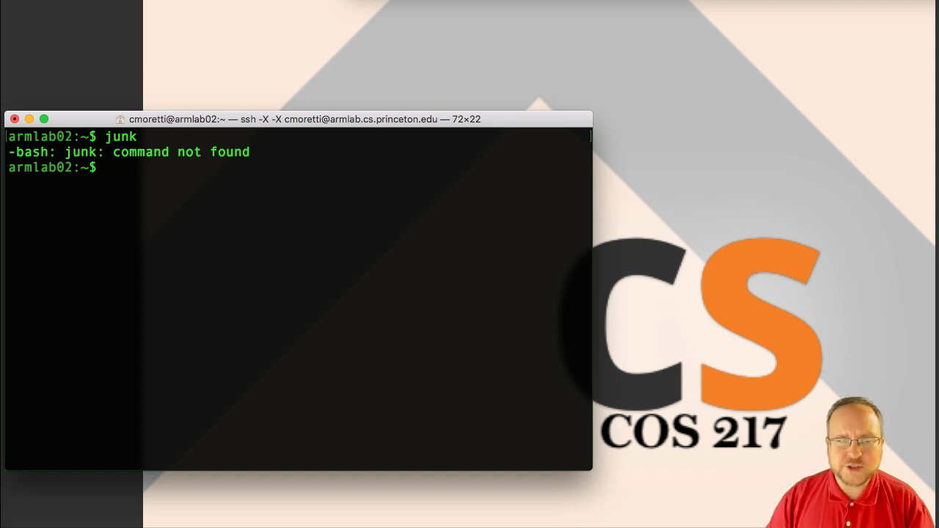
mouse_move(460, 181)
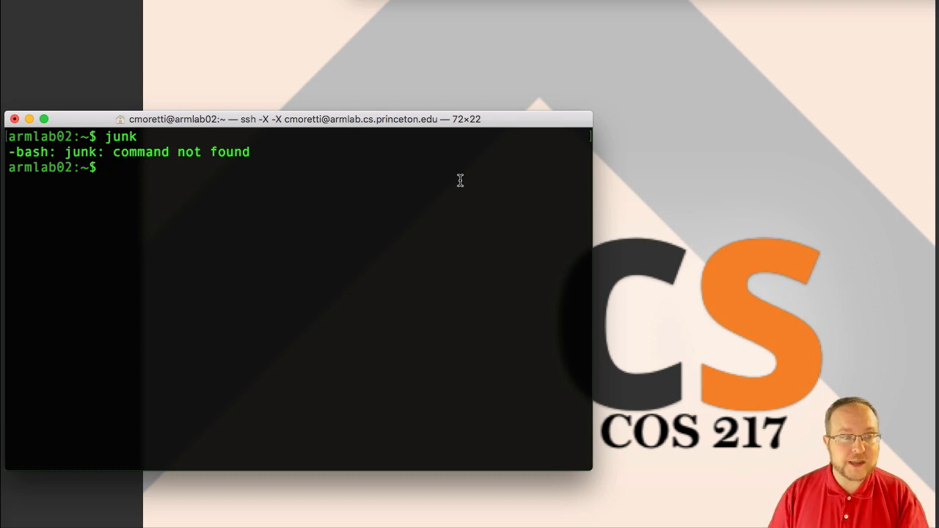
type("hostname")
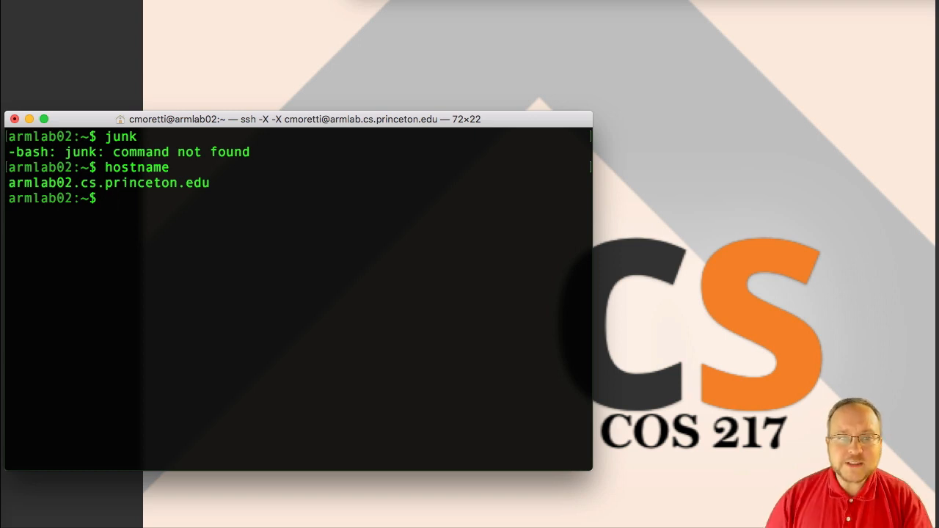
type("Host")
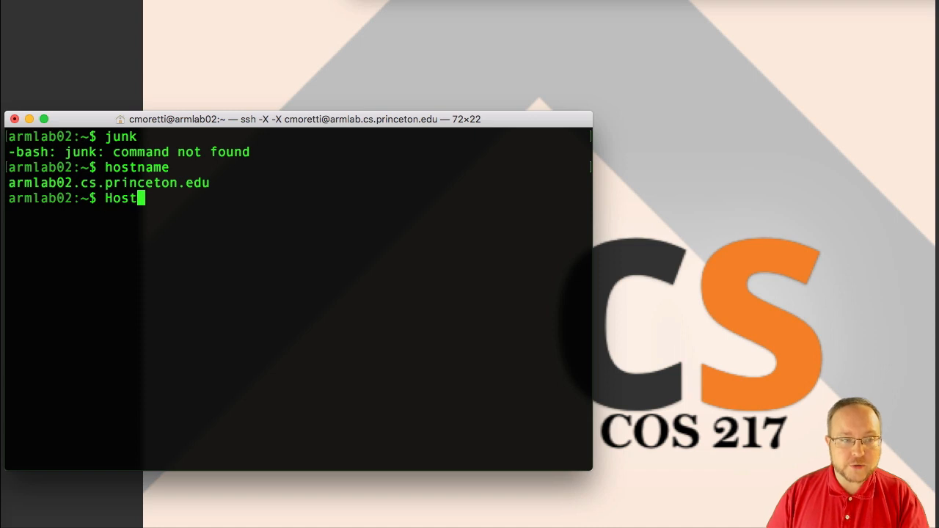
key("Return")
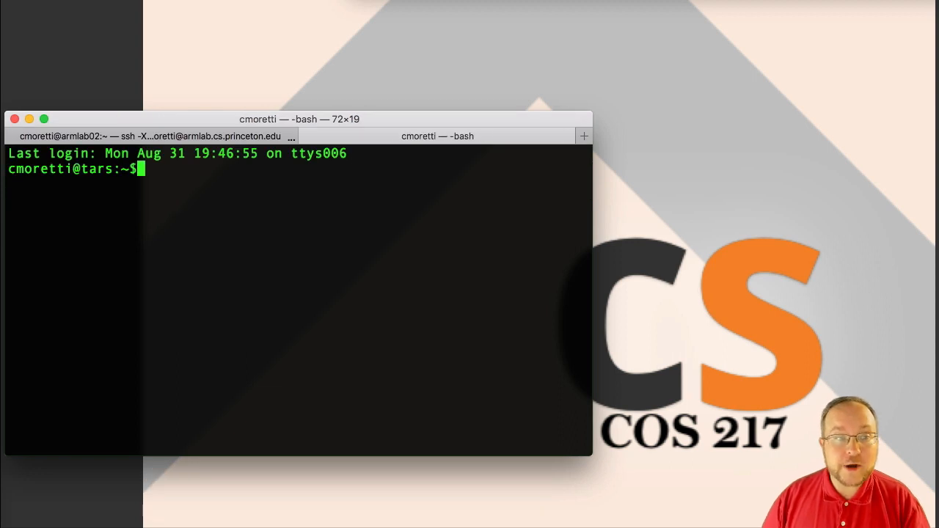
Step: Confirm the local shell is /bin/bash and hostname is tars, then close the local tab
type("echo $SHELL")
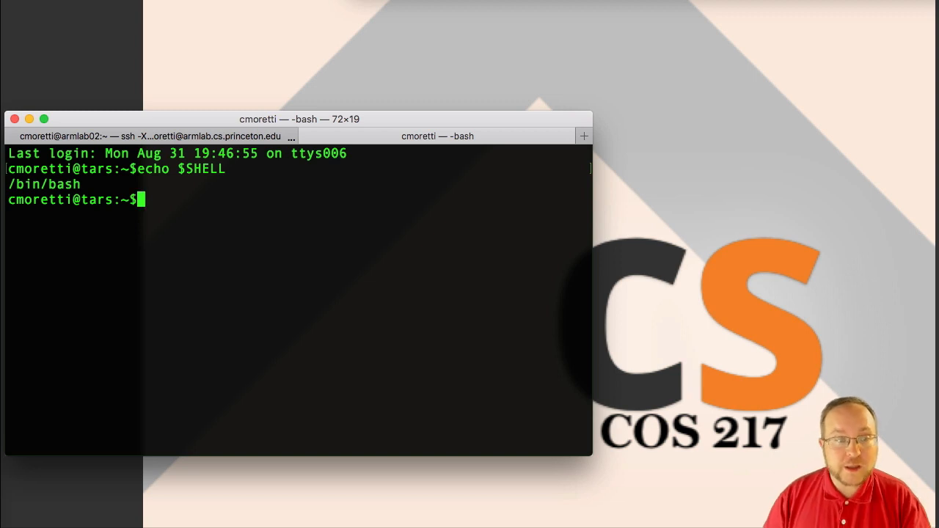
type("Hostname")
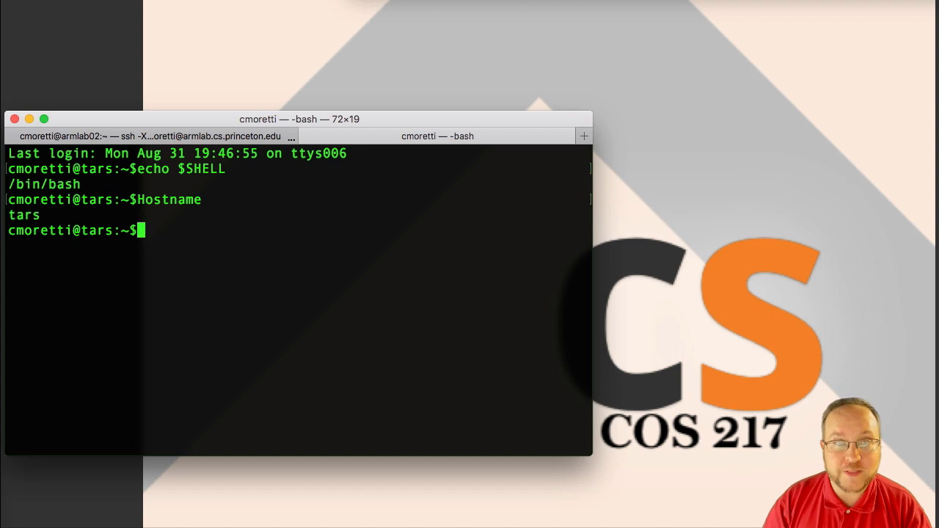
type("e")
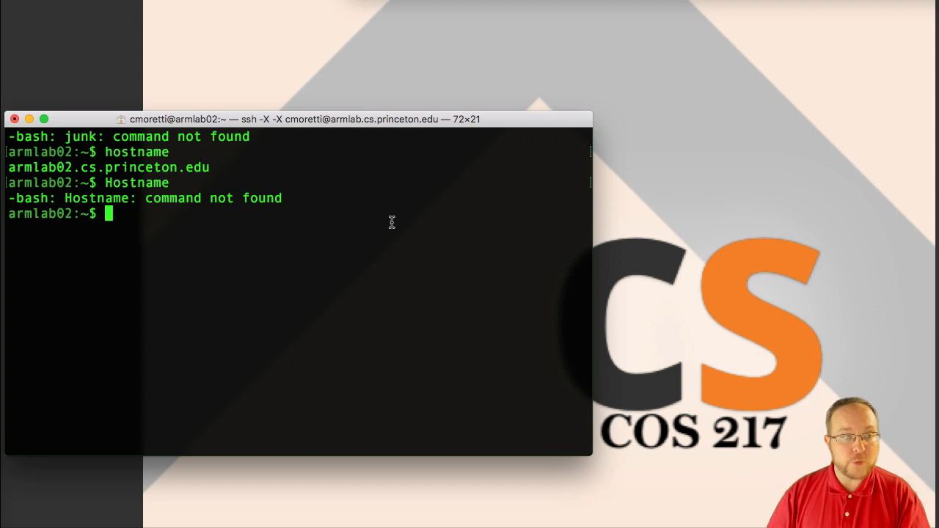
type("whoami")
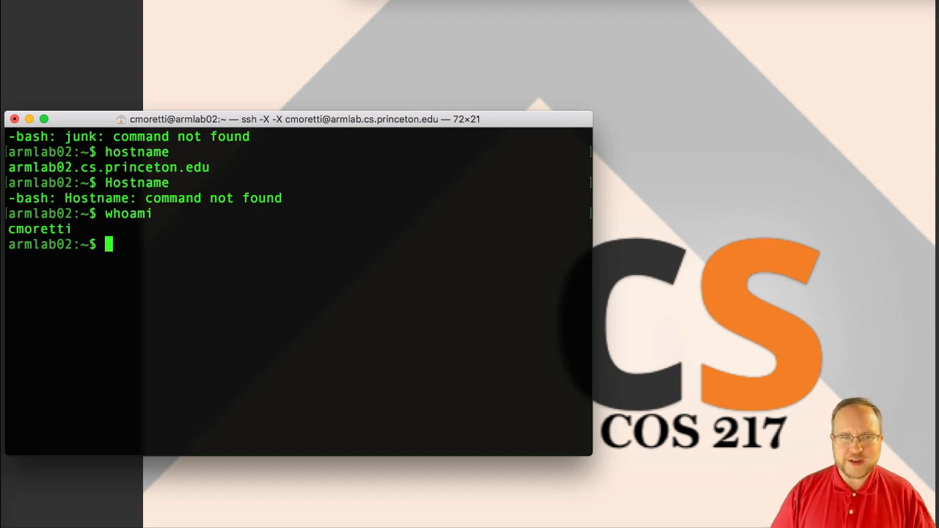
mouse_move(398, 212)
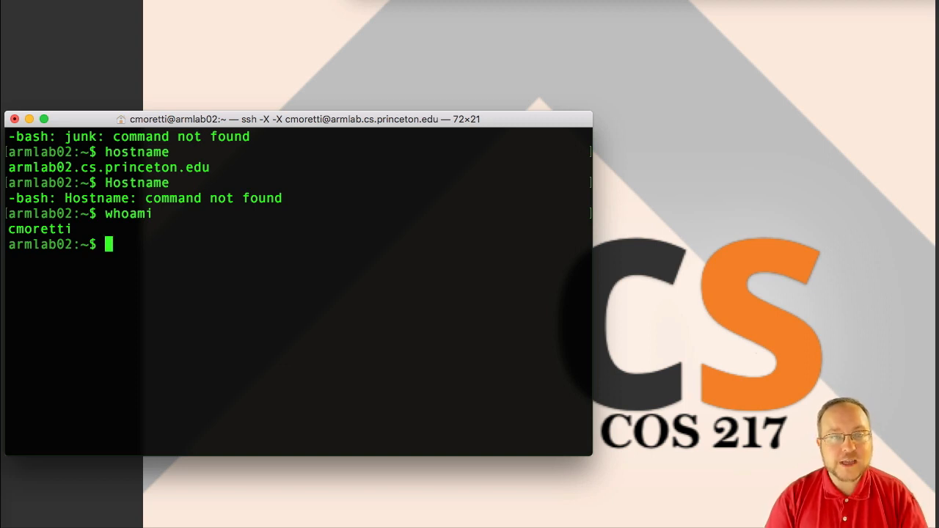
Step: List /u/cmoretti by full path, confirm it as the current directory with pwd, and list again
type("/")
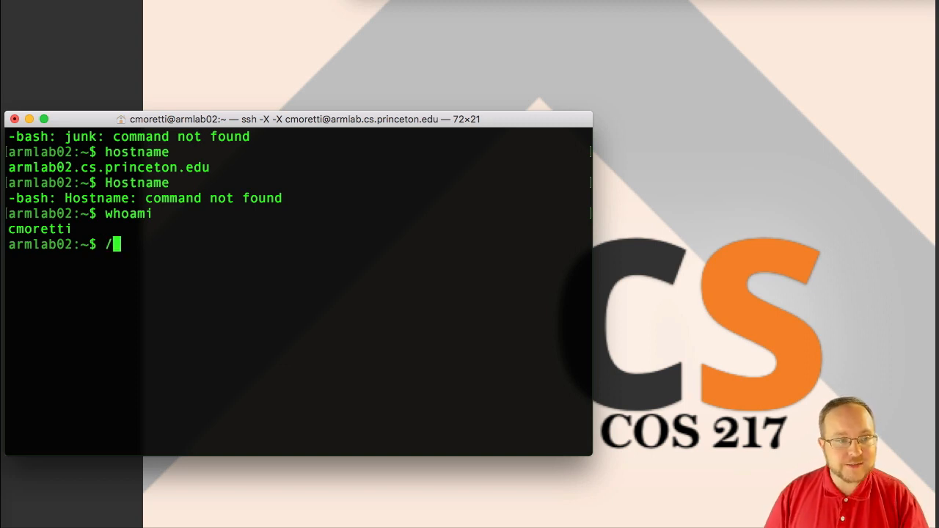
type("u/cmoretti")
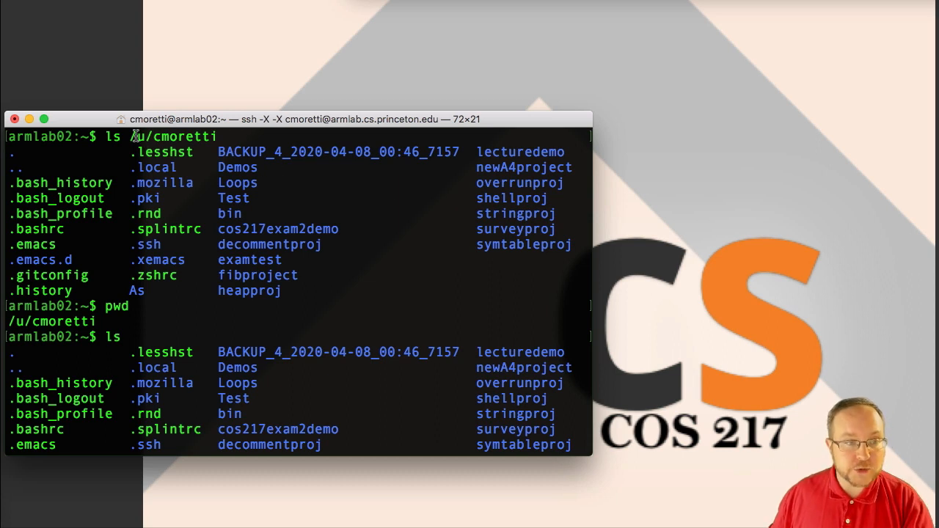
key("Return")
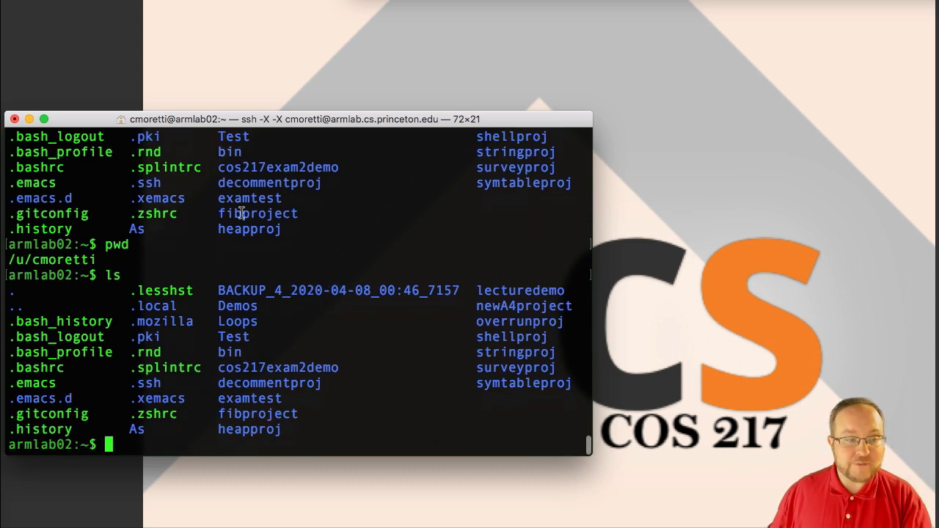
Step: From / list u/cmoretti relatively, go home with cd, and return to / with cd -
type("cd /")
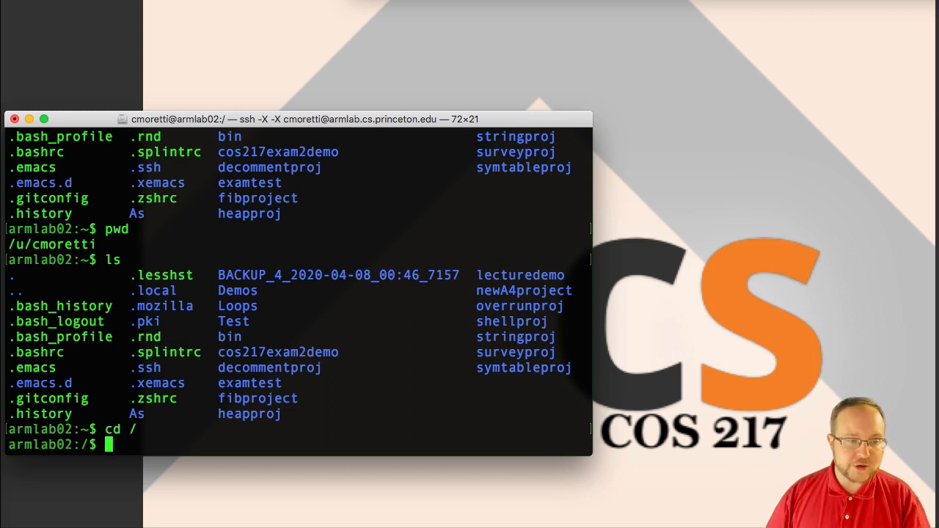
type("ls u/cmoretti")
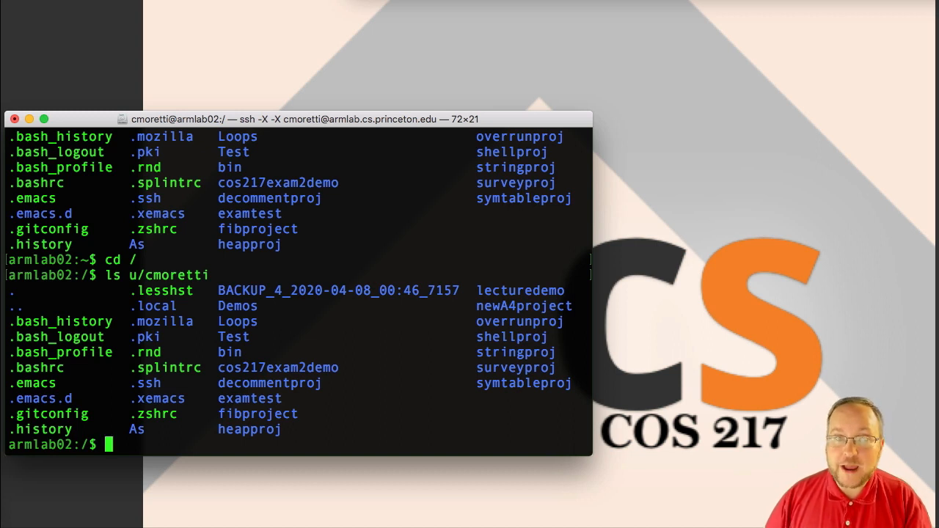
type("cd")
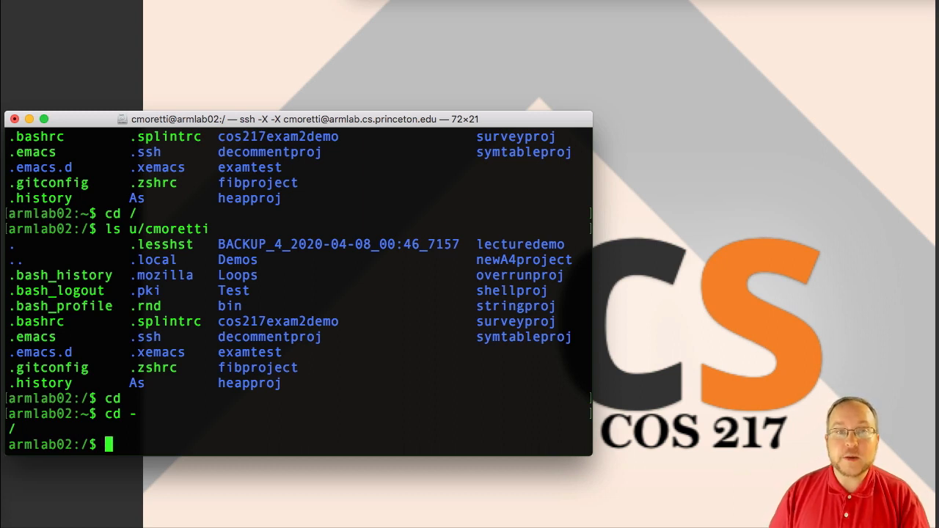
type("pwd")
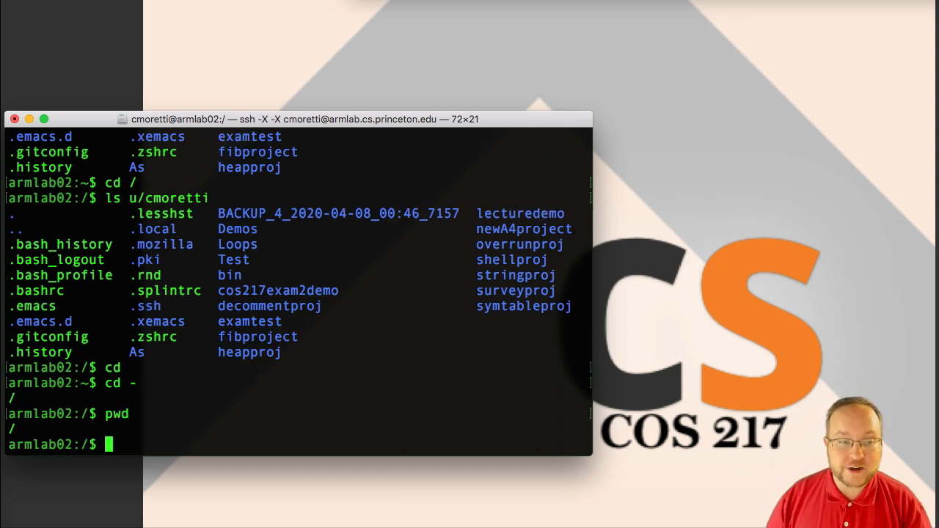
type("cd -")
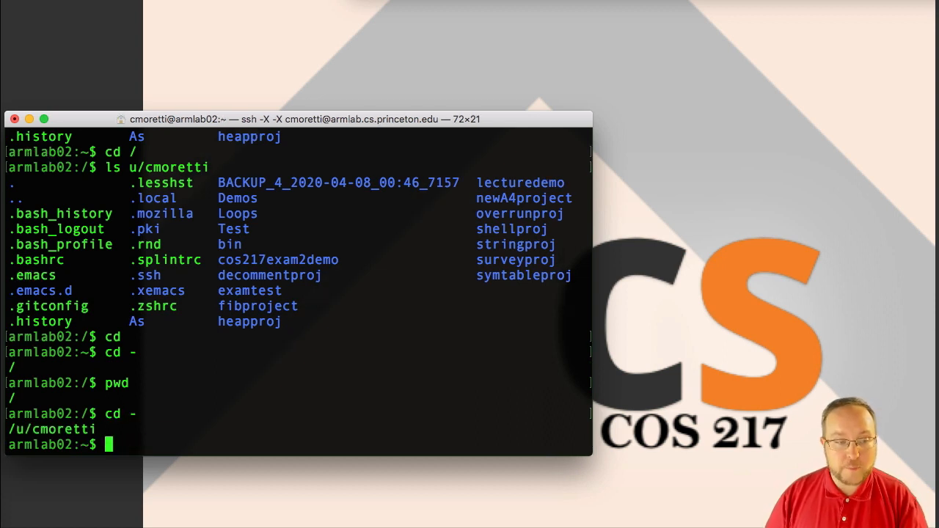
type("pwd")
type("ls")
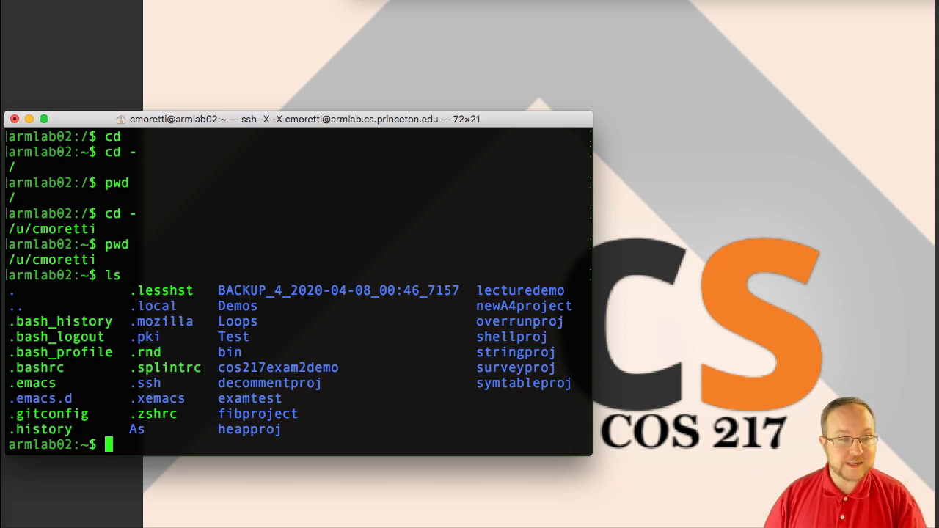
type("cd decommentproj/^C")
type("cd surveyproj/")
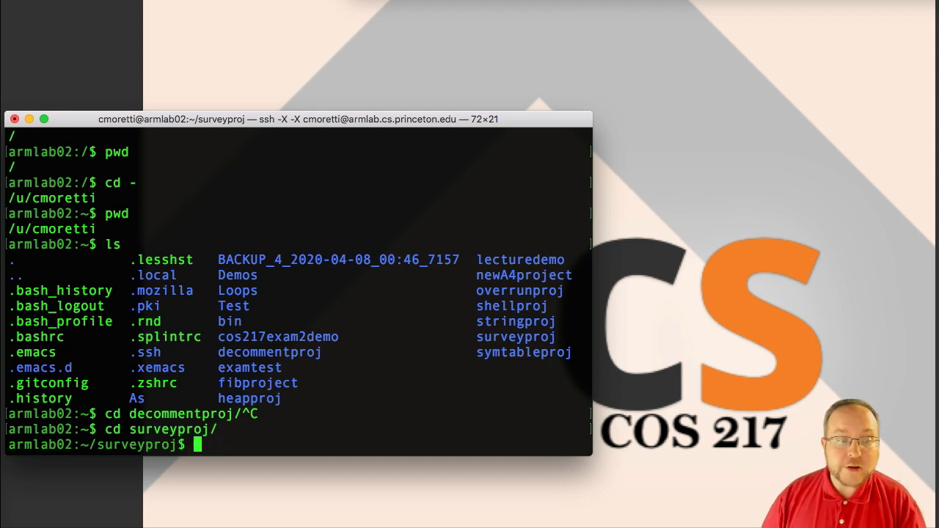
type("cd -")
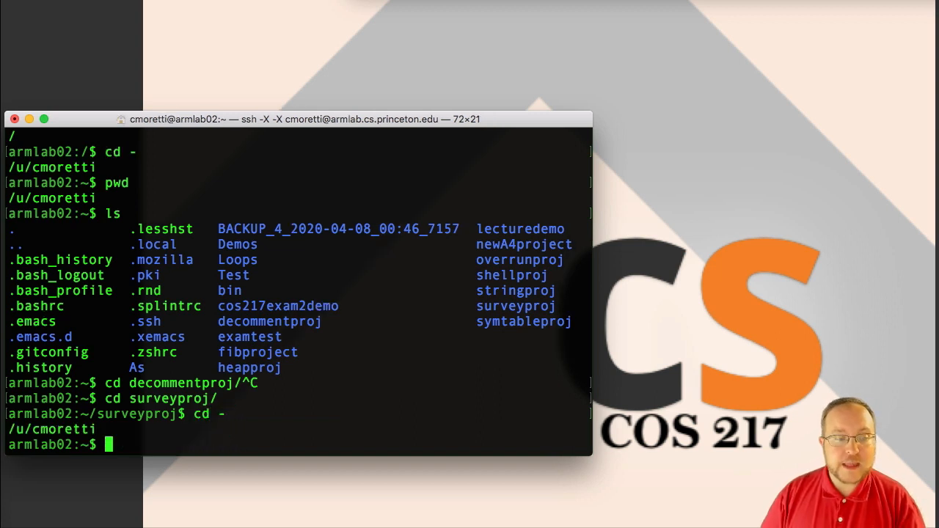
type("cd s")
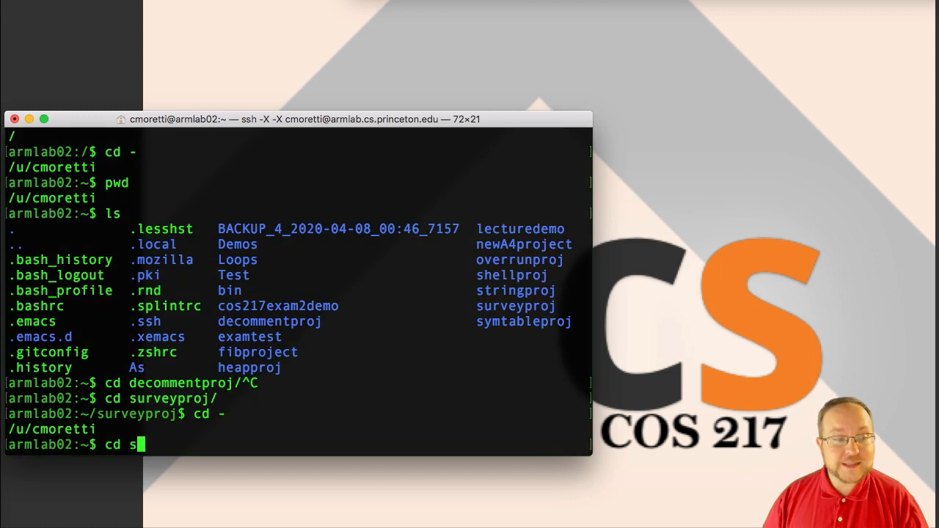
Step: Tab-complete into surveyproj and list conductsurvey, conductsurvey.c and survey.f19
key("Tab")
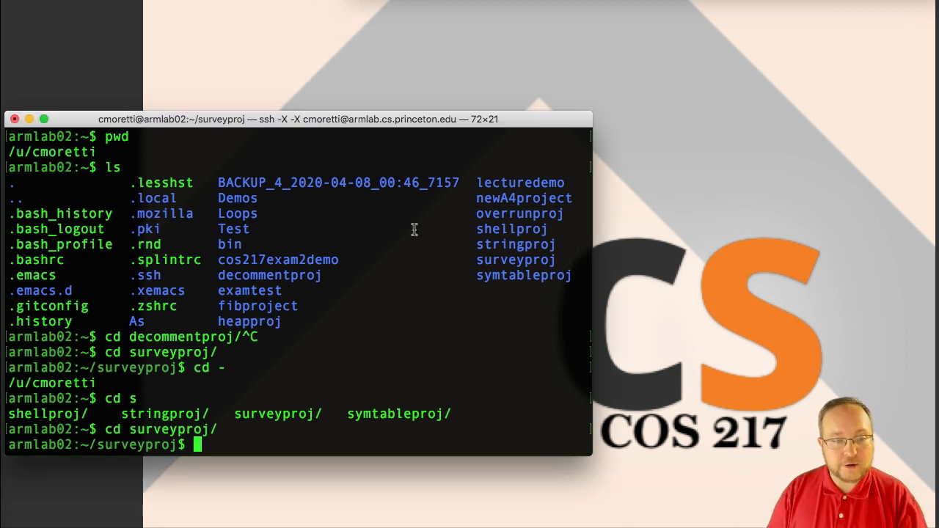
type("ls")
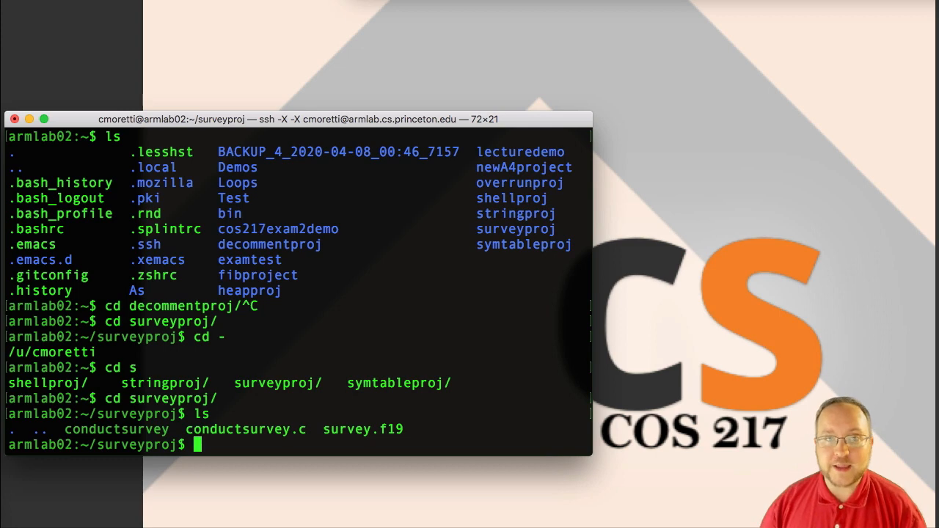
Step: Start the 34-question COS 217 survey with ./conductsurvey after bare conductsurvey fails, then interrupt it
type("c")
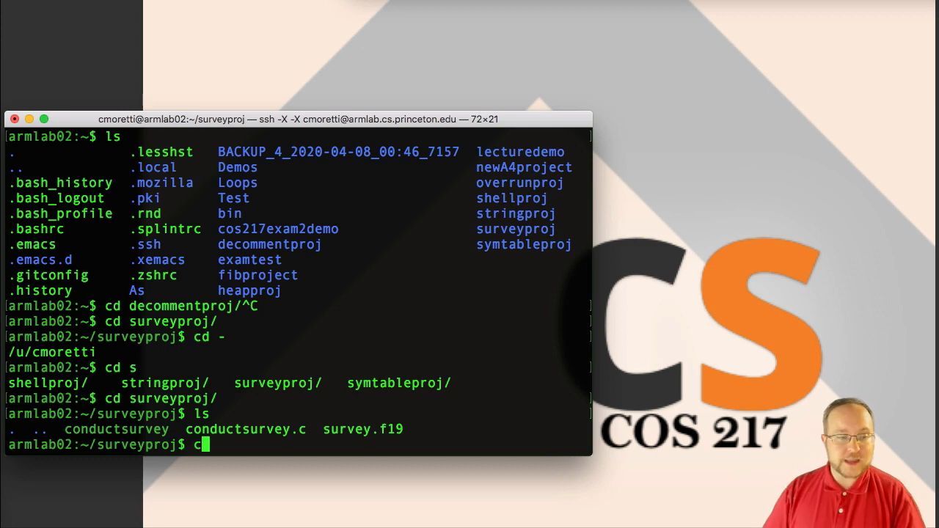
type("onductsurvey")
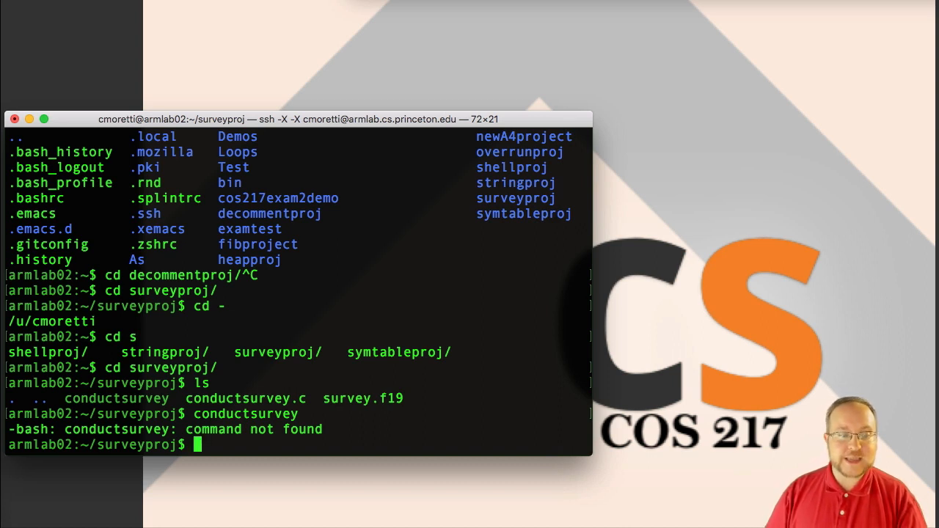
type("./")
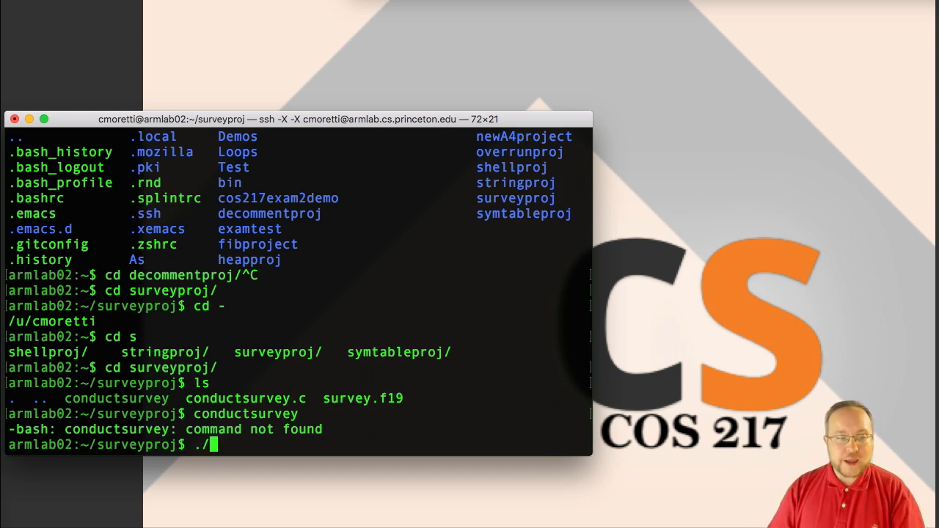
type("conductsurvey ^C")
type("/")
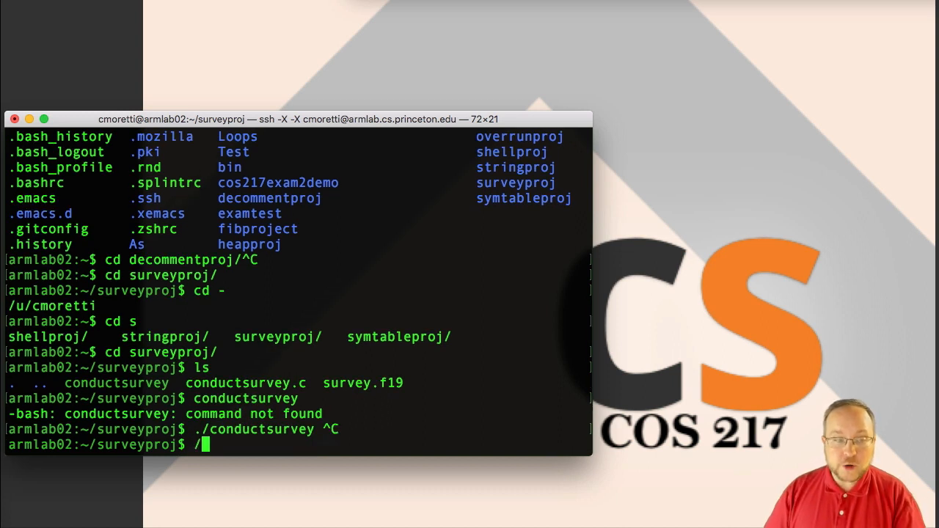
type("u/")
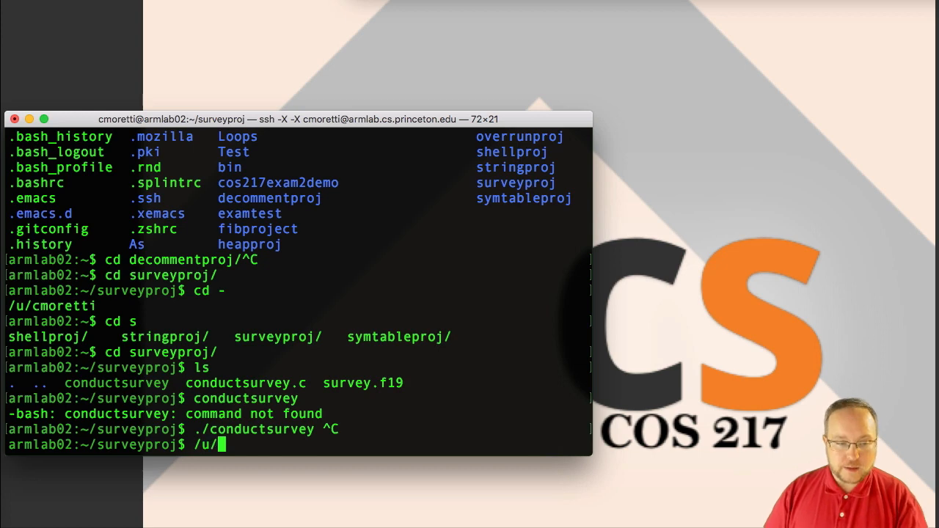
type("cmoretti/con")
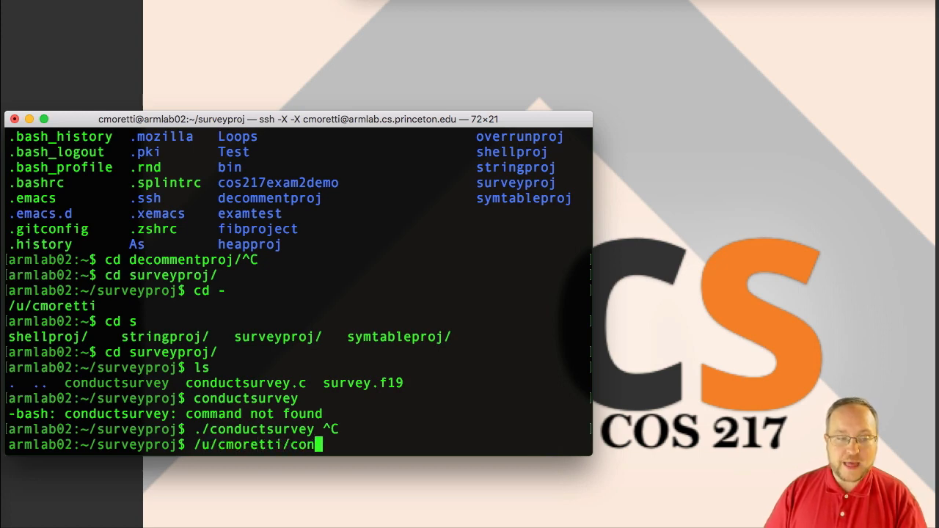
type("ductsurvey ^C")
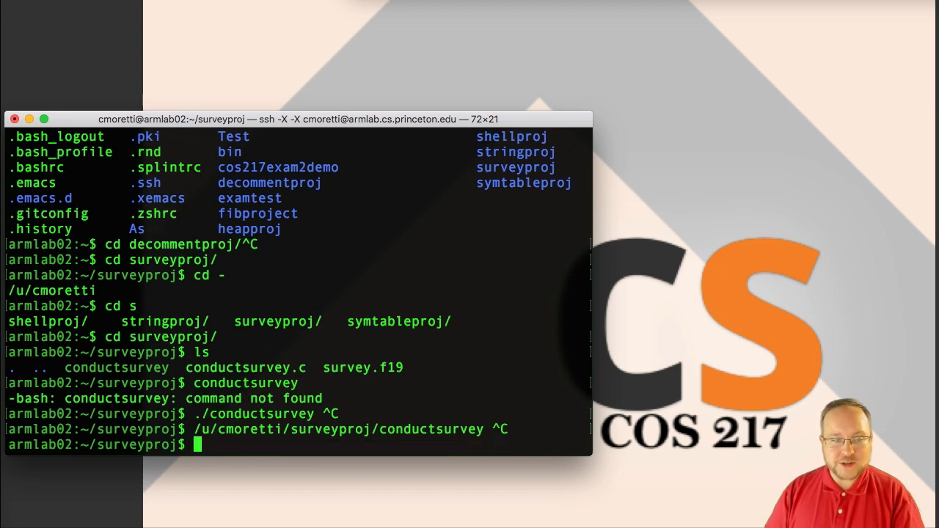
type("./conductsurvey")
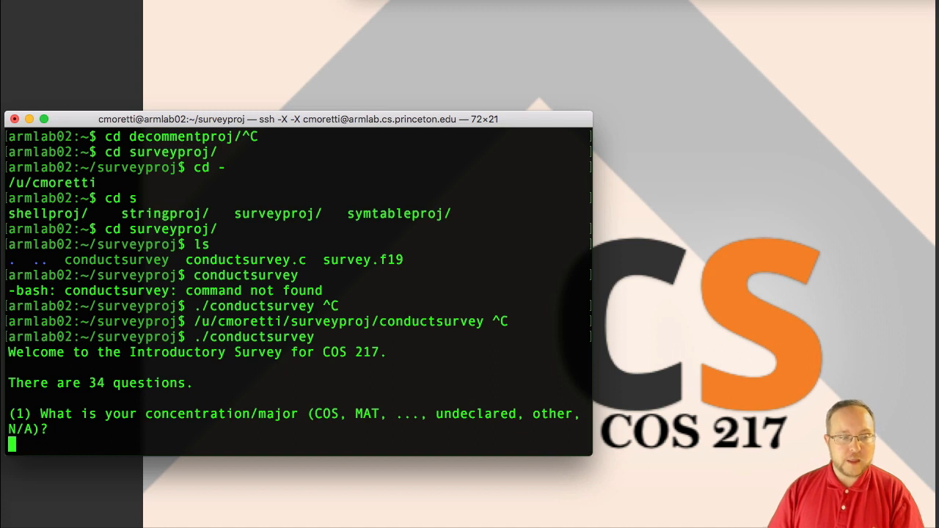
key("ctrl+c")
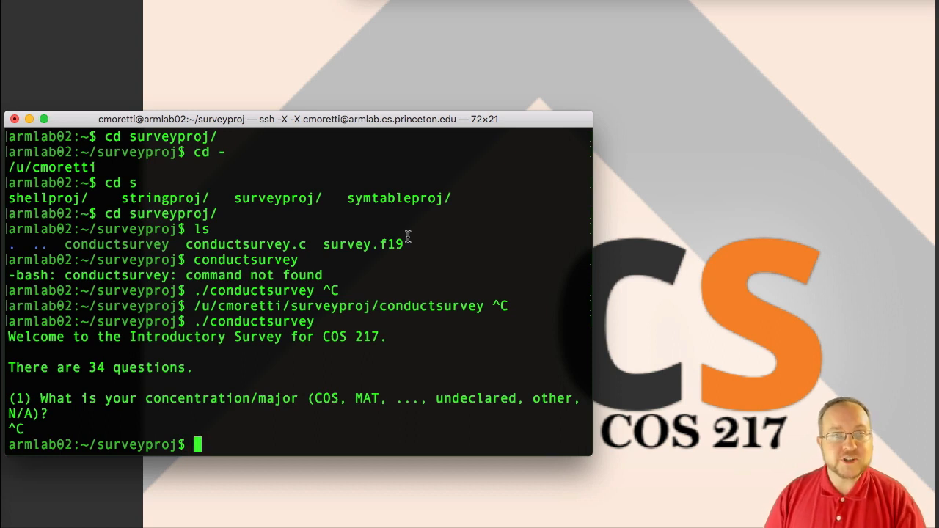
Step: Go up with cd .., return to surveyproj with cd -, then go home with cd ~
type("cd")
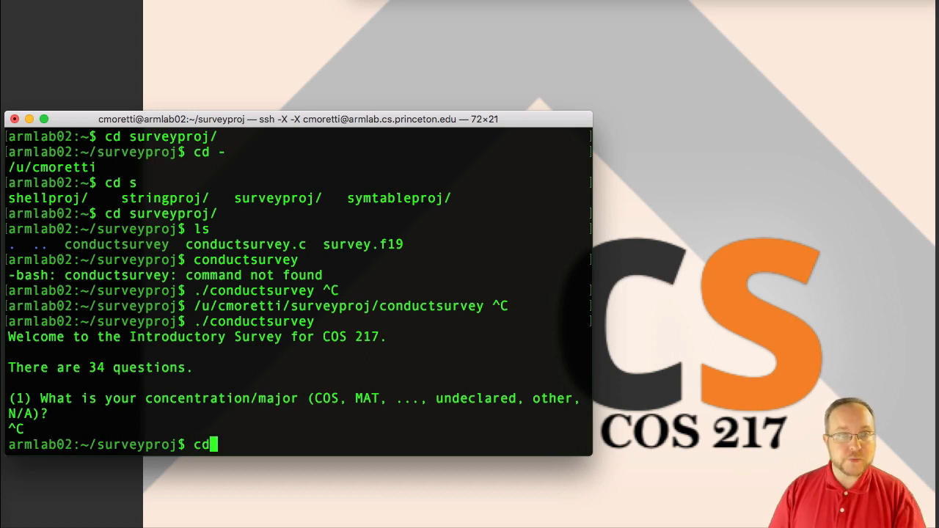
type("..")
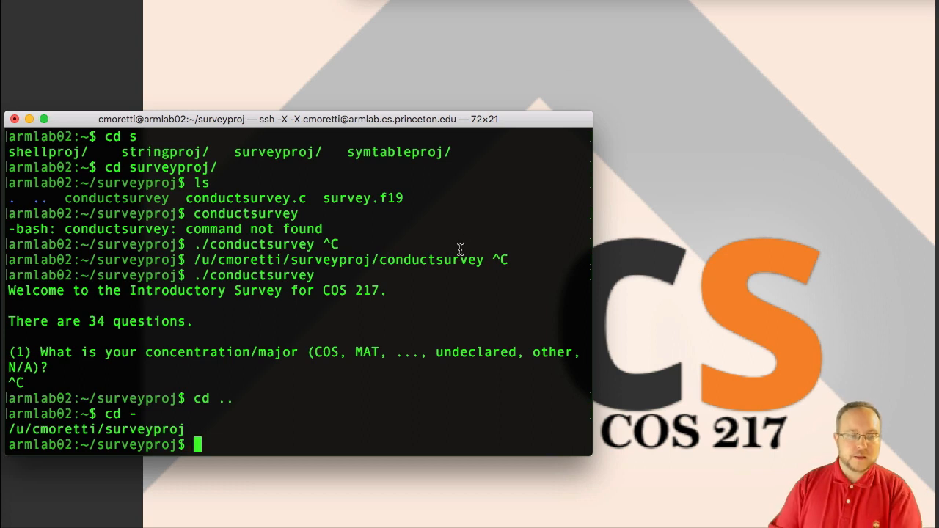
type("cd ~")
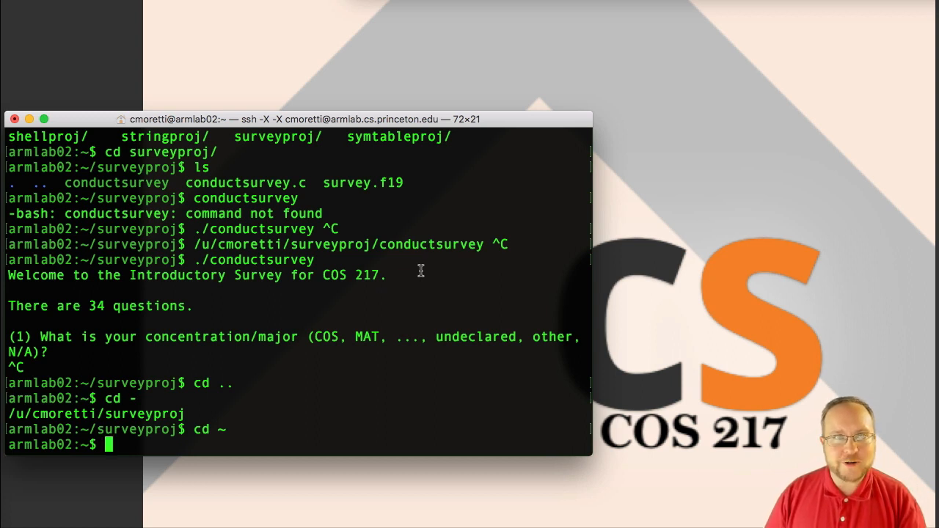
Step: Run bare mkdir (missing operand), then mkdir --help to print its usage and options
type("mk")
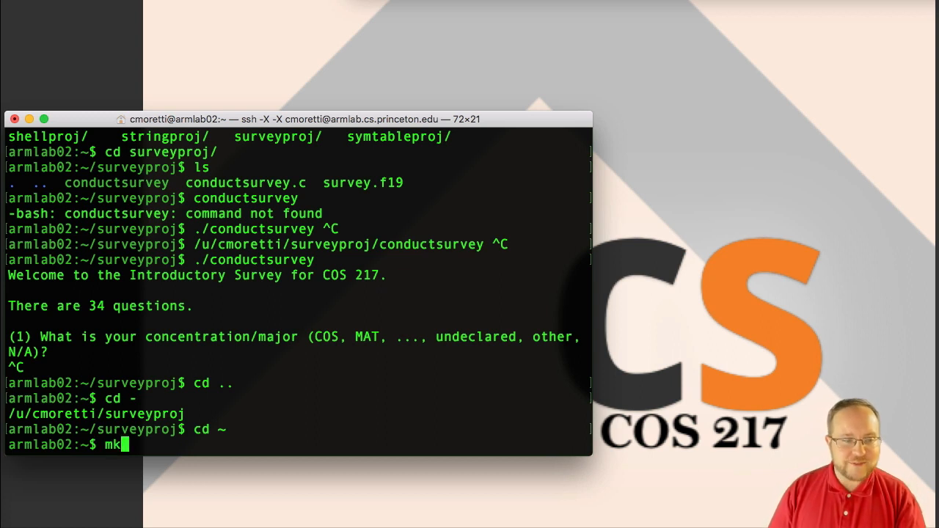
type("dir")
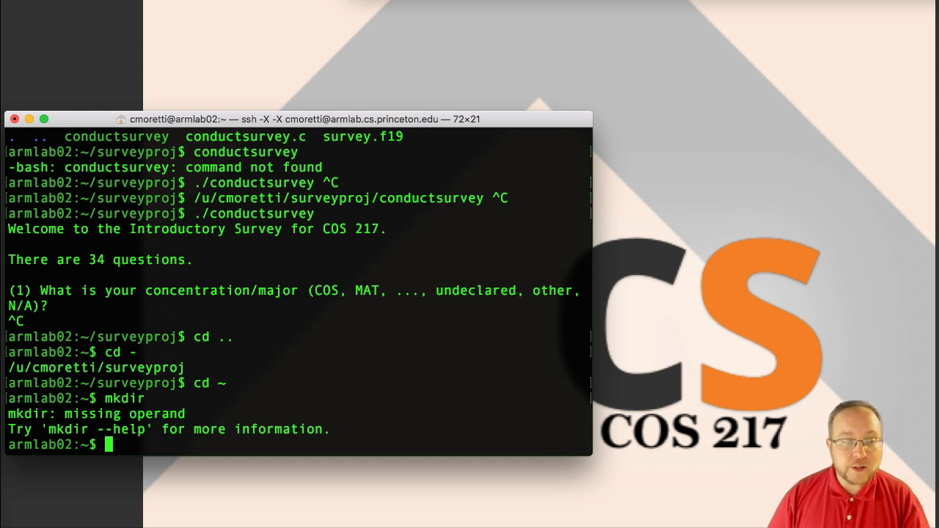
mouse_move(517, 154)
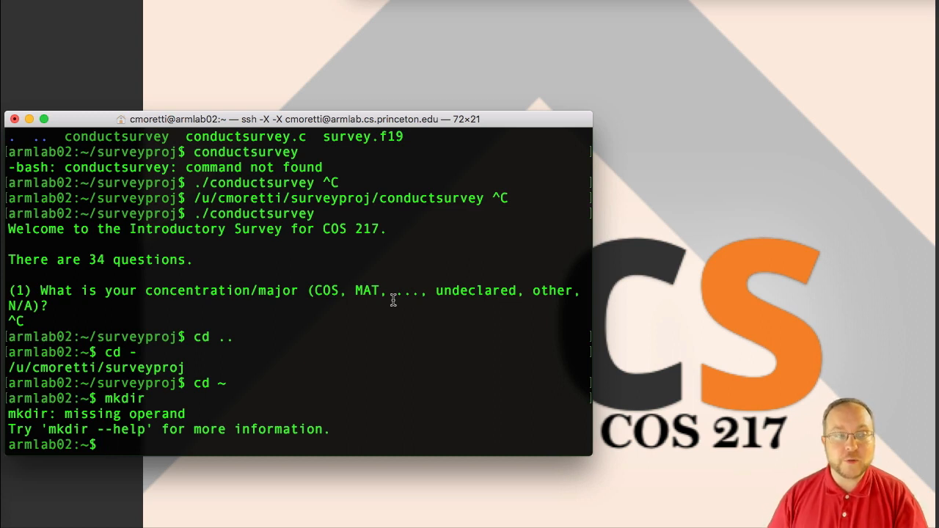
type("mkdir --h")
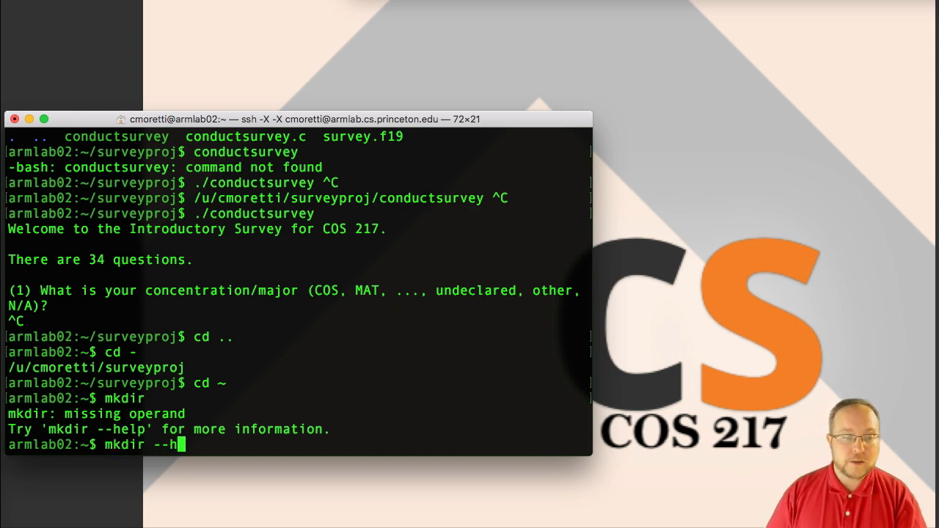
key("Return")
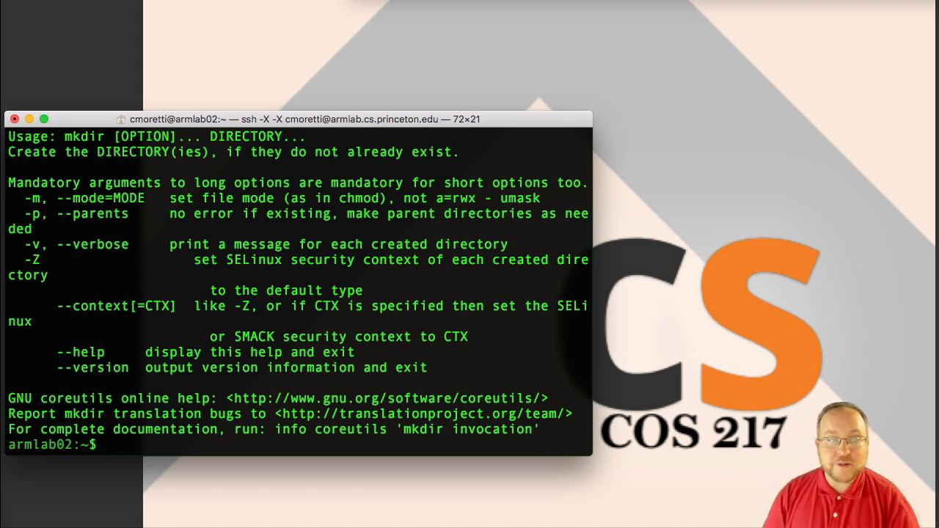
type("man")
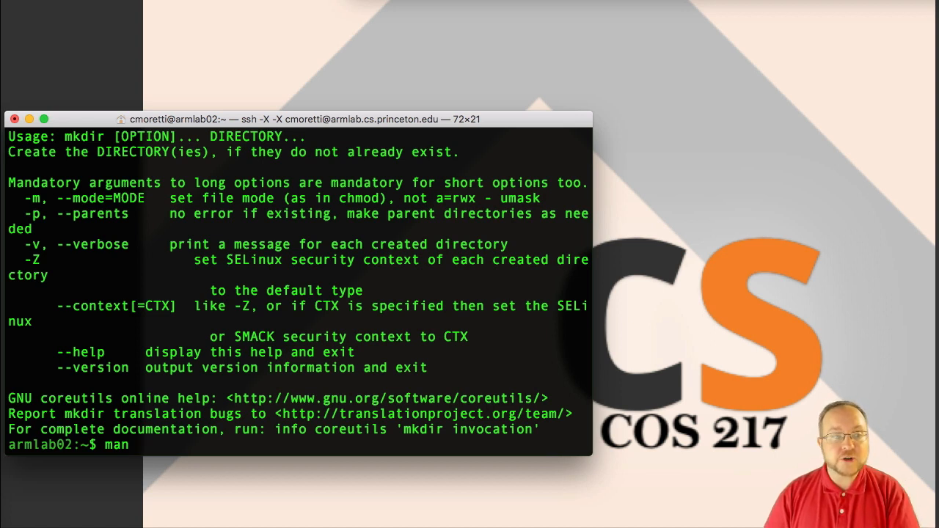
type("mk")
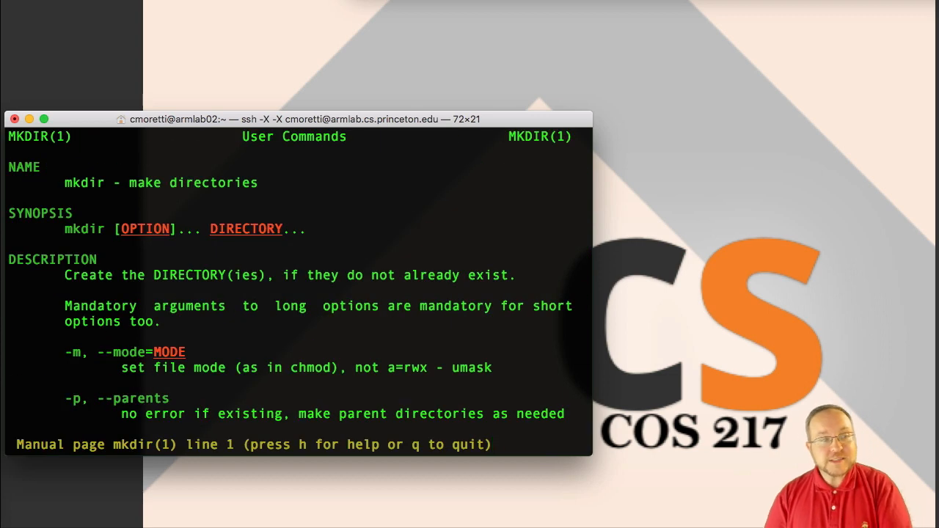
scroll("down", 3)
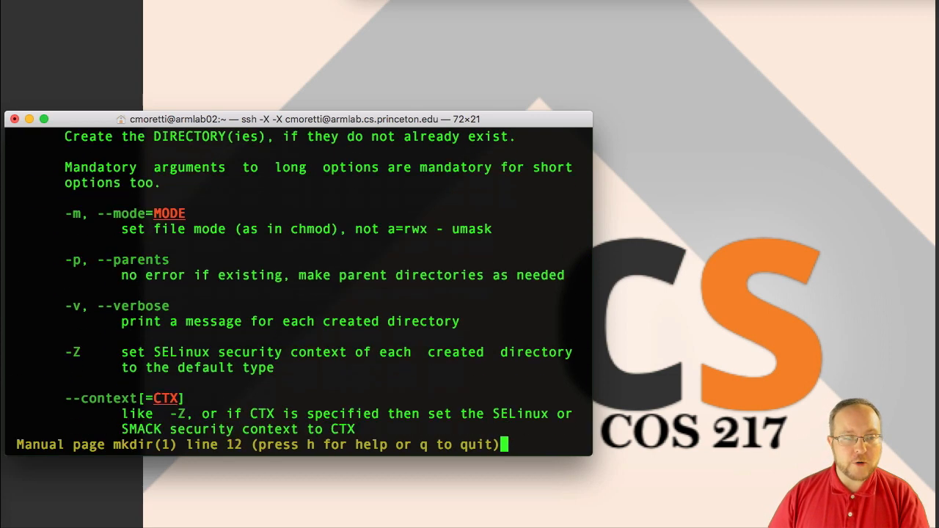
scroll("down", 3)
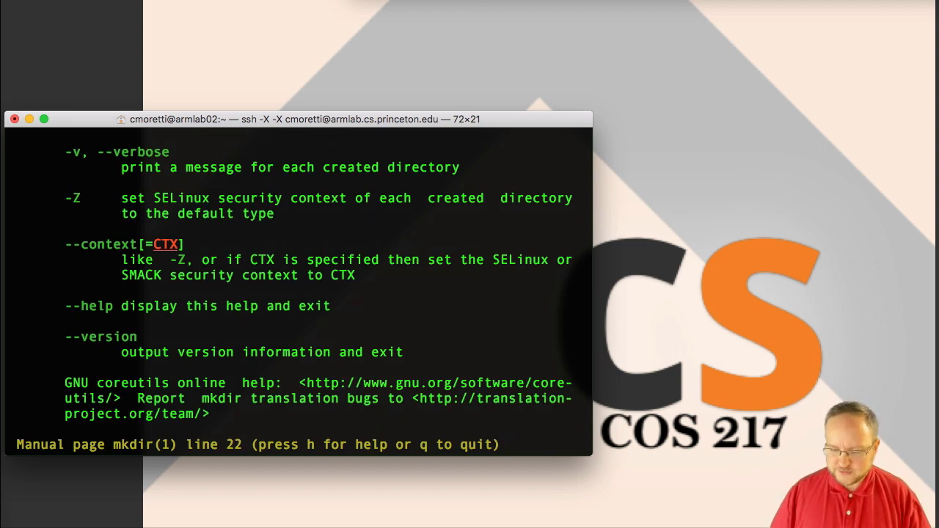
scroll("down", 3)
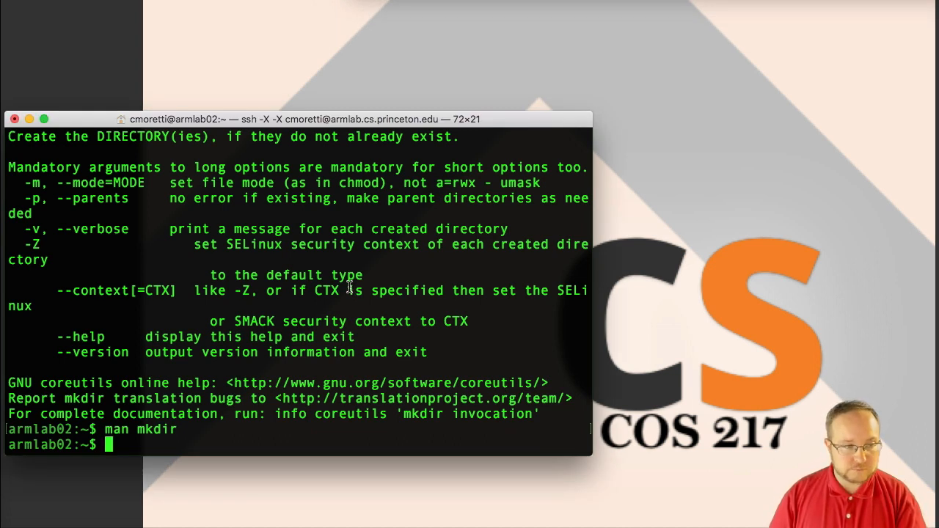
Step: Create the nested directory b/c with mkdir -p and a directory a, listing b to check
type("mkdir a")
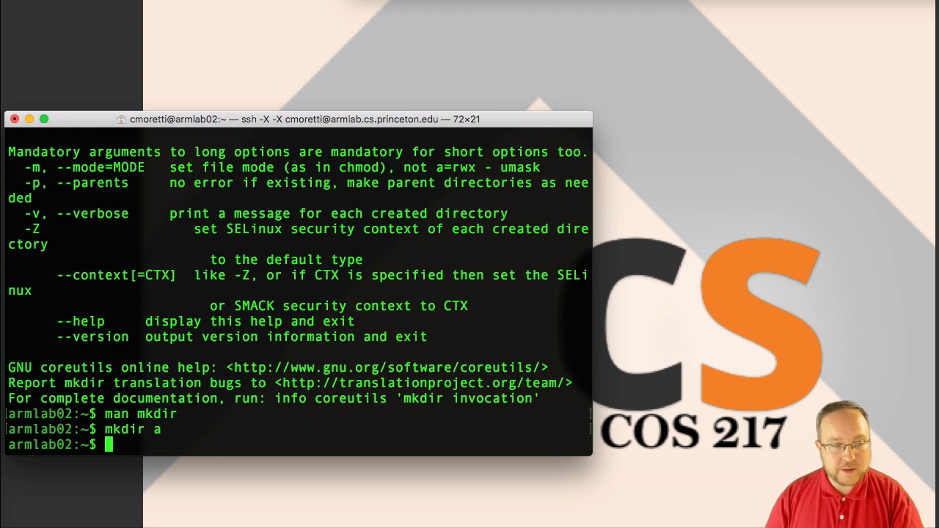
type("mkd")
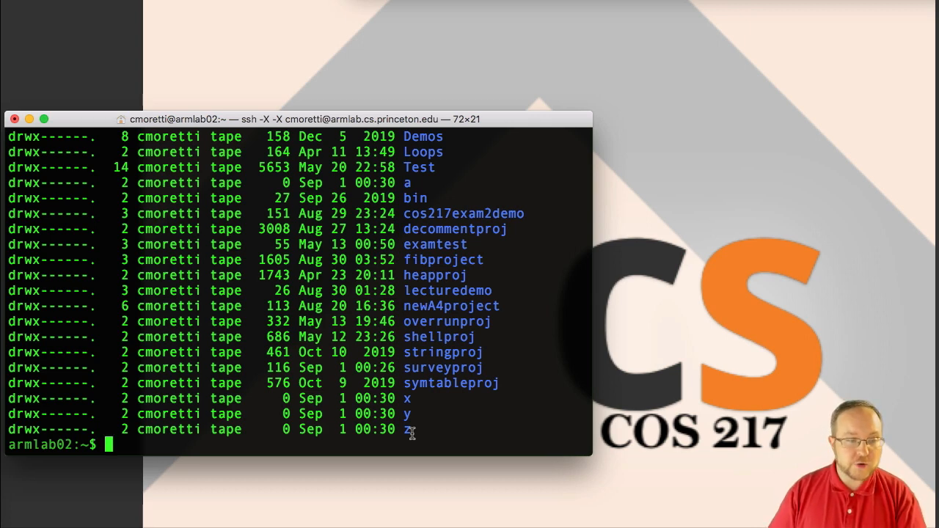
type("mkdir b/c")
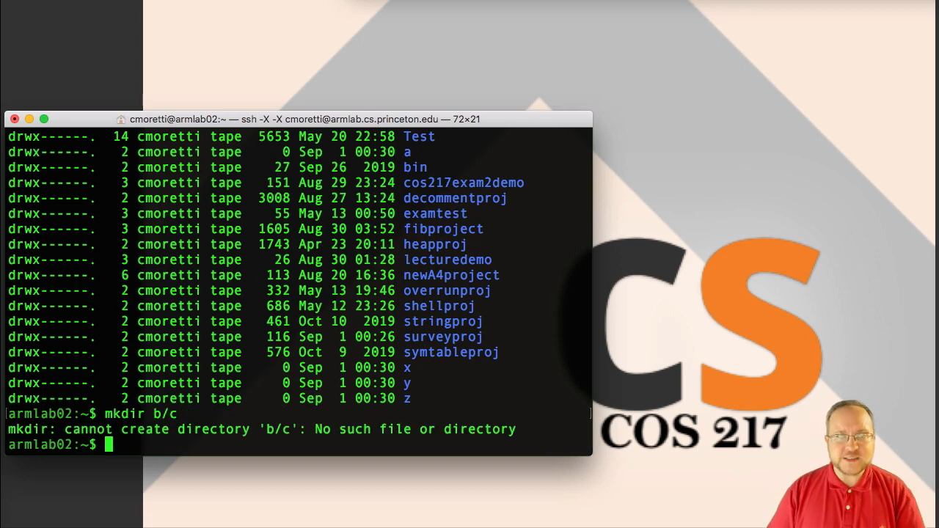
type("mkdir")
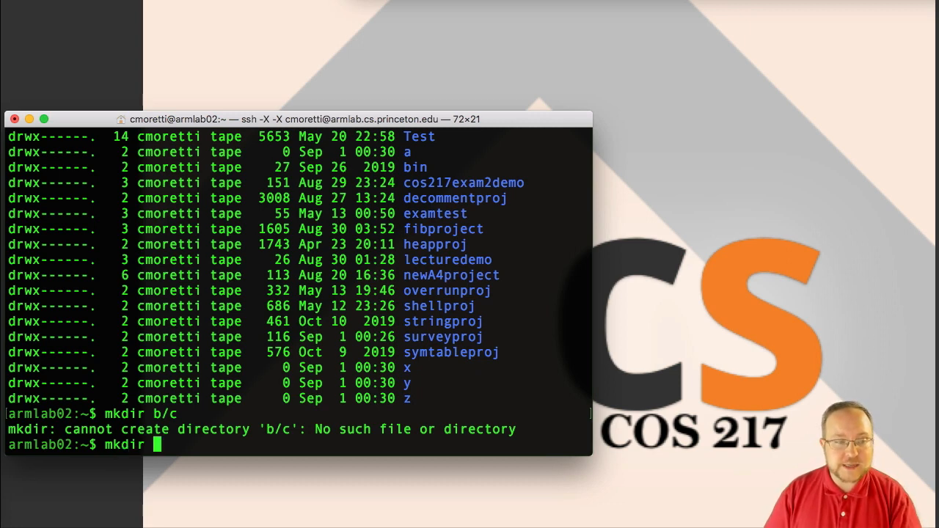
type("-p")
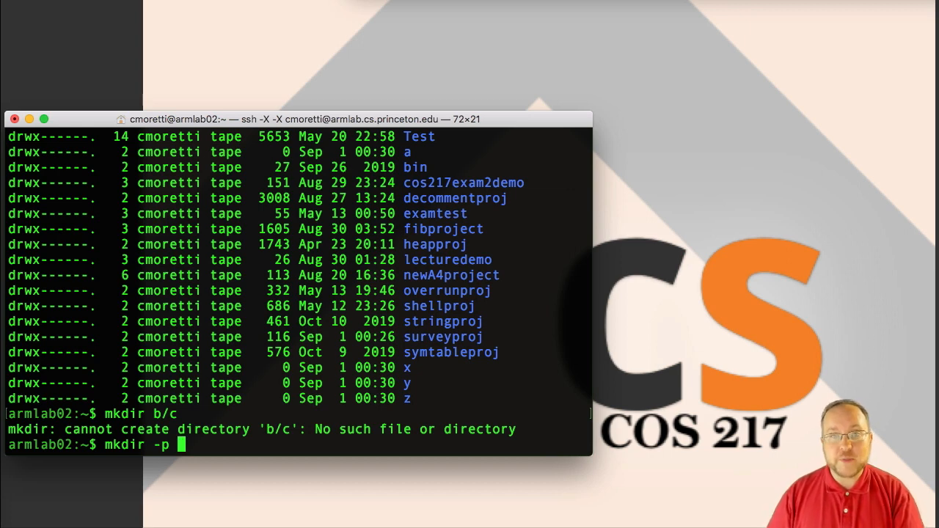
type("b/c")
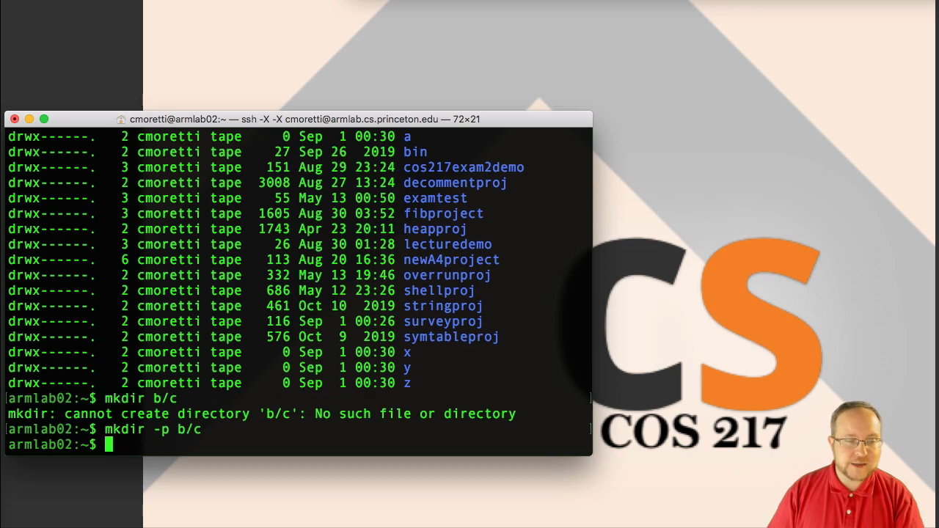
type("ls")
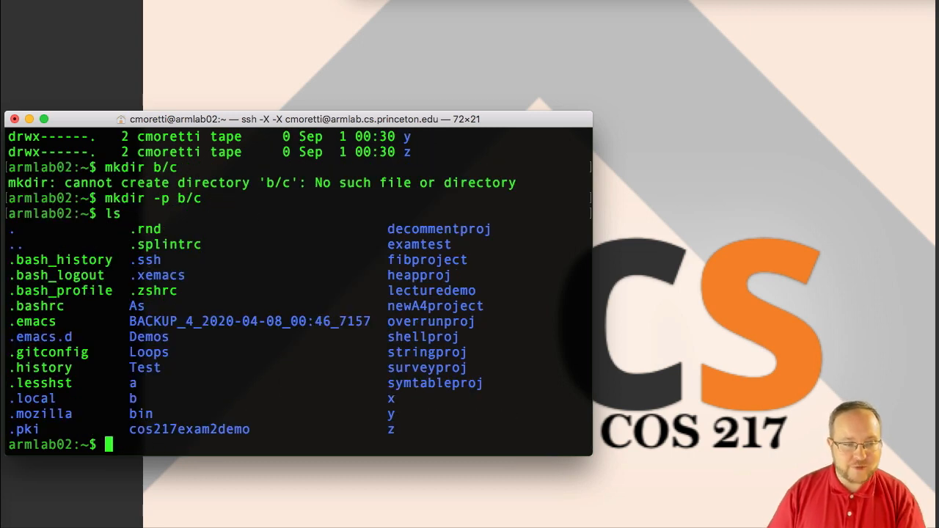
type("ls b")
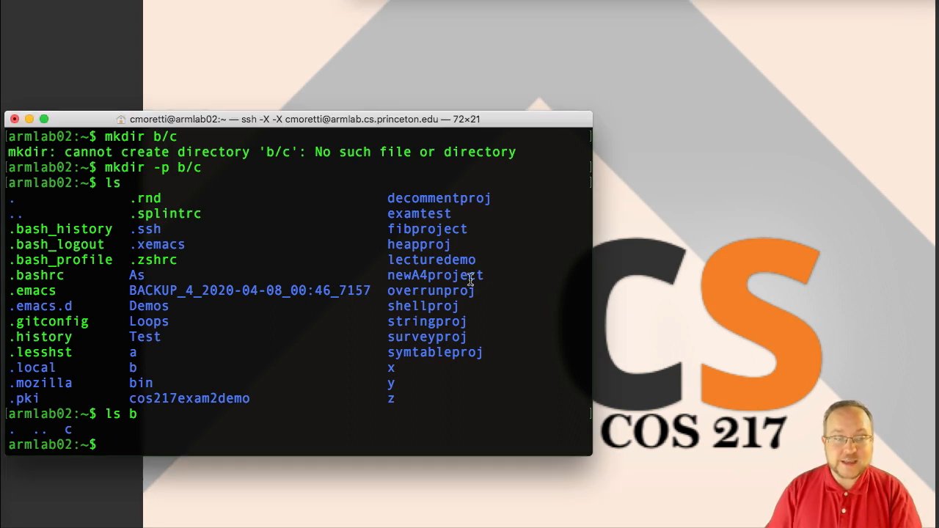
type("mk")
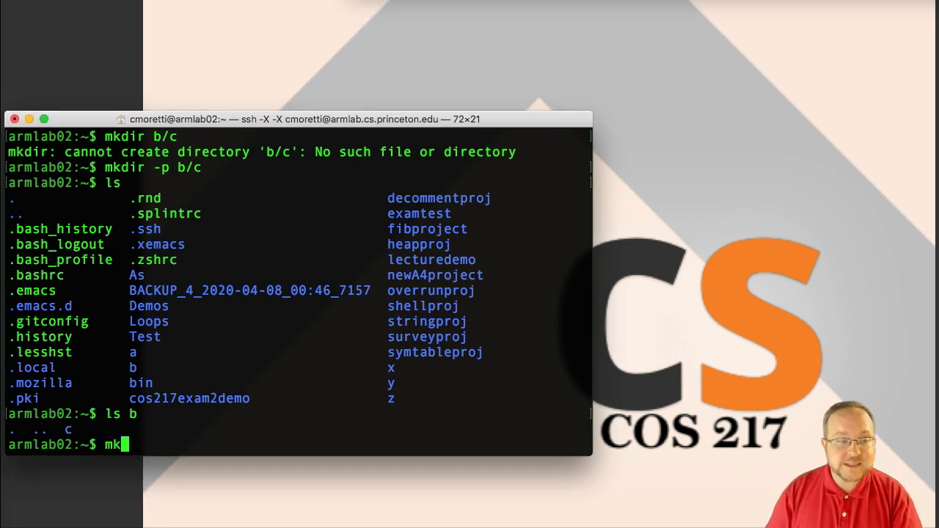
type("mkdir a")
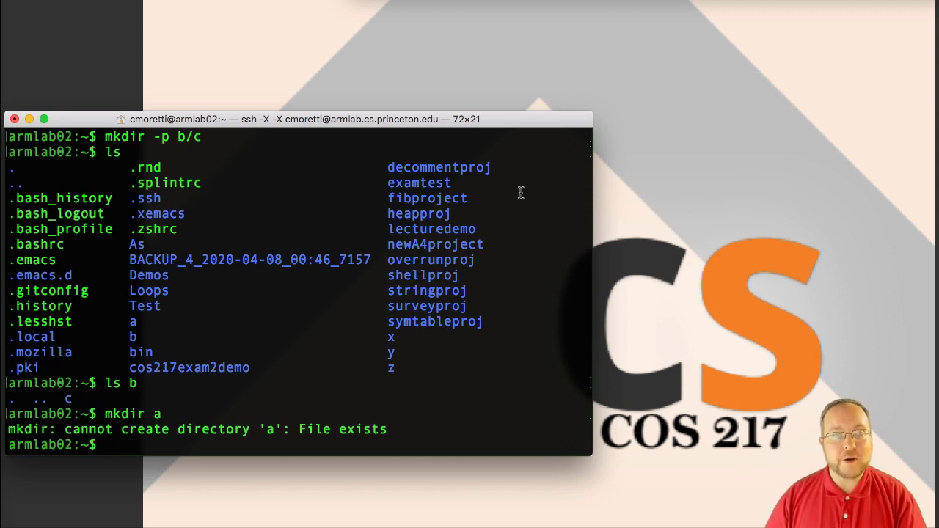
Step: Remove x, y, z and a, then b with its subdirectory c via rmdir -p b/c
type("rmdir x y z")
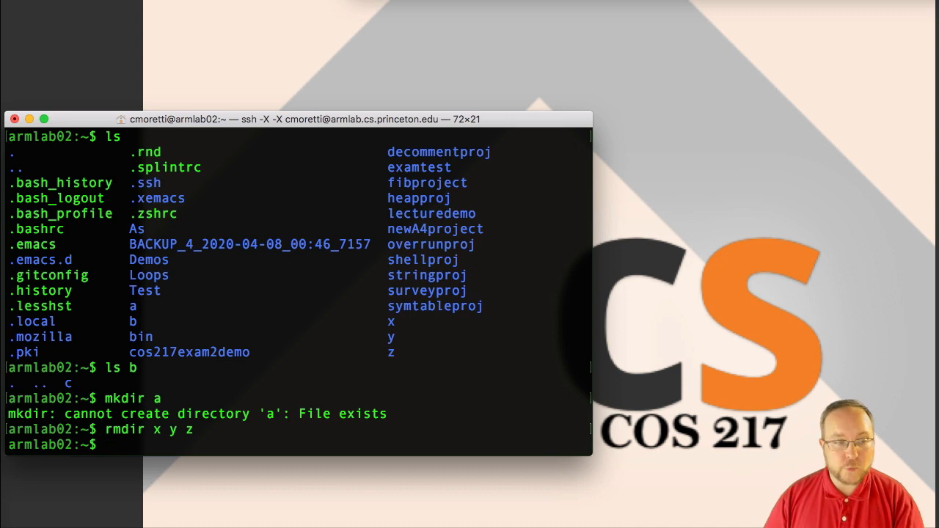
type("rmdir a b")
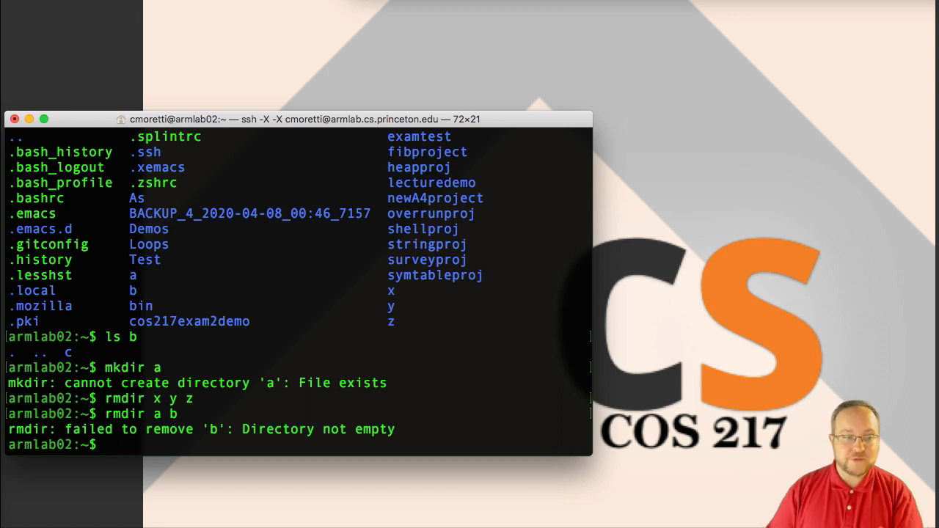
type("rmdir -p")
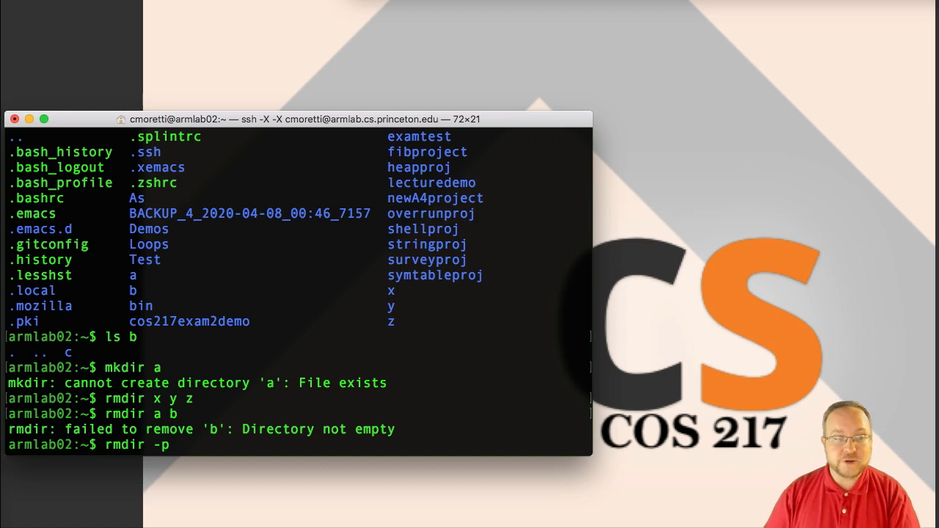
type("b/c")
type("ls")
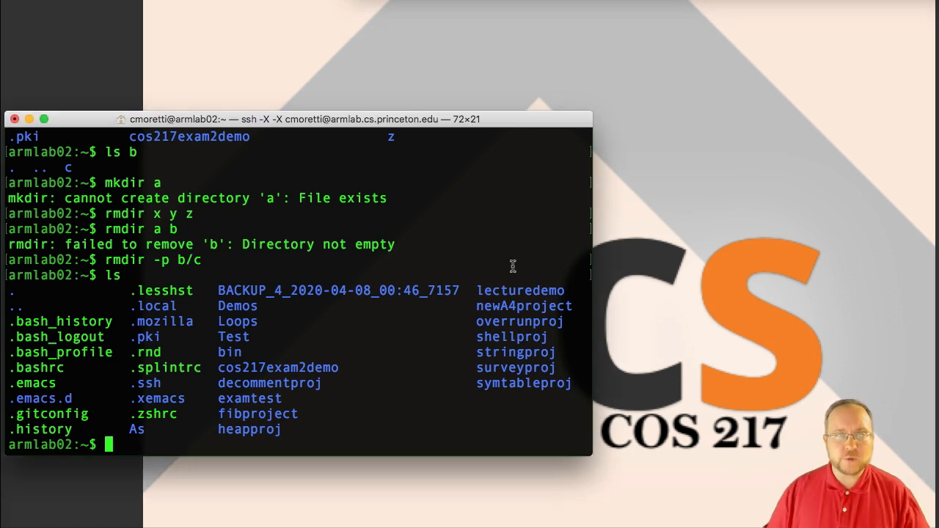
Step: Make the filetest directory in home and move into ~/filetest
type("mkdir")
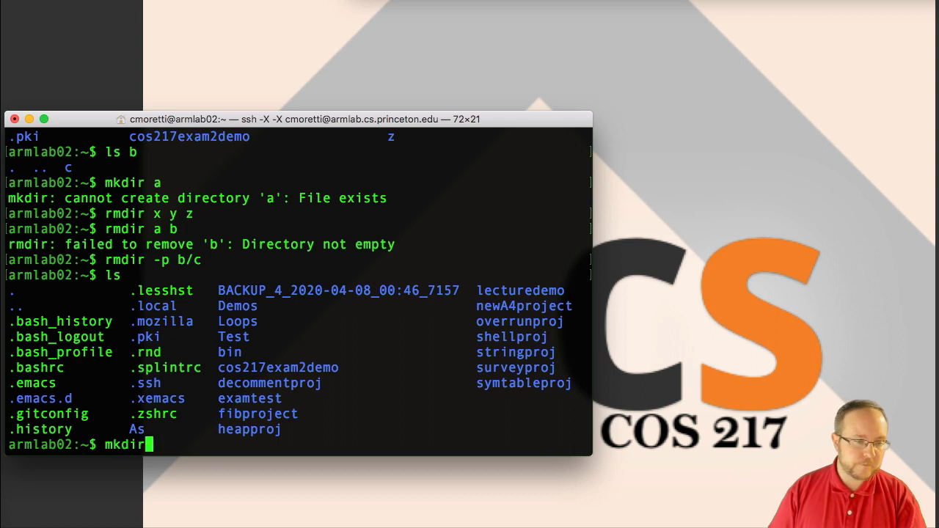
type("filetest")
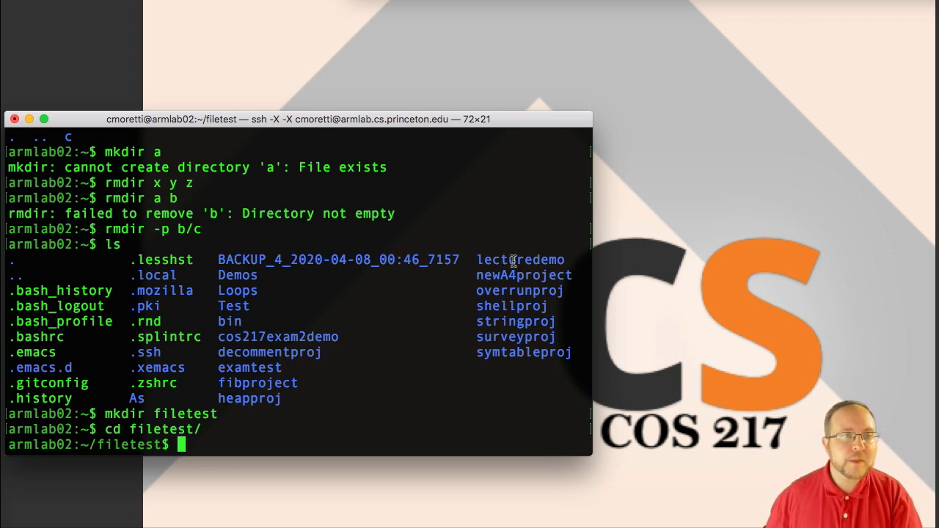
mouse_move(467, 203)
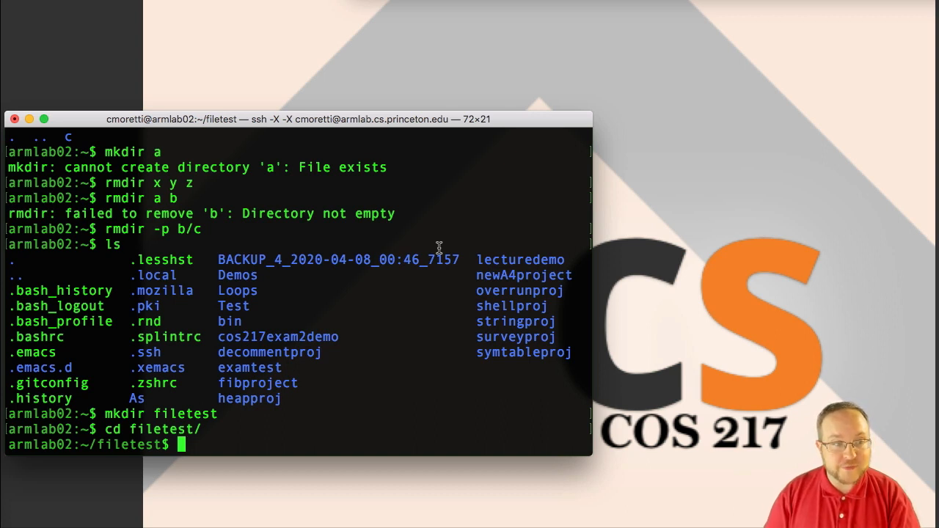
Step: Copy ~/.bashrc into filetest under the same name, .bashrc
type("cp")
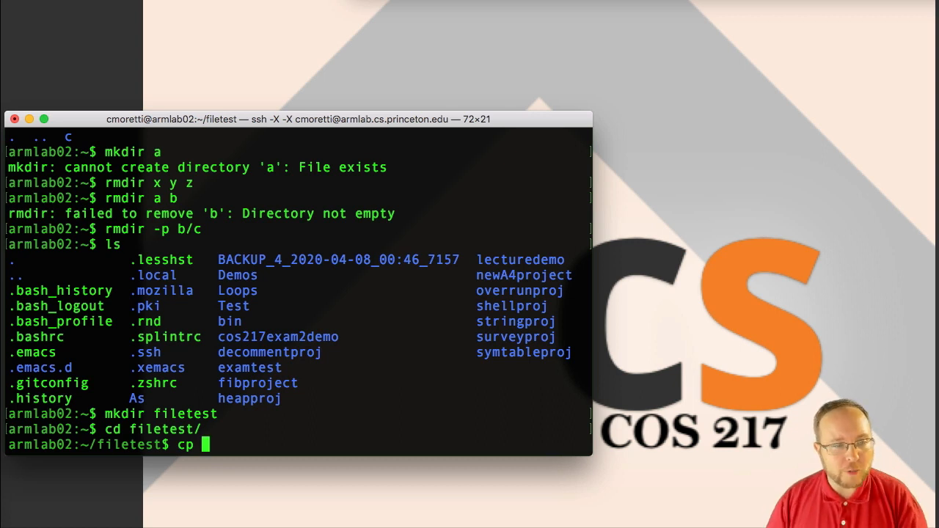
type("~/")
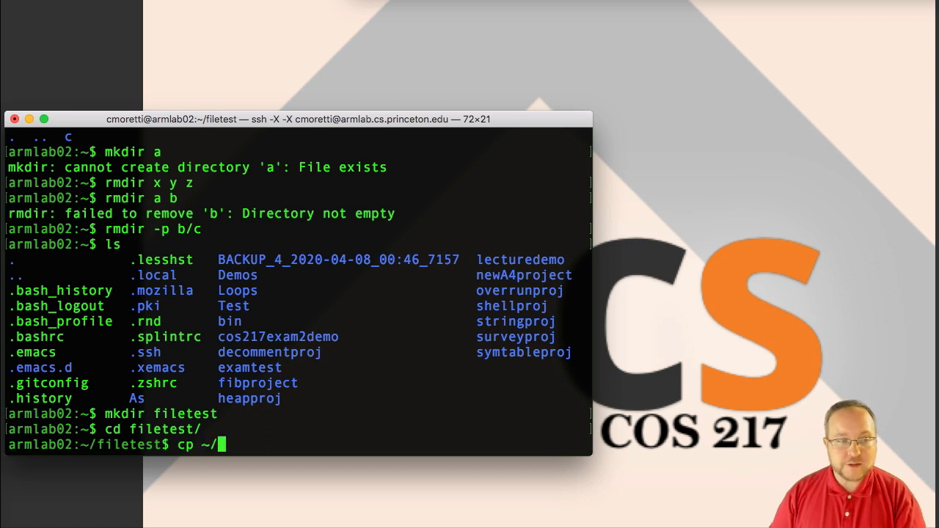
type(".bash")
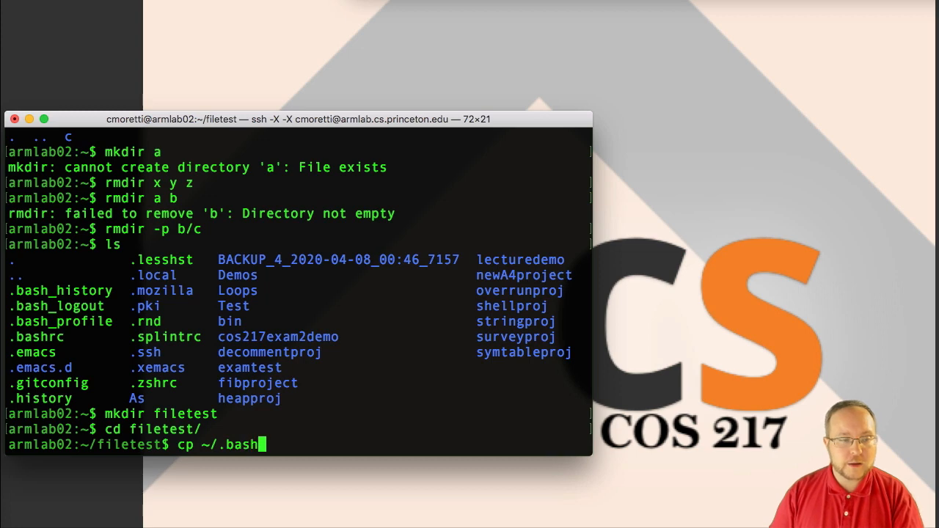
type("rc .")
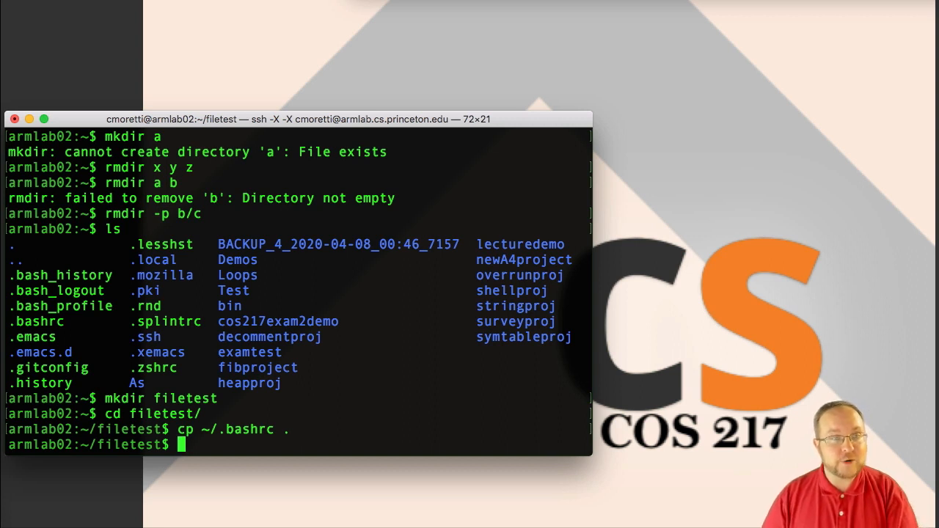
Step: Copy ~/.bashrc again into filetest as bashrc2 and list both copies
type("cp")
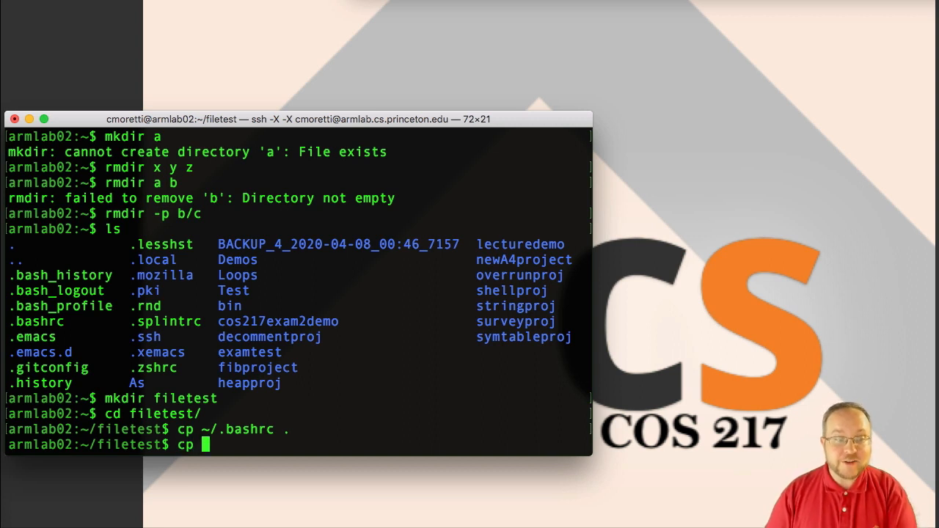
type("~/.bas")
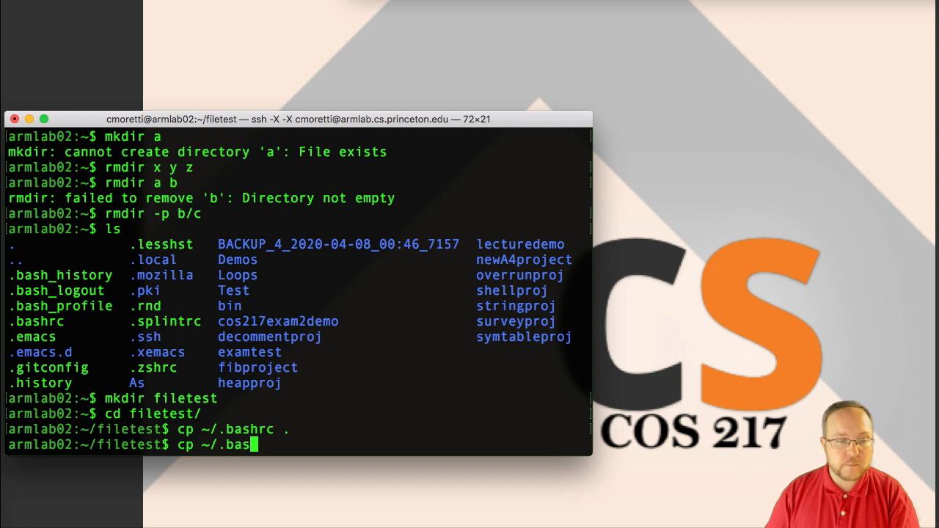
type("hrc ./bashrc2")
type("ls")
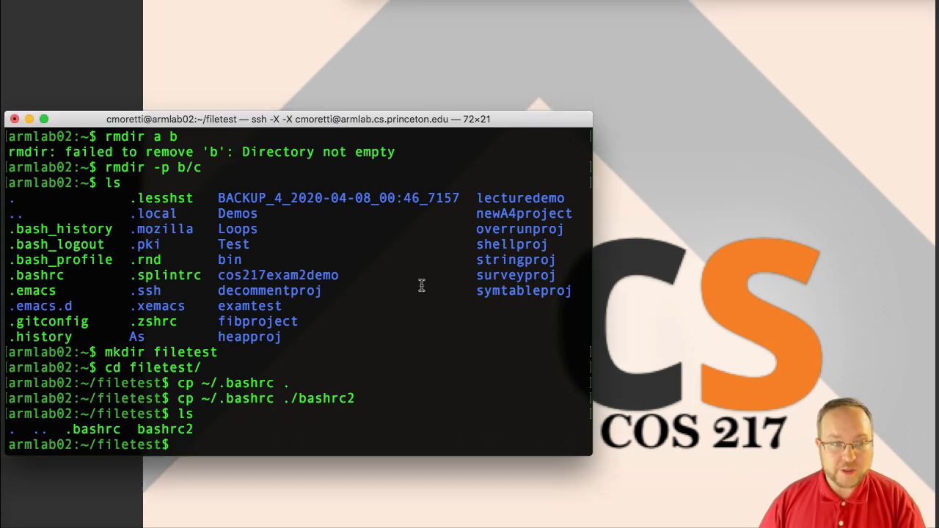
type("man")
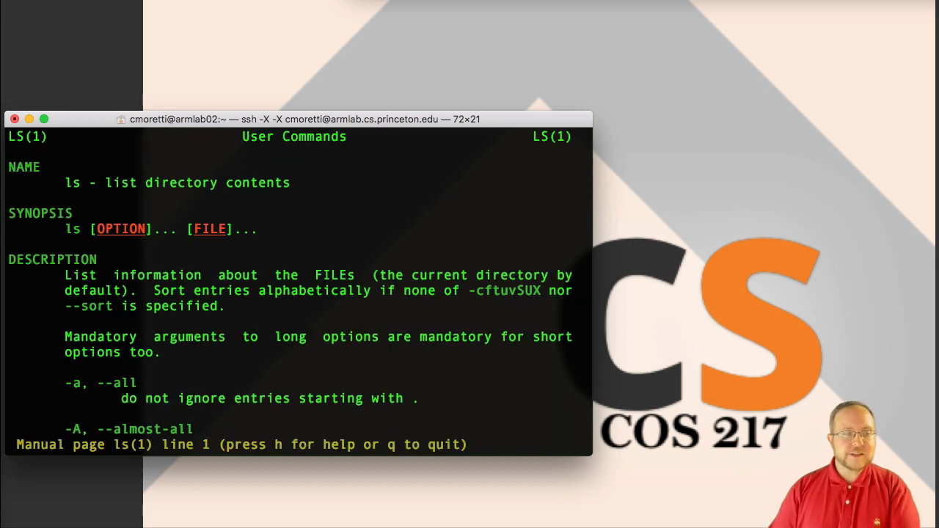
scroll("down", 3)
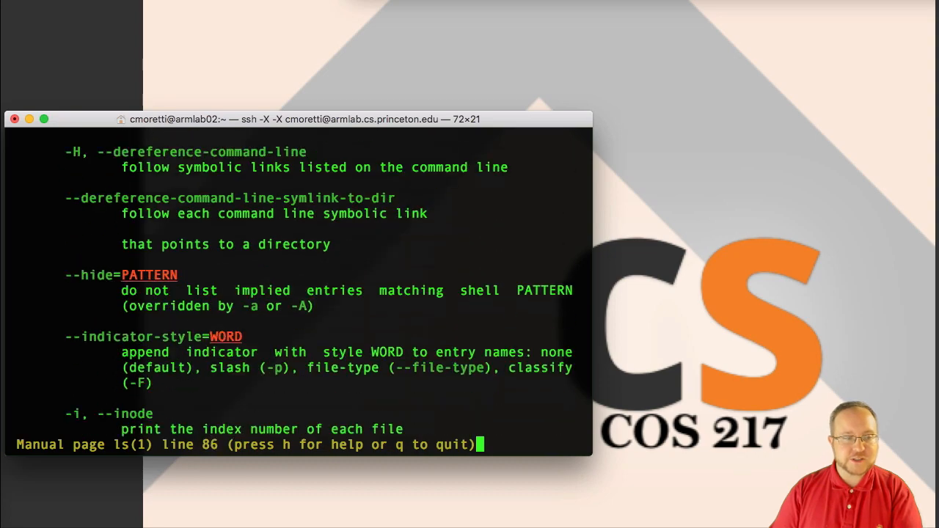
scroll("down", 3)
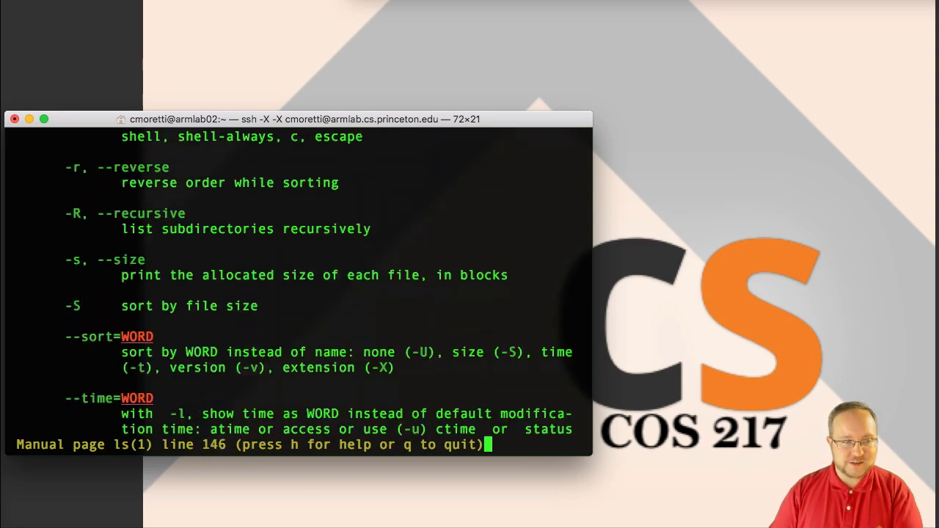
scroll("down", 3)
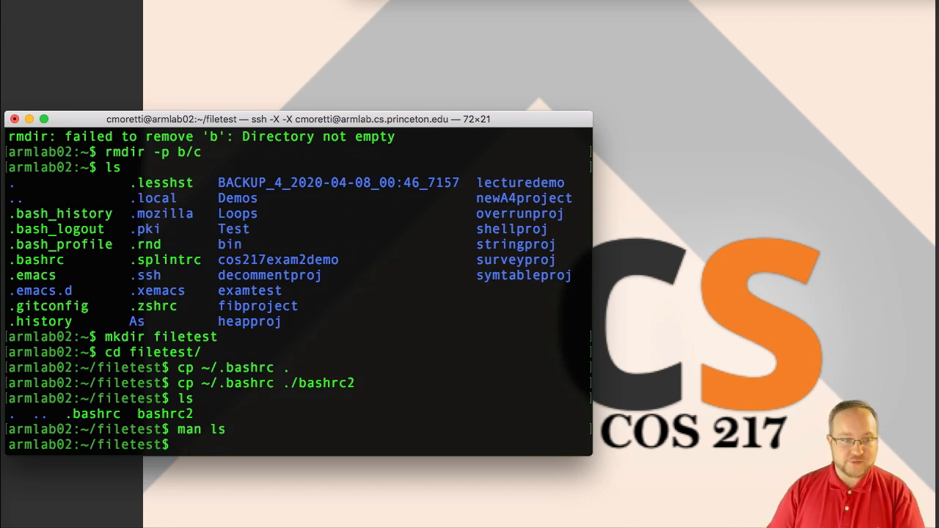
Step: List filetest with ls -l, then view and quit the chmod manual page
type("ls -l")
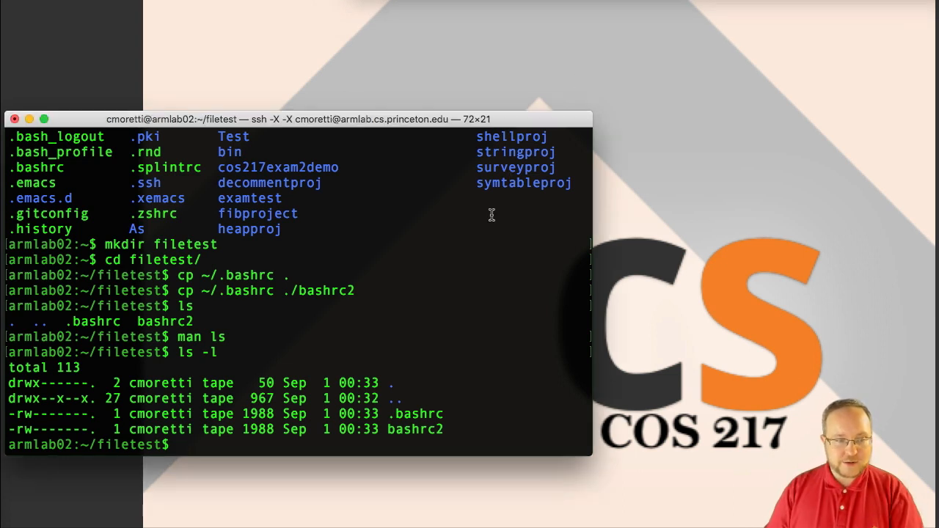
type("man chmod")
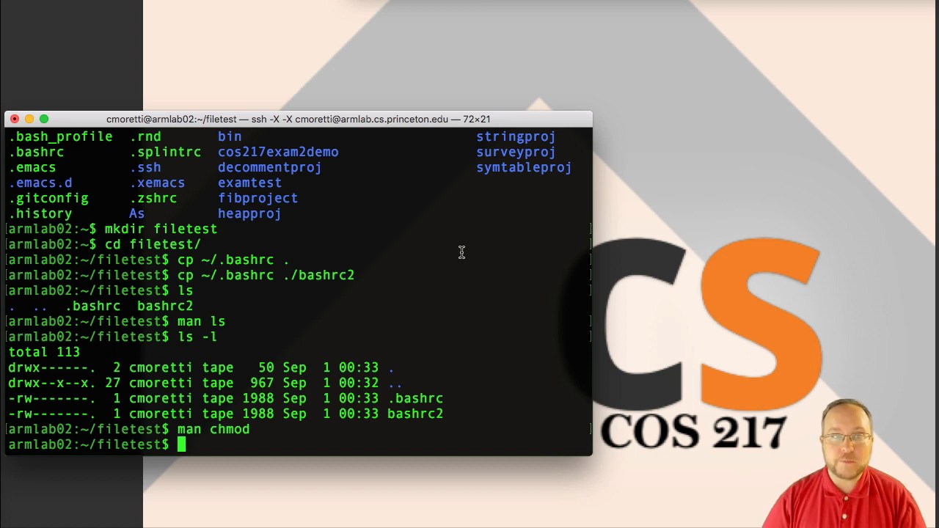
Step: Print bashrc2 with cat and scroll through its noclobber setting and prompting aliases
type("cat")
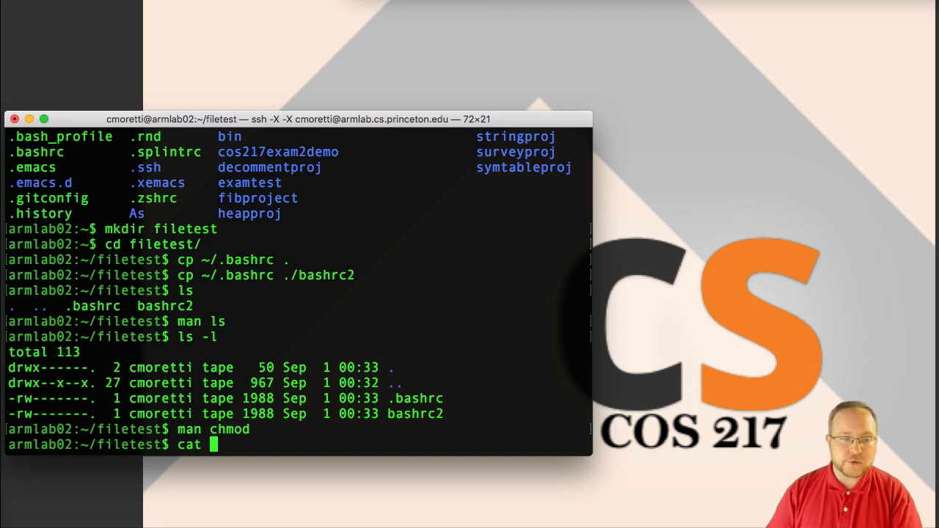
type("bashrc2")
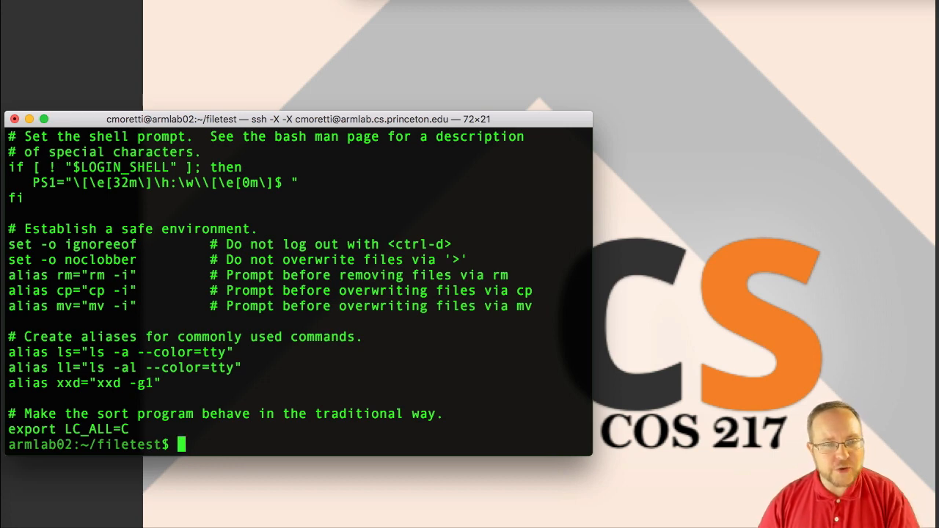
scroll("down", 3)
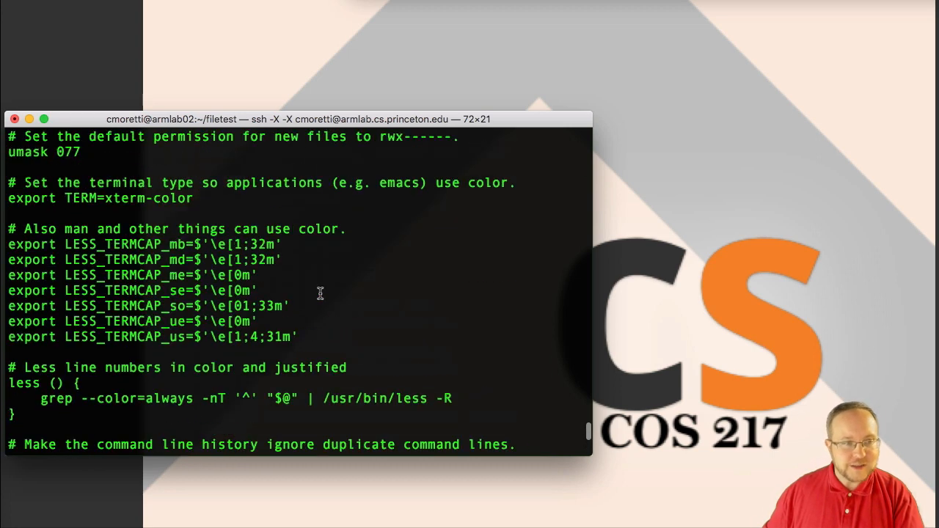
scroll("down", 3)
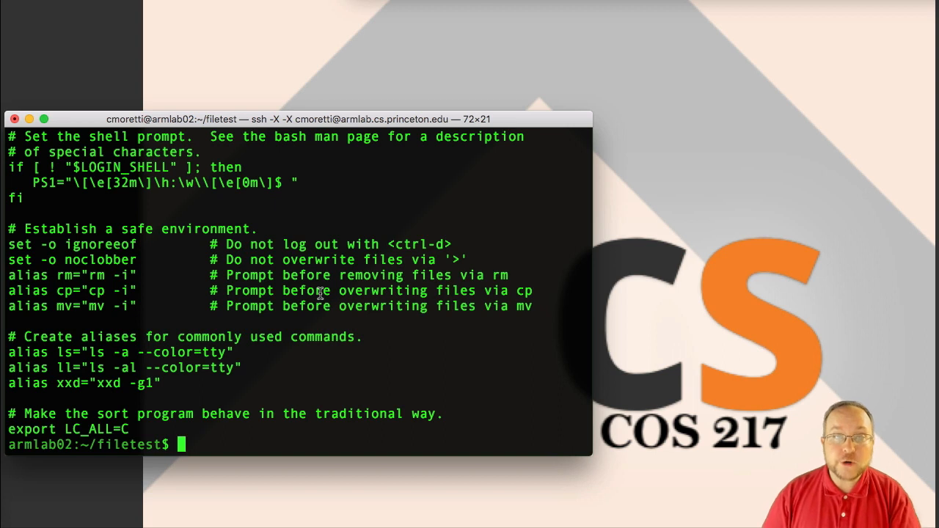
type("more")
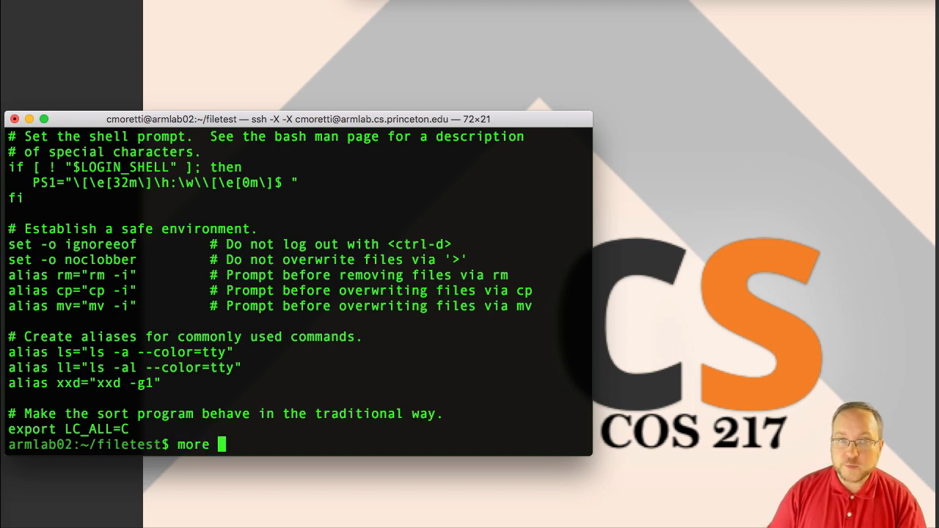
Step: Page through .bashrc with more to the end, then start paging it again
type(".b")
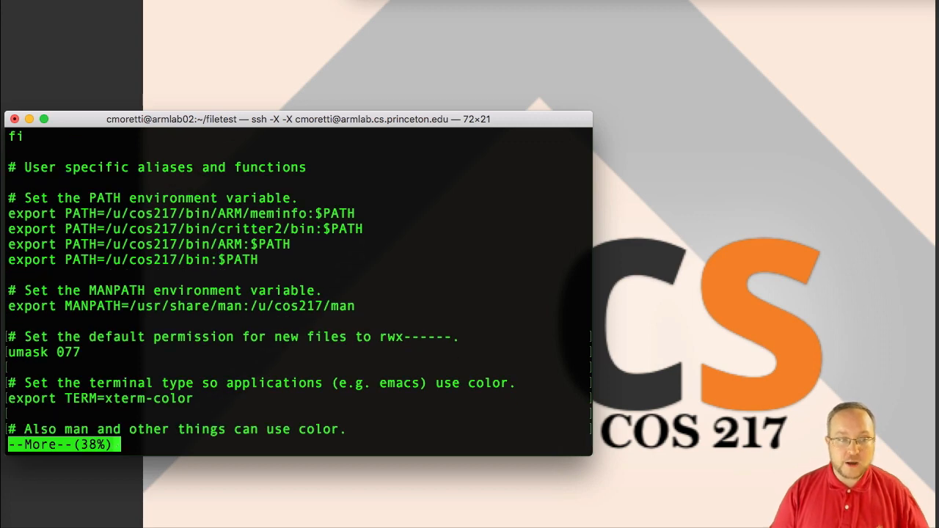
key("space")
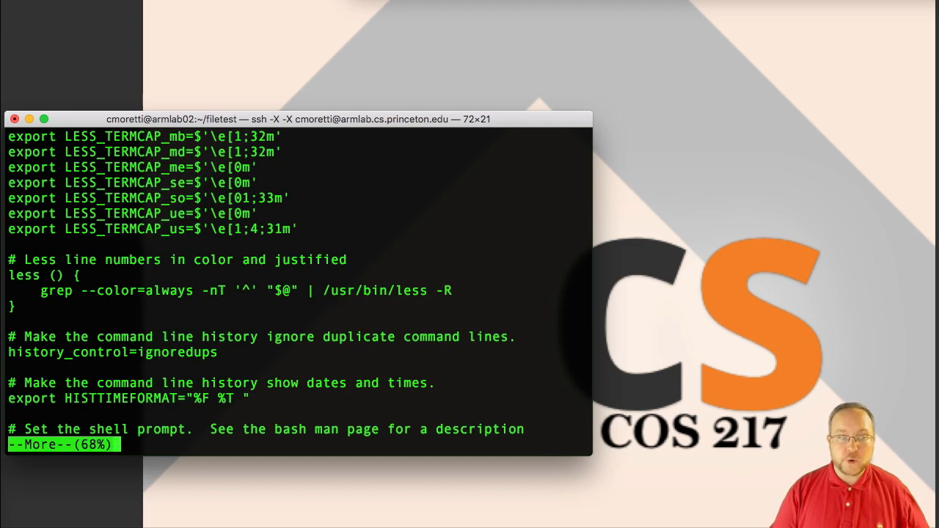
key("space")
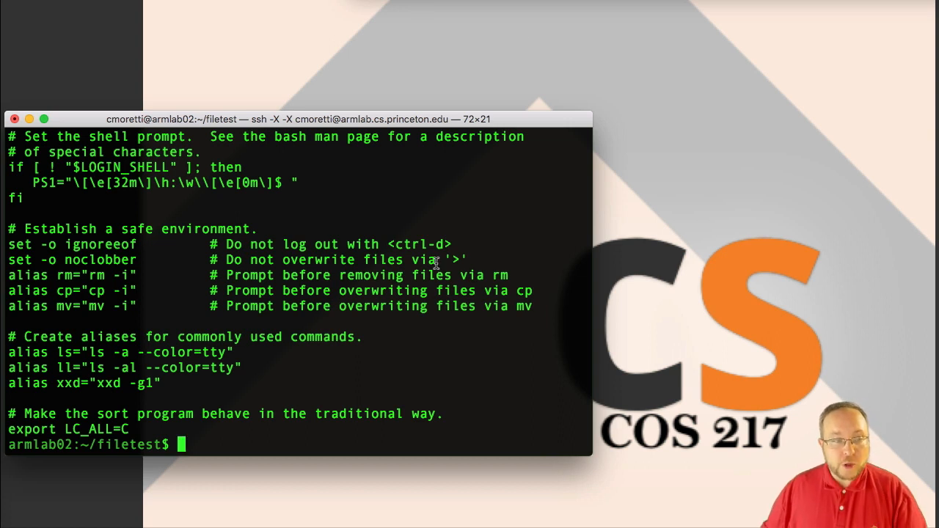
type("more .bashrc")
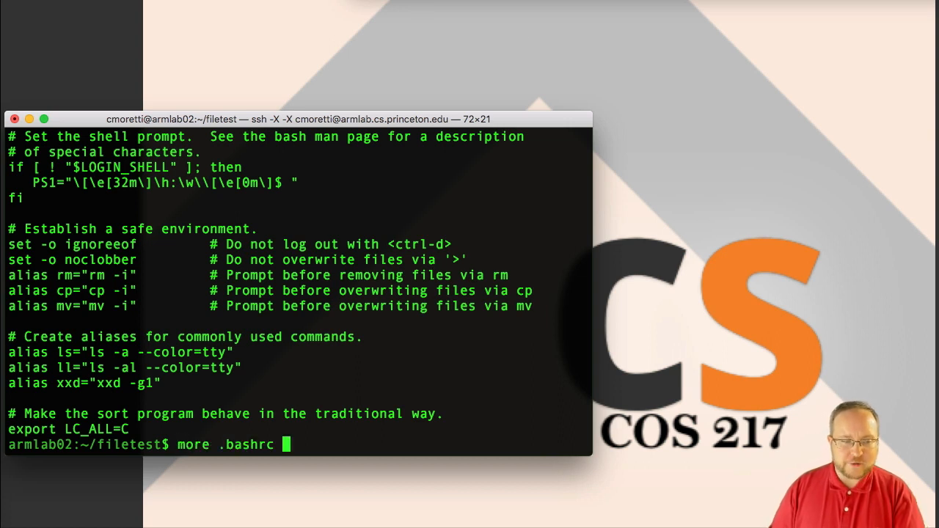
key("space")
type("less")
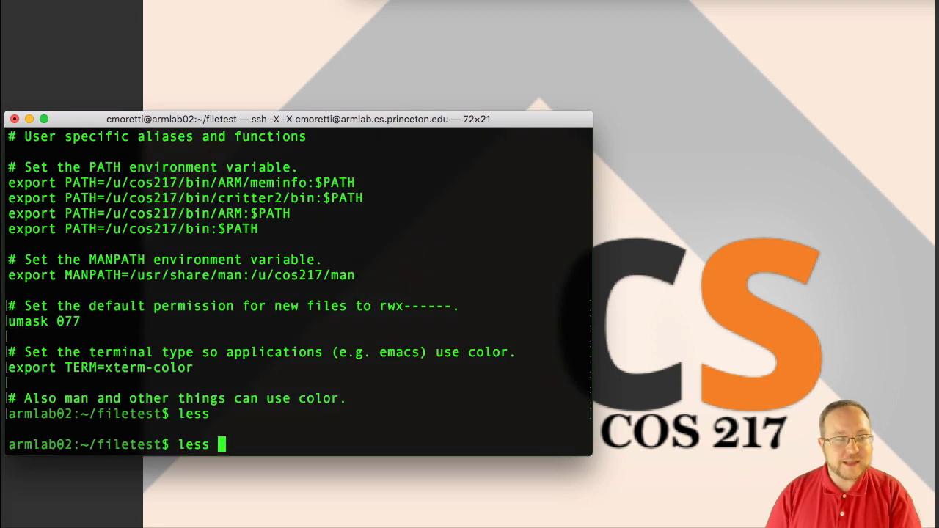
type(".bashrc")
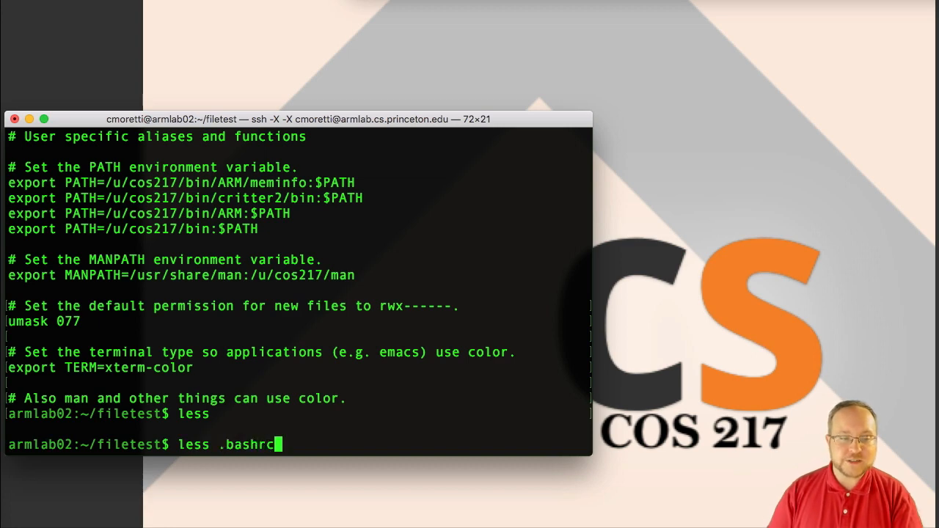
key("enter")
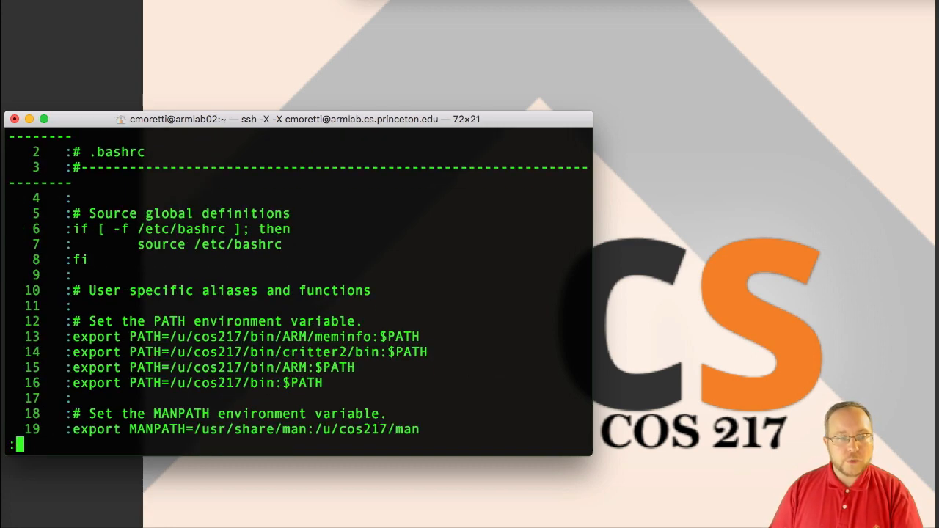
scroll("down", 3)
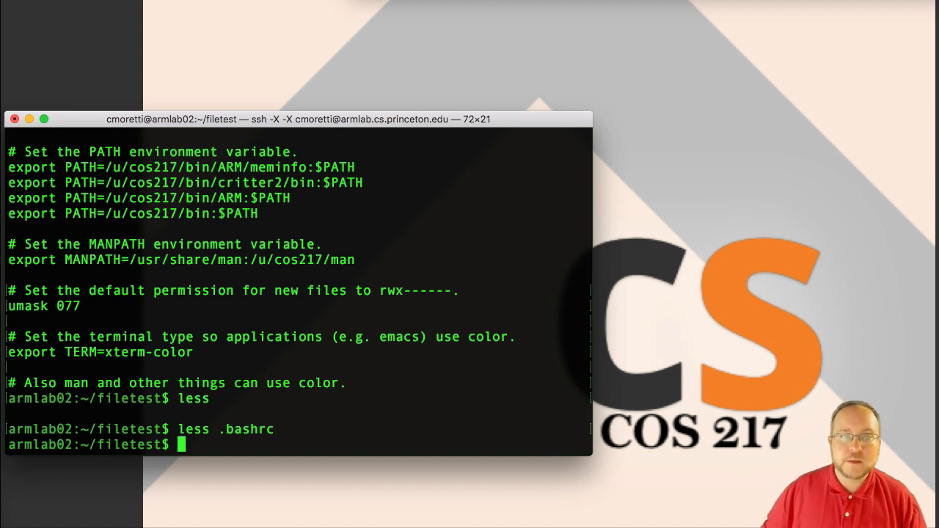
mouse_move(477, 214)
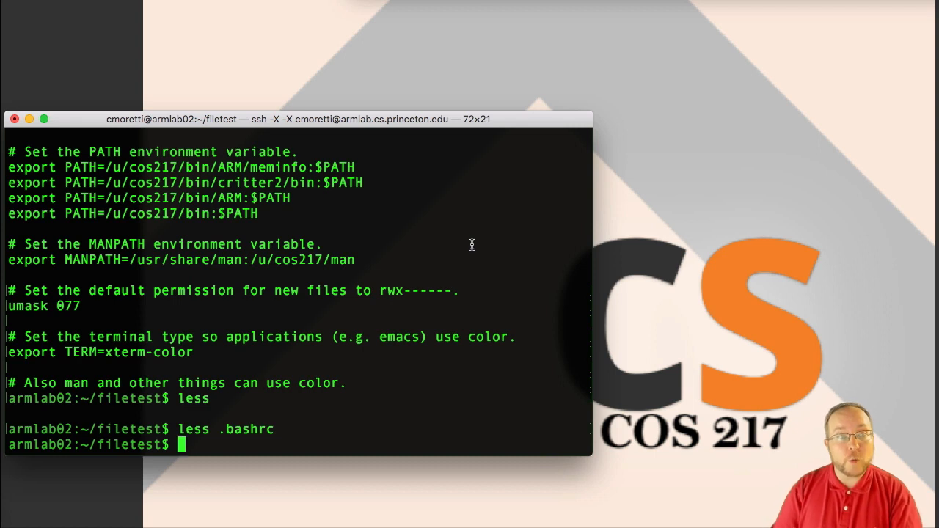
Step: Clear the screen, then show .bashrc's opening lines and its first three lines
type("cle")
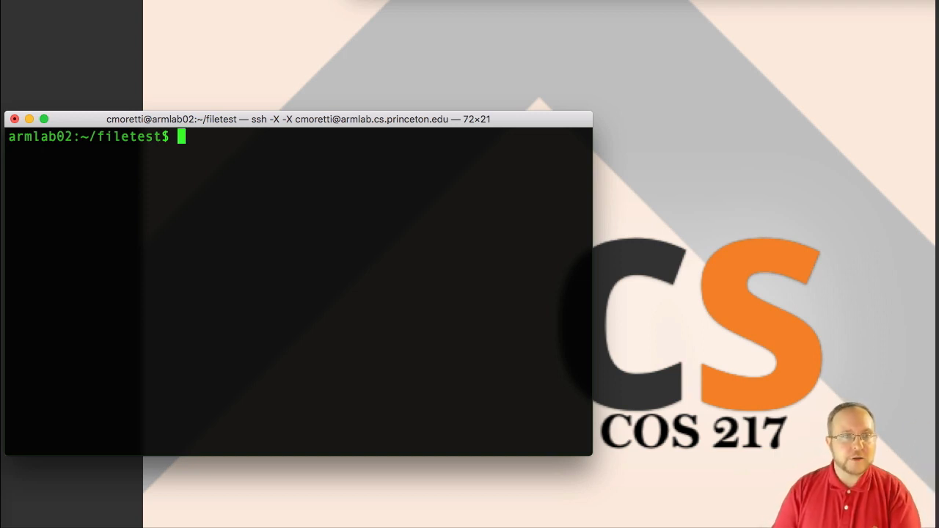
type("head .bashrc")
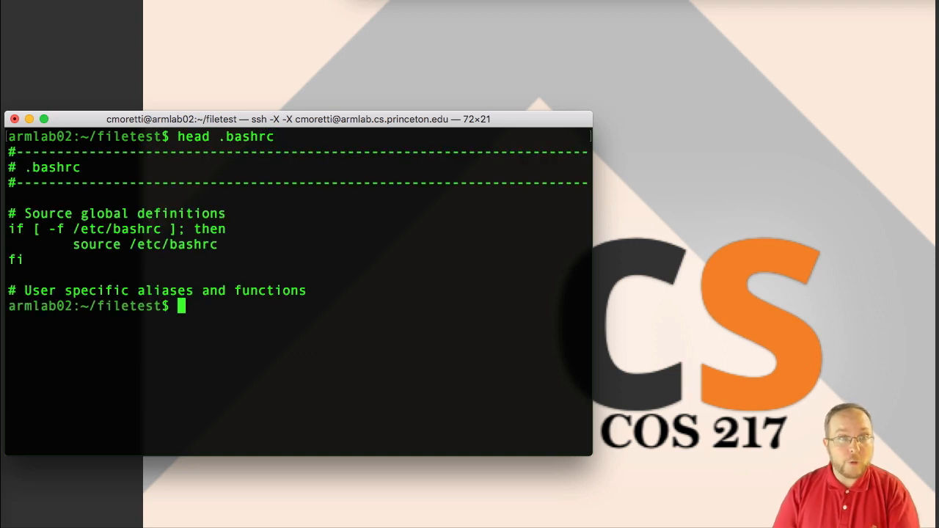
type("head -n")
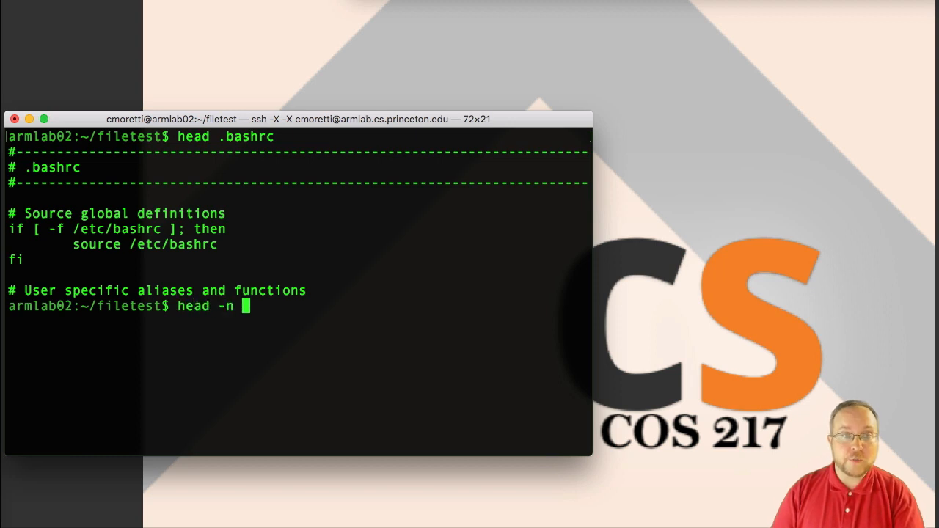
type("3")
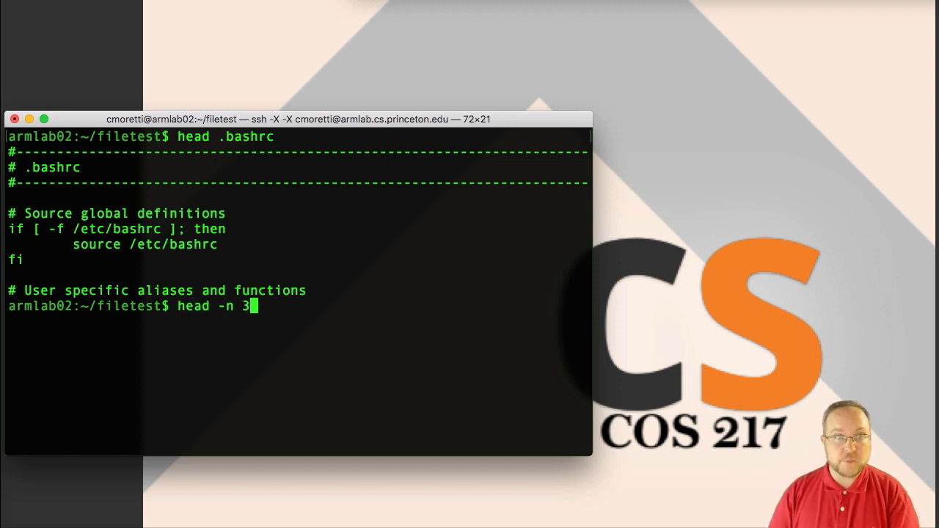
key("Return")
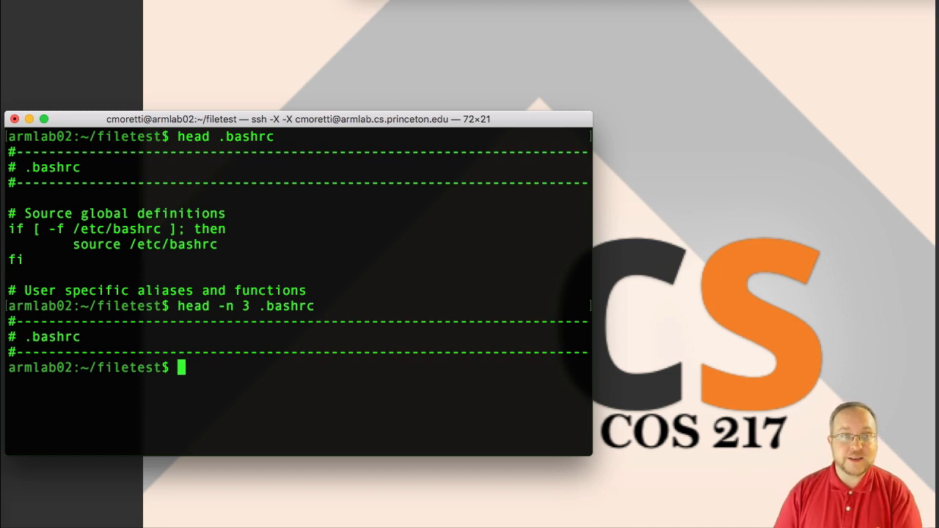
Step: Show the last five lines of .bashrc with tail -n 5
type("tail -n 5")
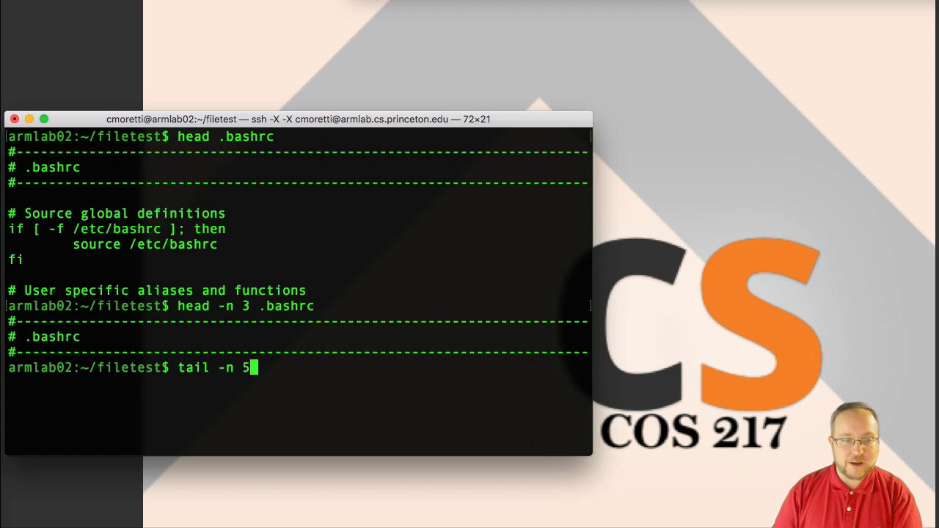
type(".bashr")
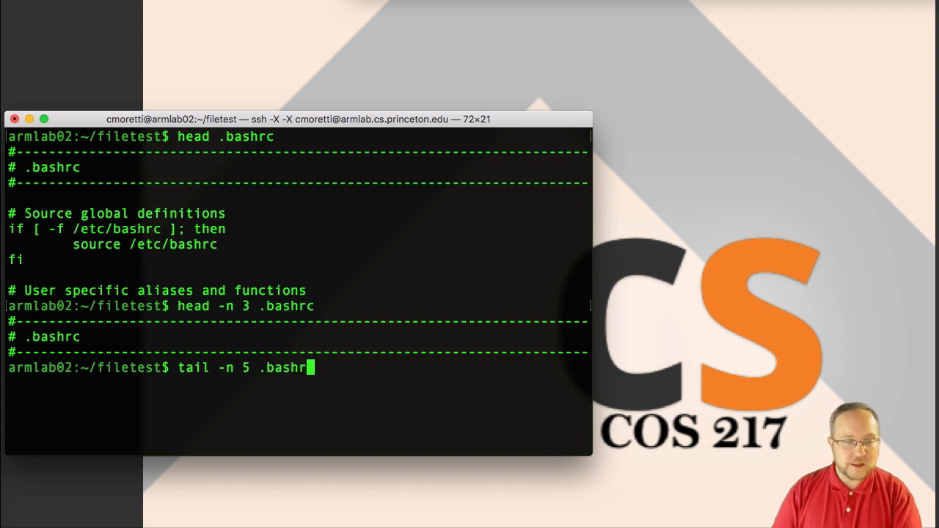
key("Return")
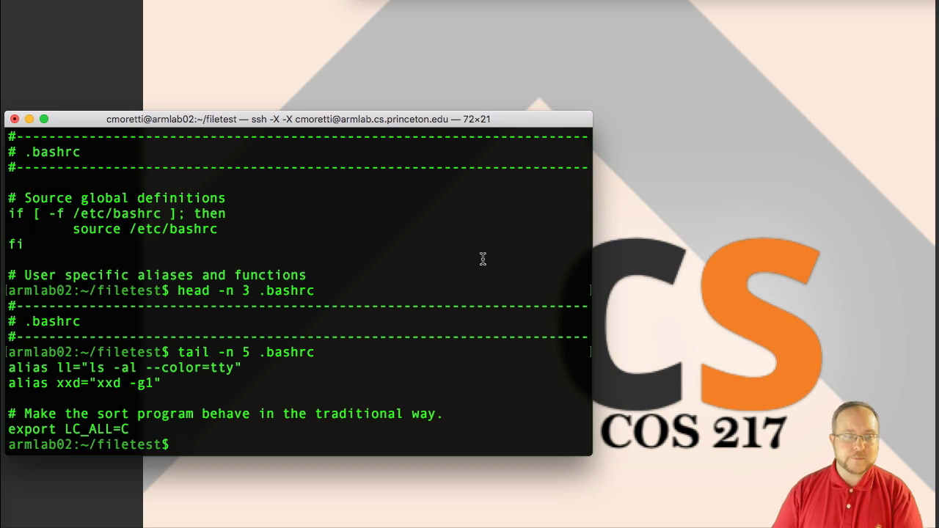
Step: List the folder, count .bashrc (66 lines, 249 words, 1988 bytes), and count three typed lines
type("ls")
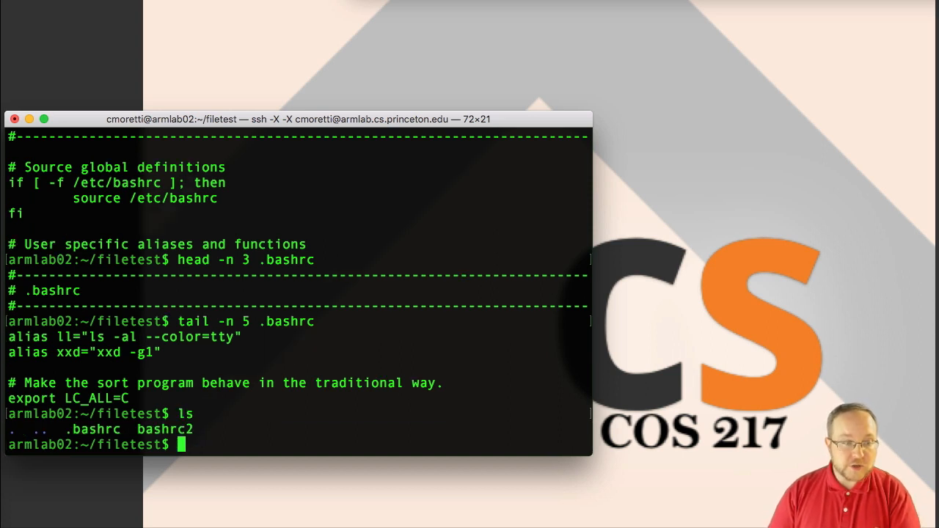
type("wc .bashrc")
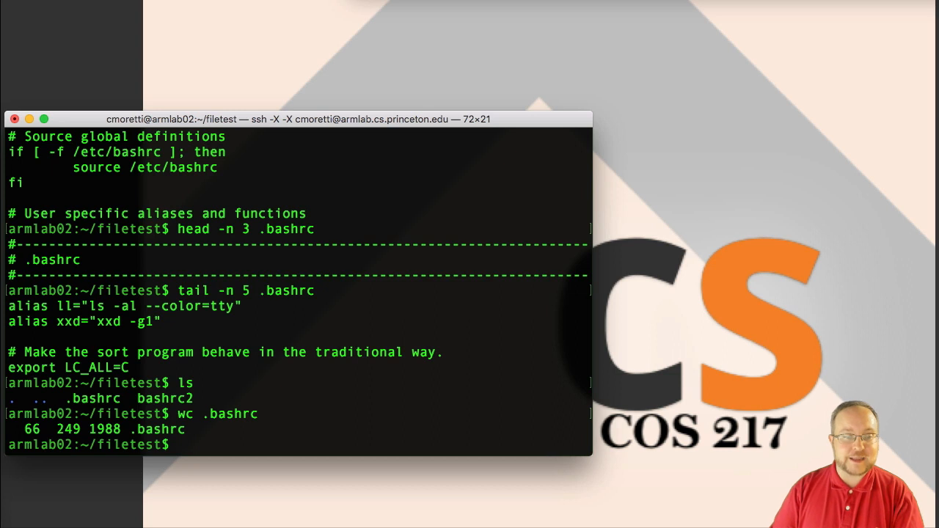
type("wc -l")
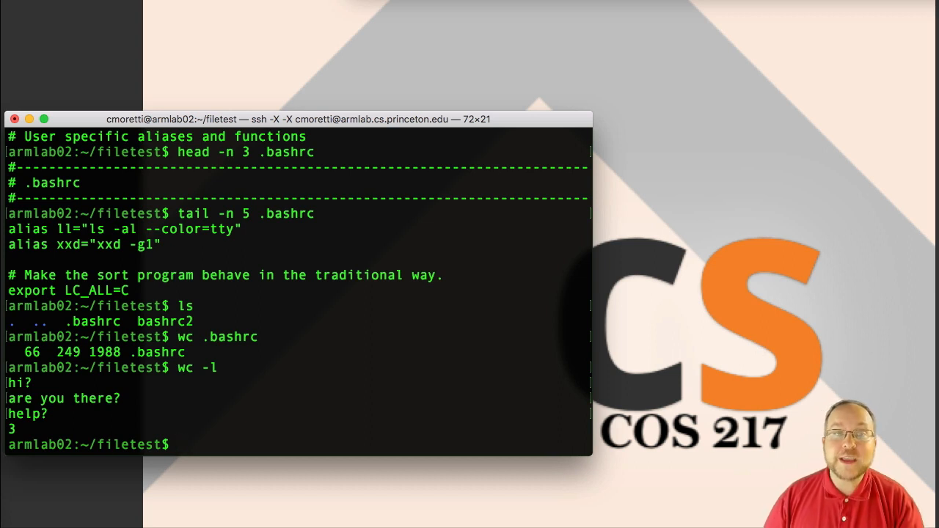
Step: Pipe .bashrc's first line into wc, reporting 1 line, 1 word, 73 bytes
type("head -n")
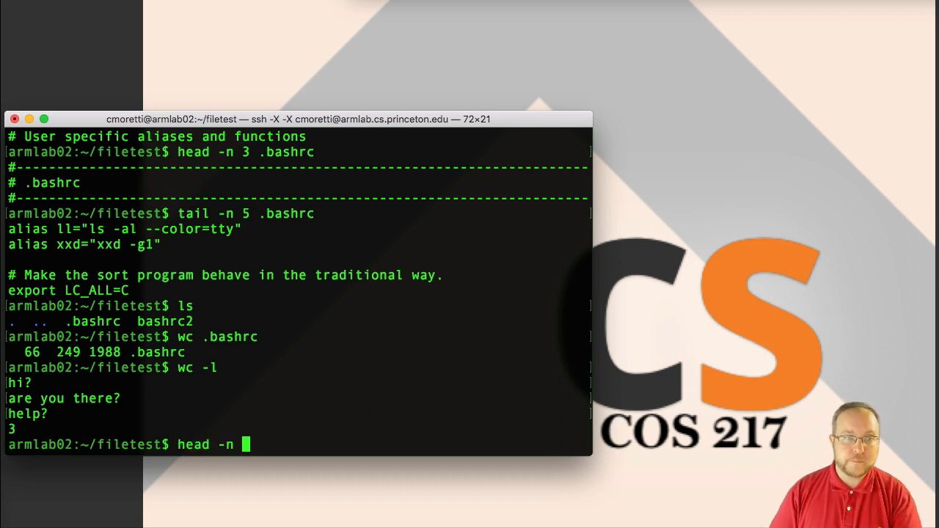
type("1")
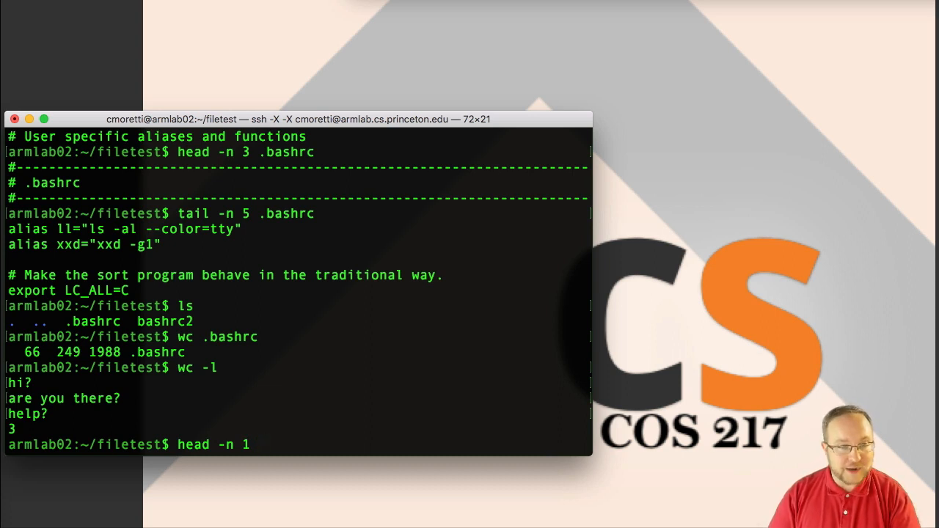
type("./")
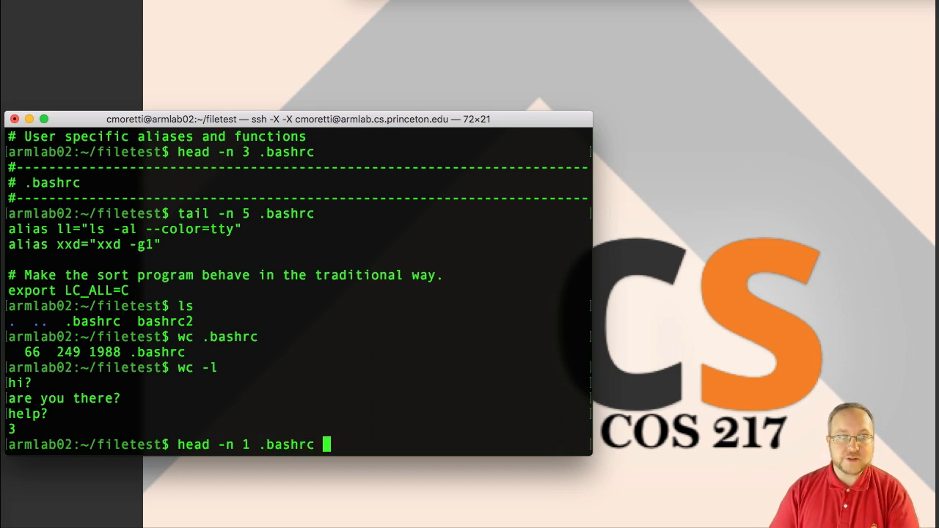
type("| wc -")
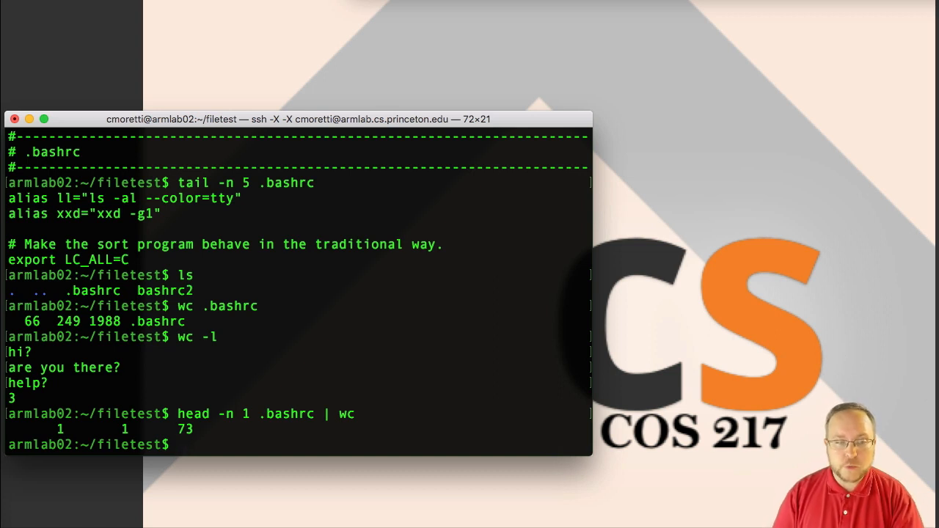
Step: Print the whole .bashrc with cat and show just its first line with head
type("cat")
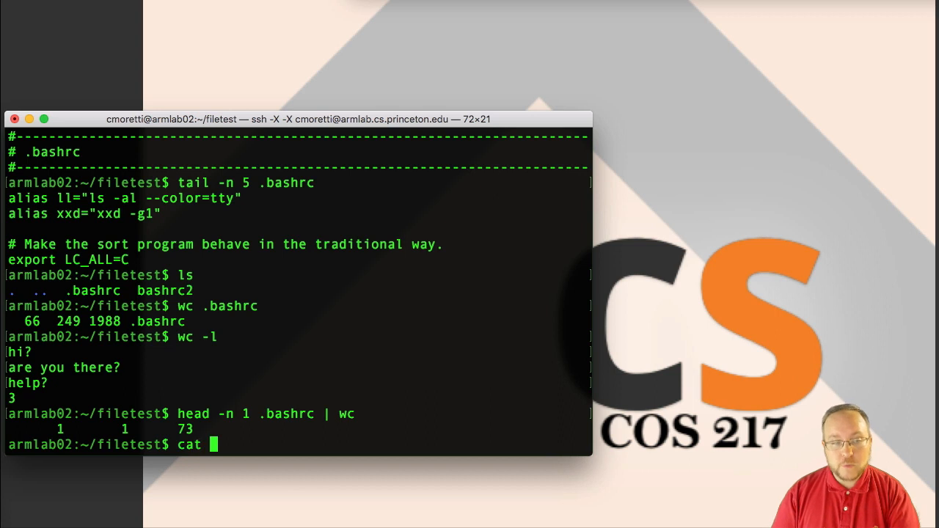
type(".")
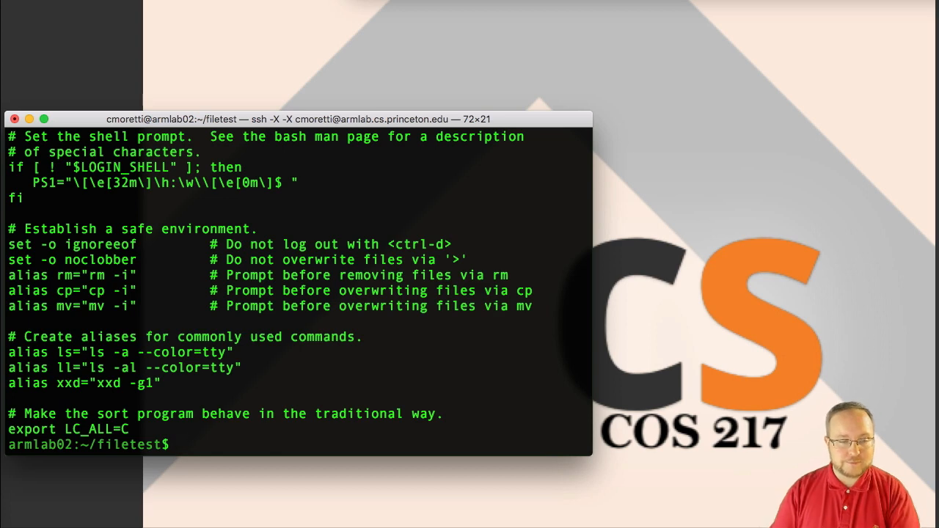
type("cat .bashrc")
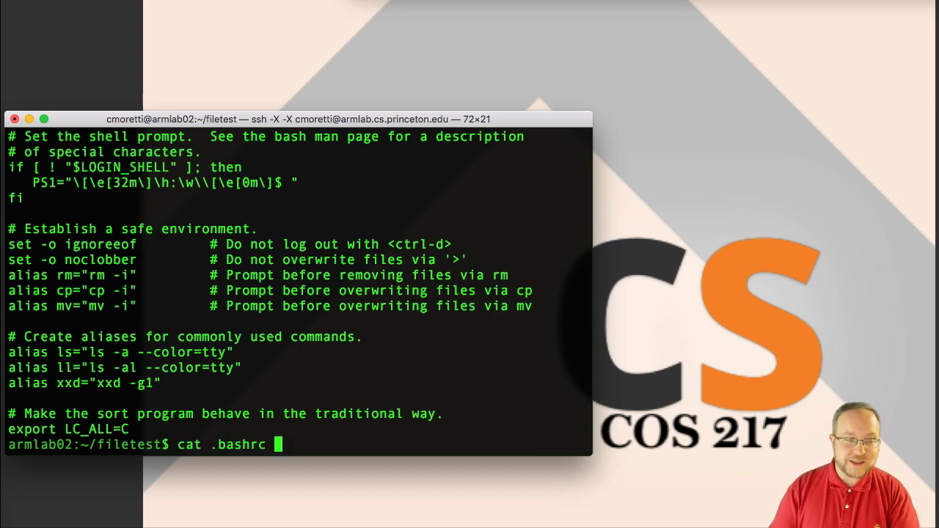
type("head")
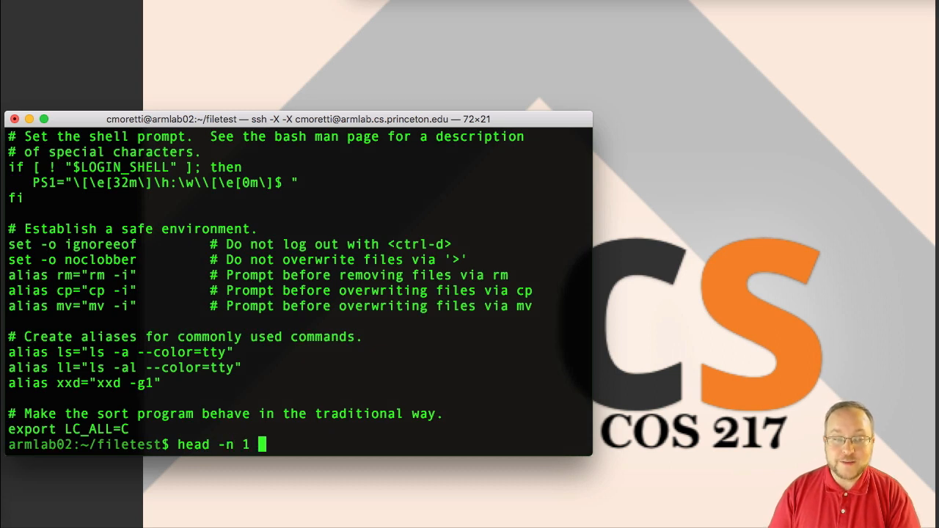
type(".bashrc")
type("cat")
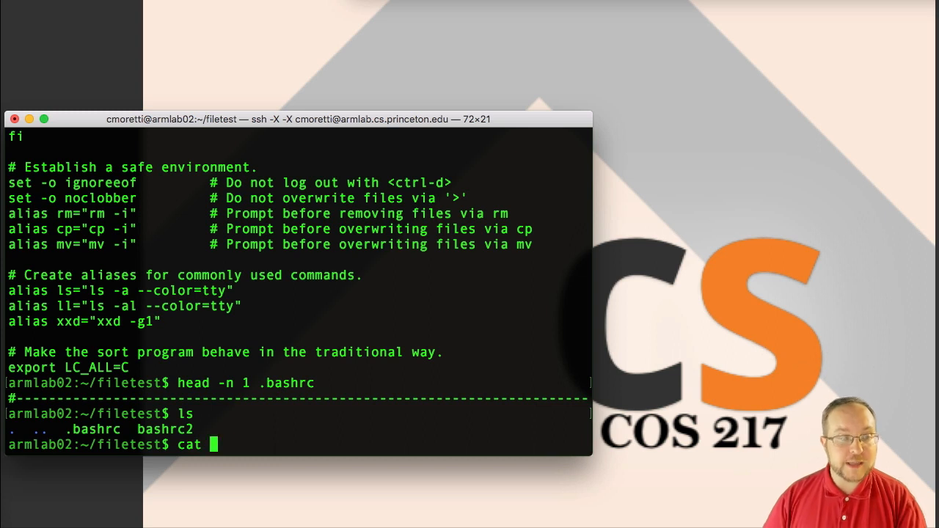
Step: Redirect .bashrc into a full 1988-byte copy named .bashrc3 and list the folder
type(".ba")
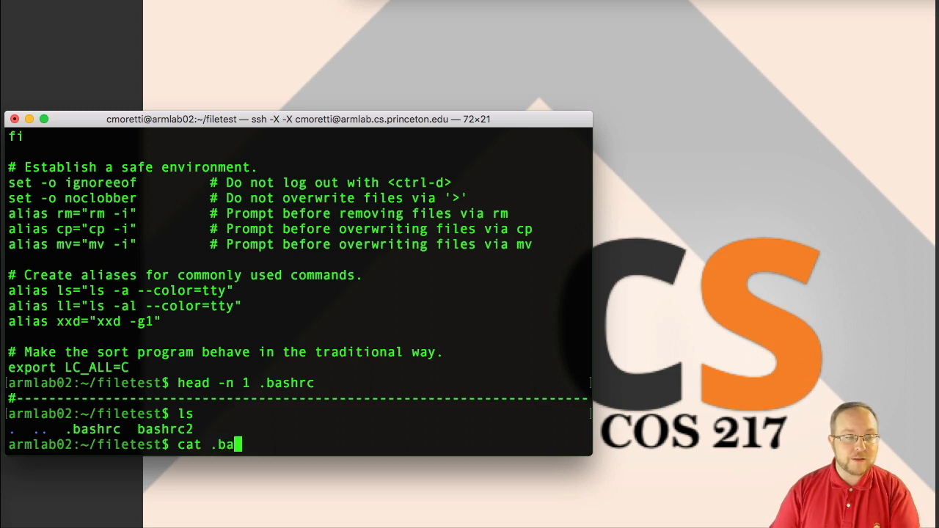
type("shrc >")
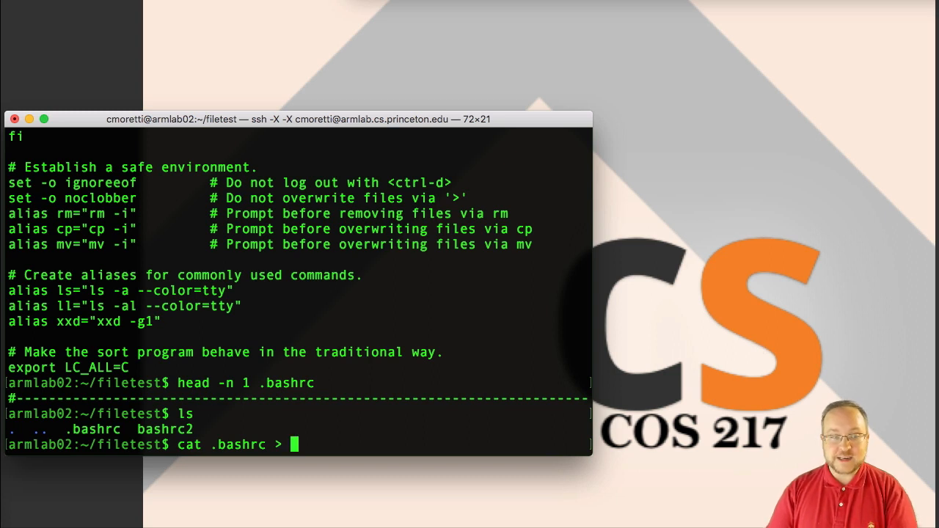
type(".bashrc3")
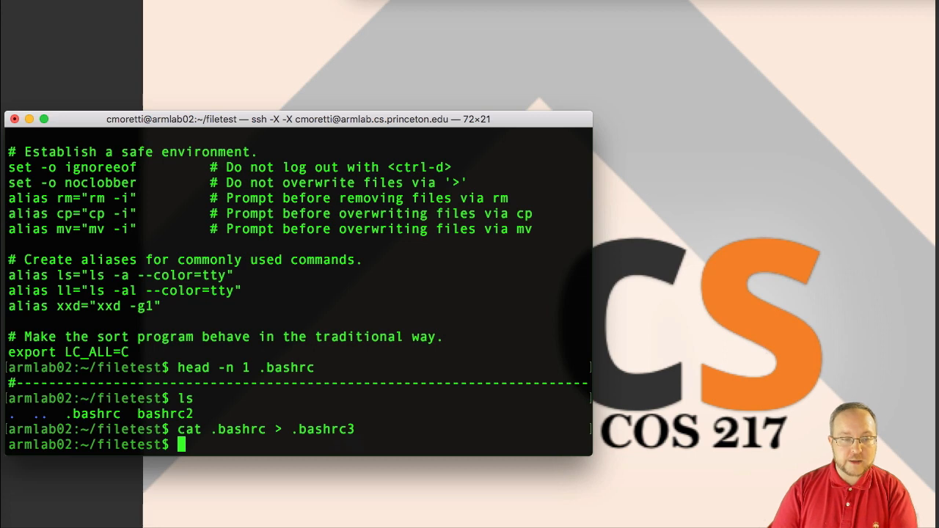
type("ls -l")
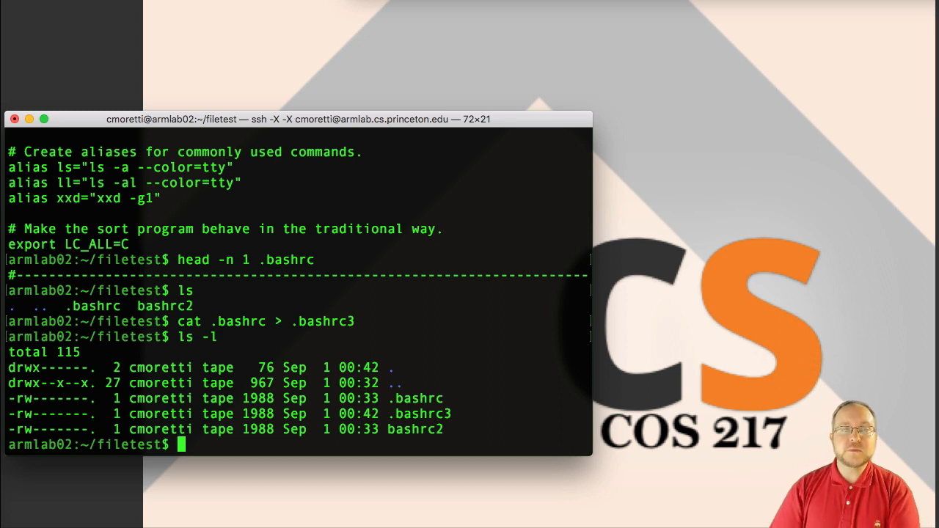
mouse_move(370, 245)
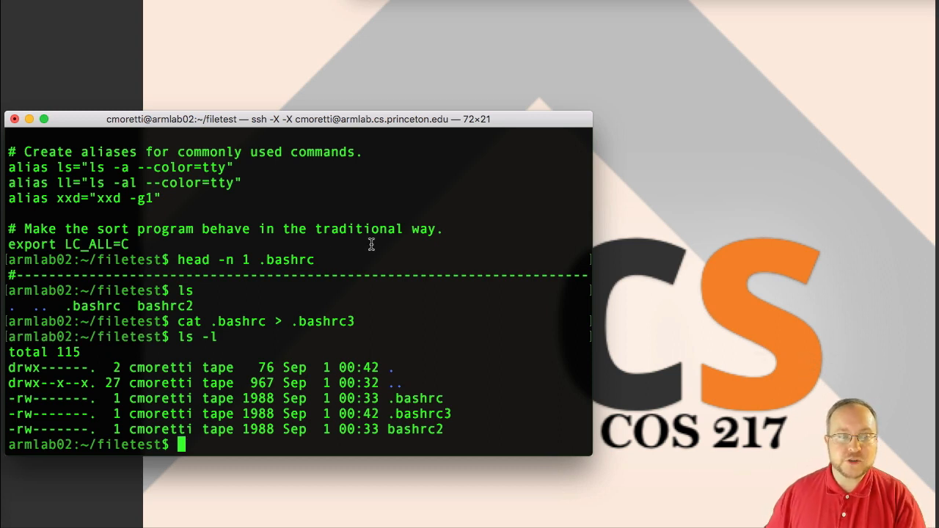
mouse_move(320, 256)
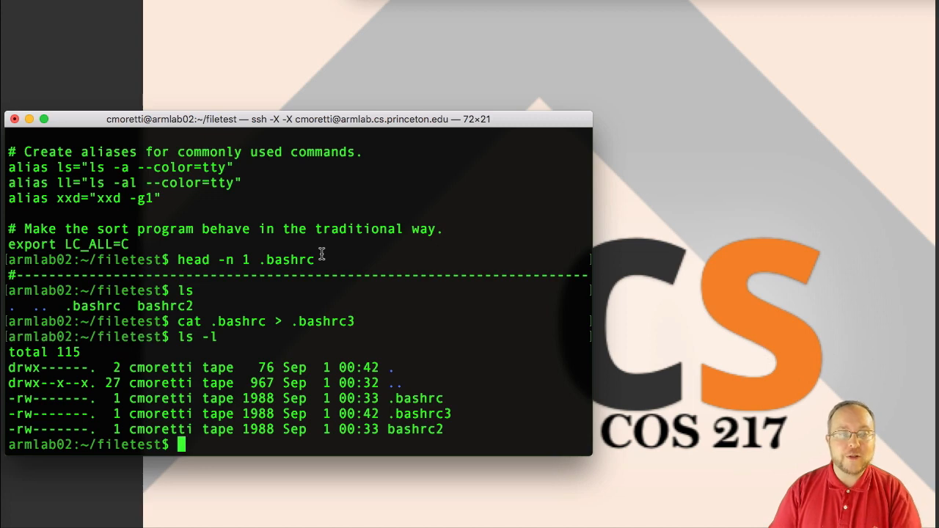
Step: Save .bashrc's first line into headerline and confirm the 73-byte file with ls -l
type("head -n 1 .ba")
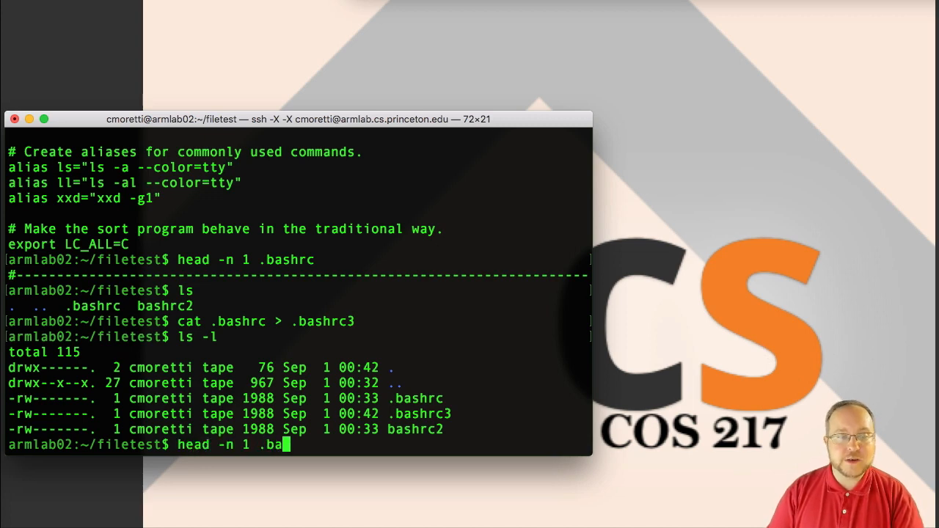
type("shrc > headerline")
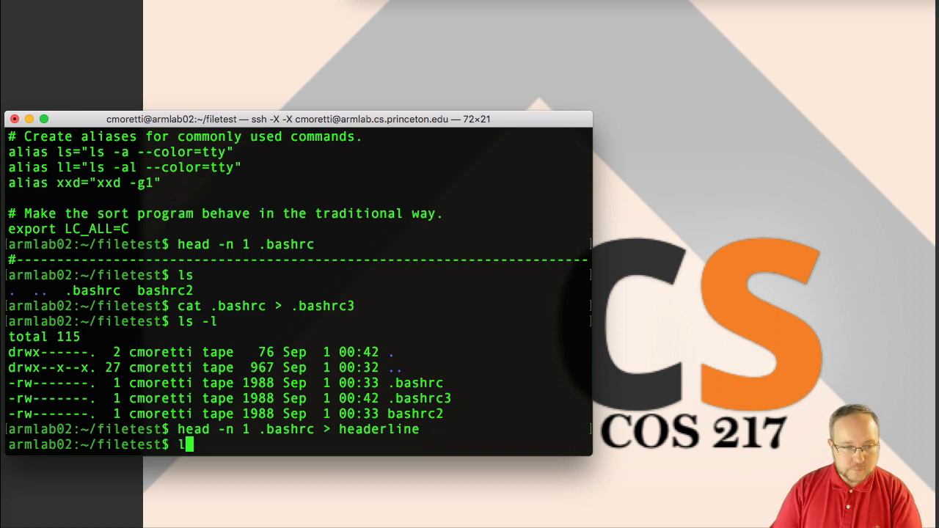
type("ls -l")
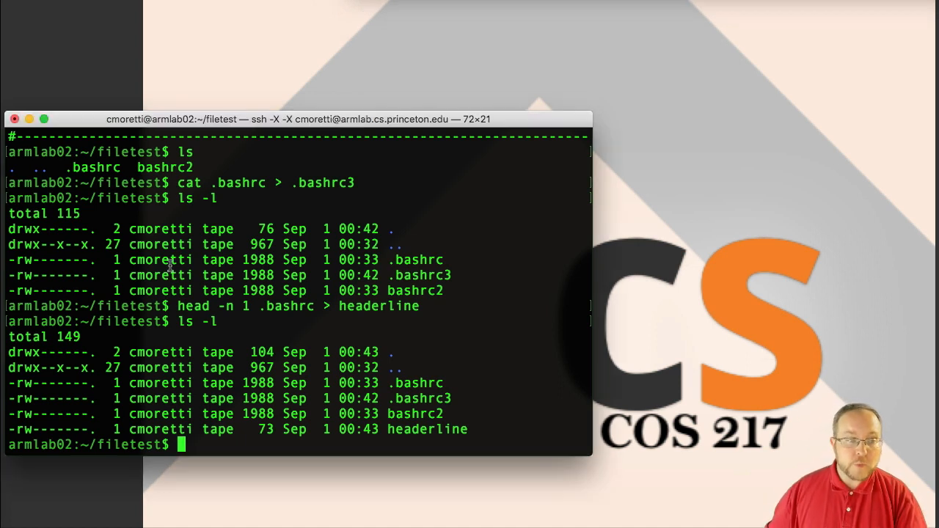
Step: Create an empty headerline2 with touch, then touch bashrc2 to update its timestamp to 00:43
type("touch")
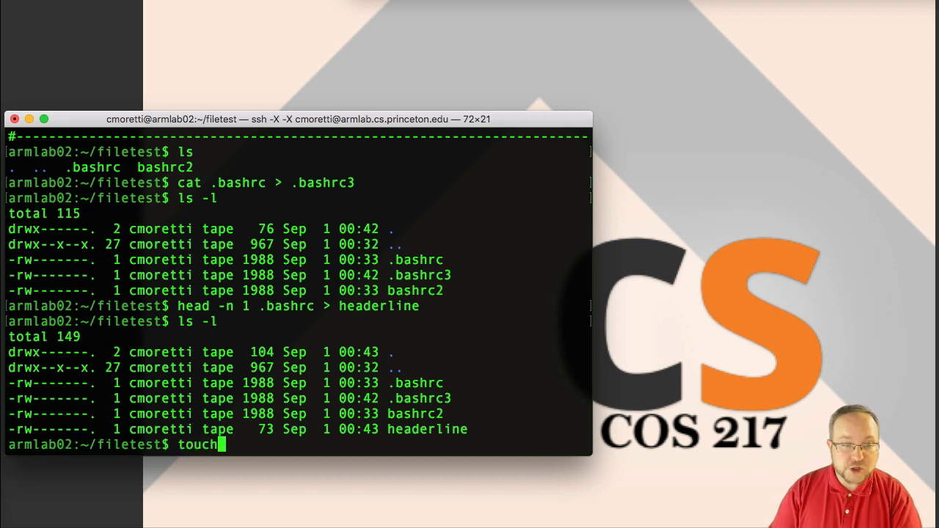
type("headerline2")
type("ls -l")
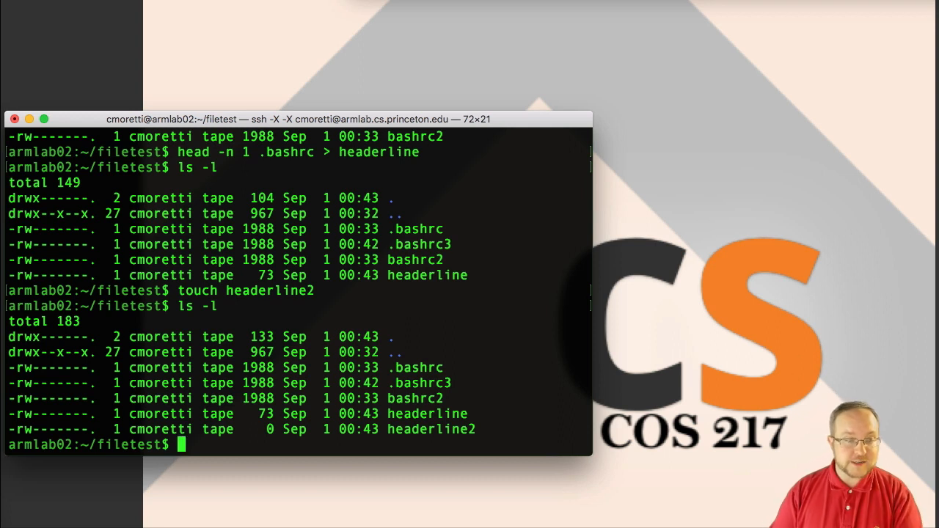
type("touch bashrc2")
type("ls -")
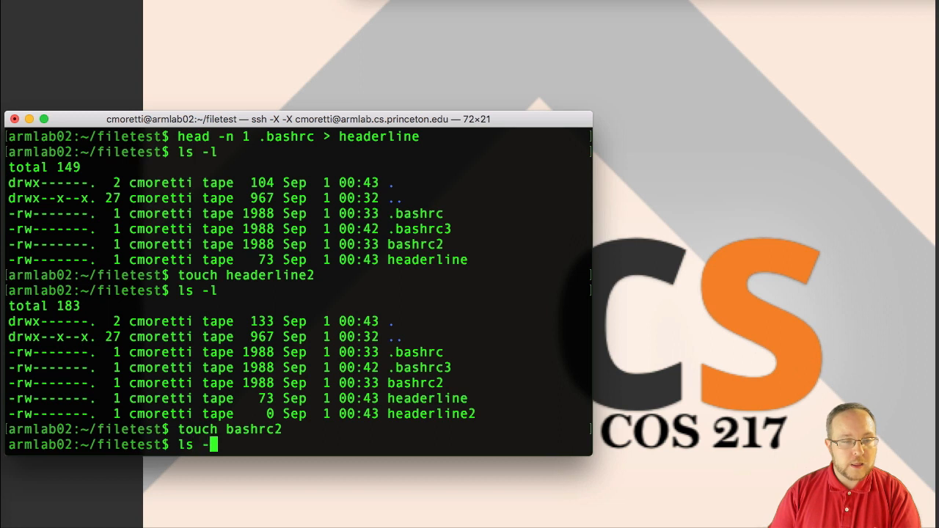
key("Return")
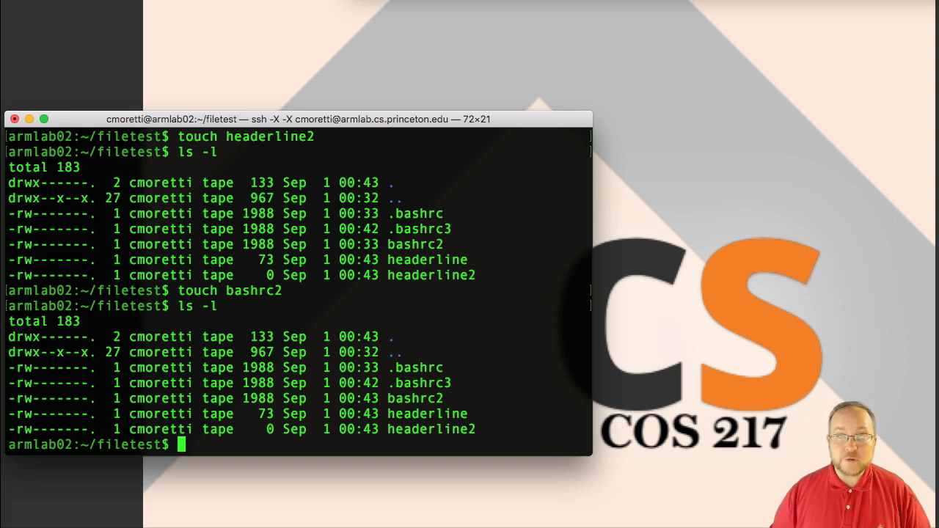
Step: Create an empty headerline3 using a bare >headerline3 redirection
type(">")
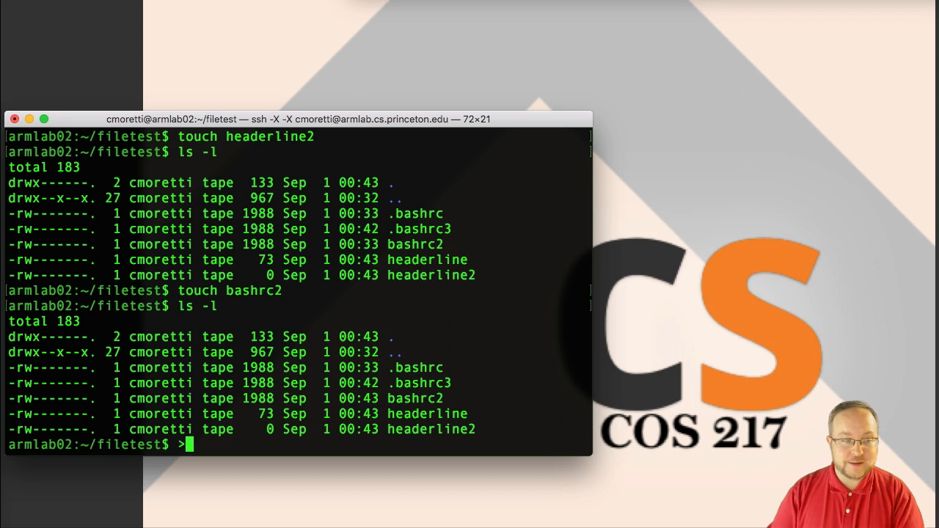
type("headerline3")
type("ls -l")
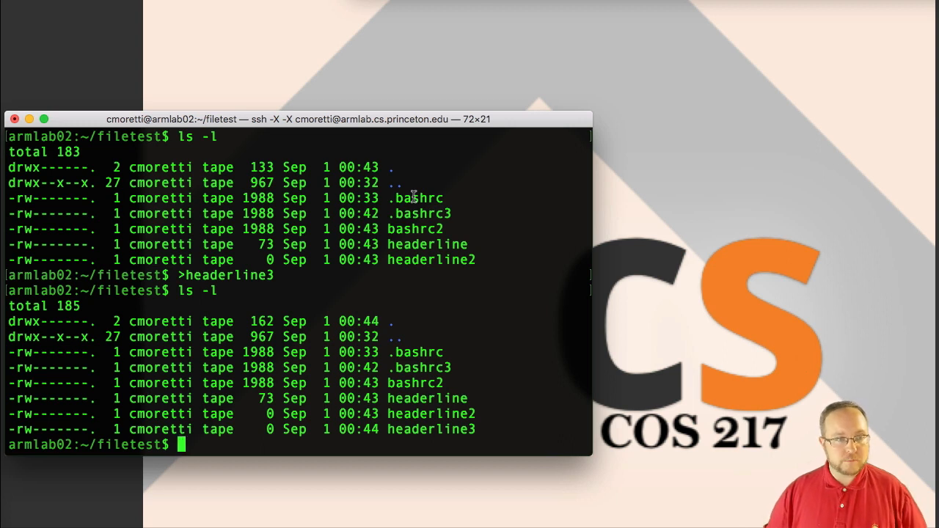
mouse_move(418, 212)
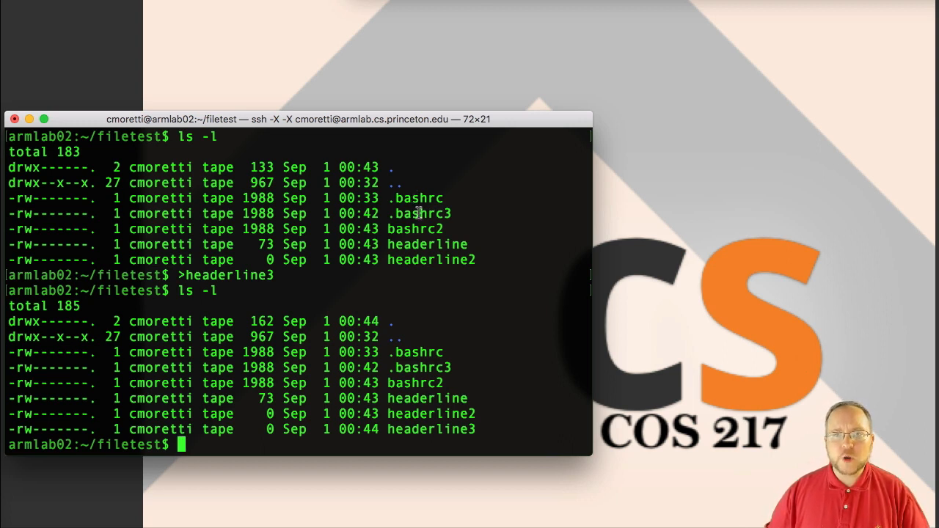
mouse_move(337, 363)
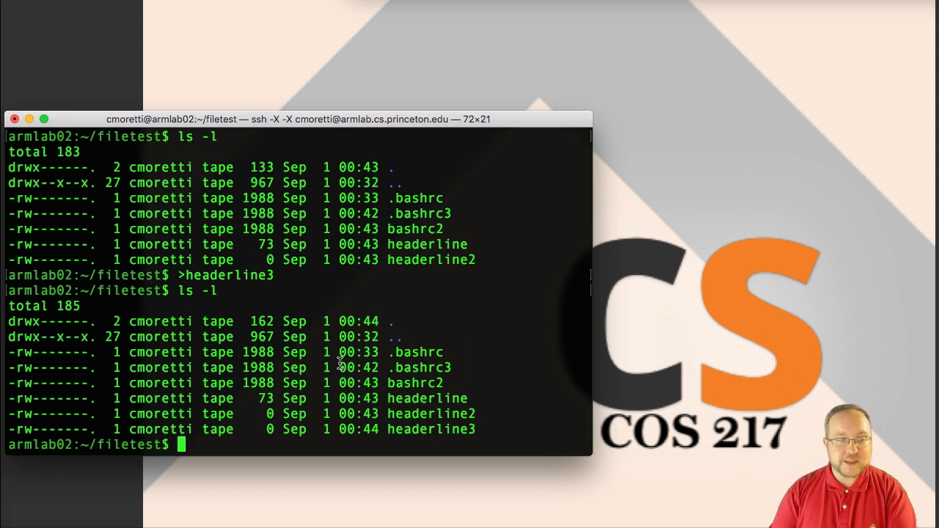
Step: Copy headerline over headerline2, answering y to the overwrite prompt
type("cp")
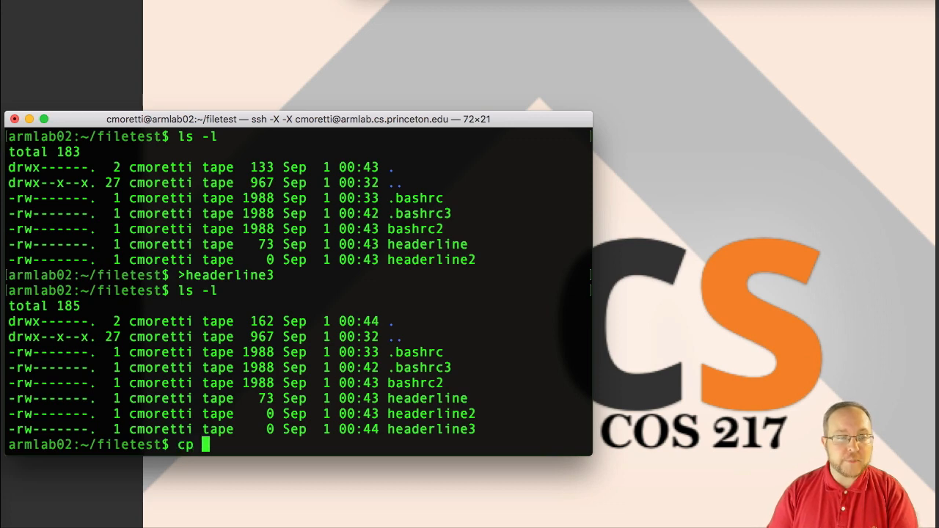
type("headerline headerline2")
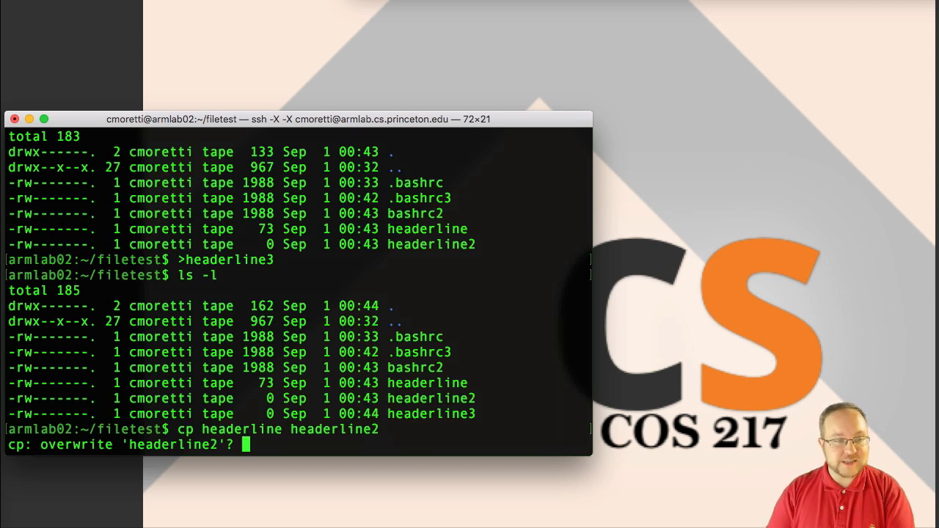
type("y")
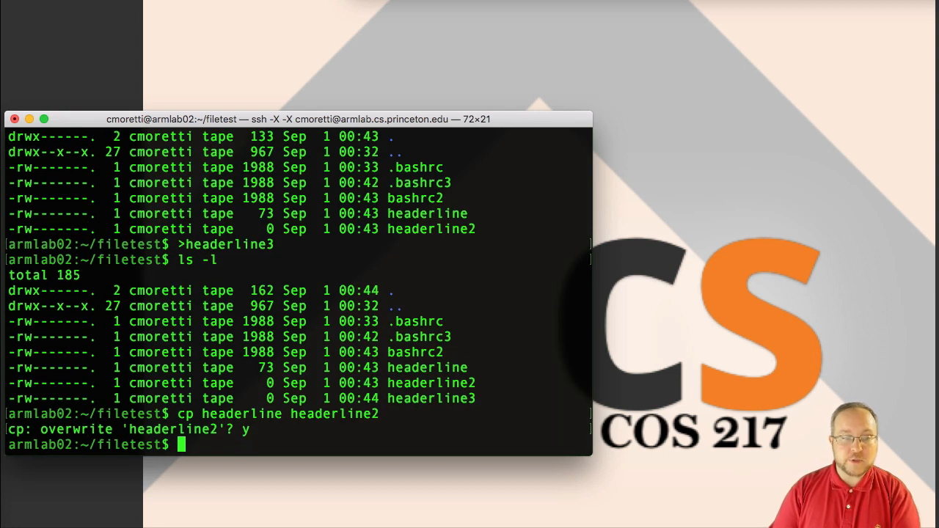
Step: Move headerline onto headerline3, answering y to the overwrite prompt
type("mv")
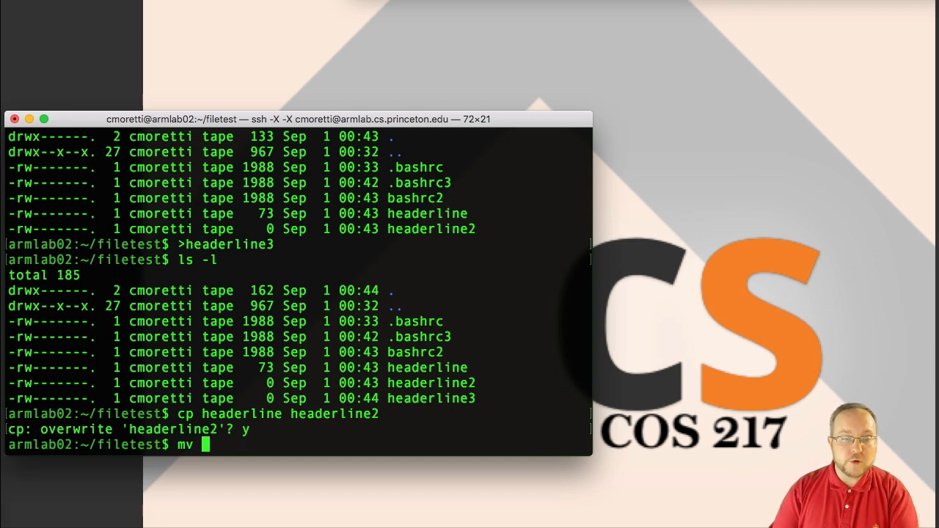
type("headerline headerline3")
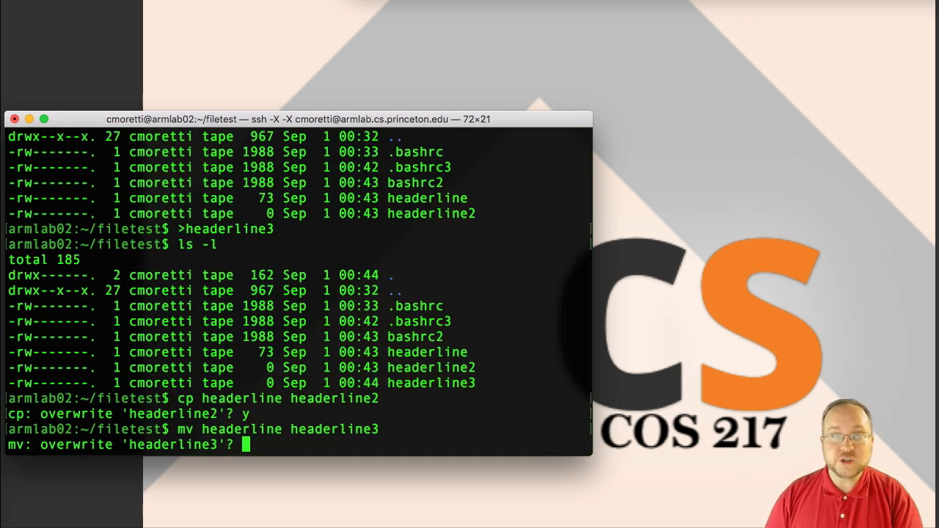
type("y")
type("ls")
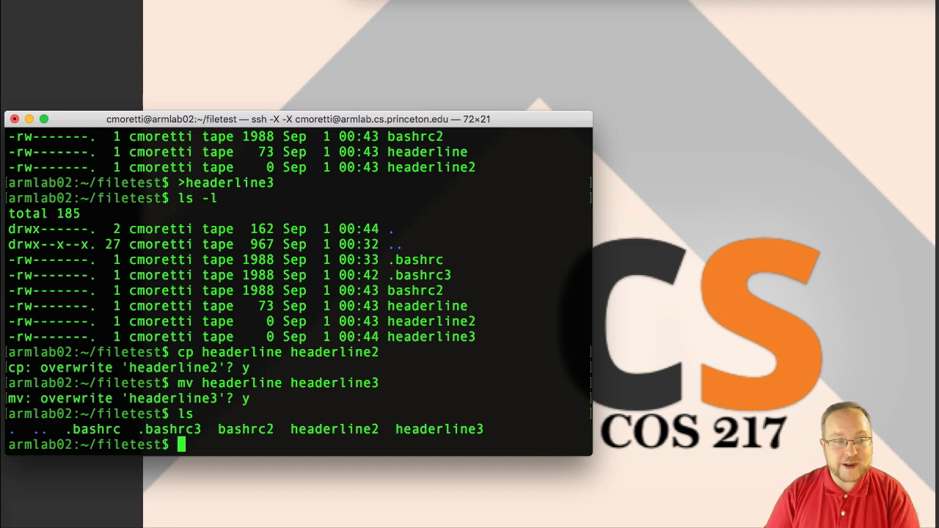
Step: Redirect bashrc2 into headerline2, refused by noclobber, then force it with >| to 1988 bytes
type("cat")
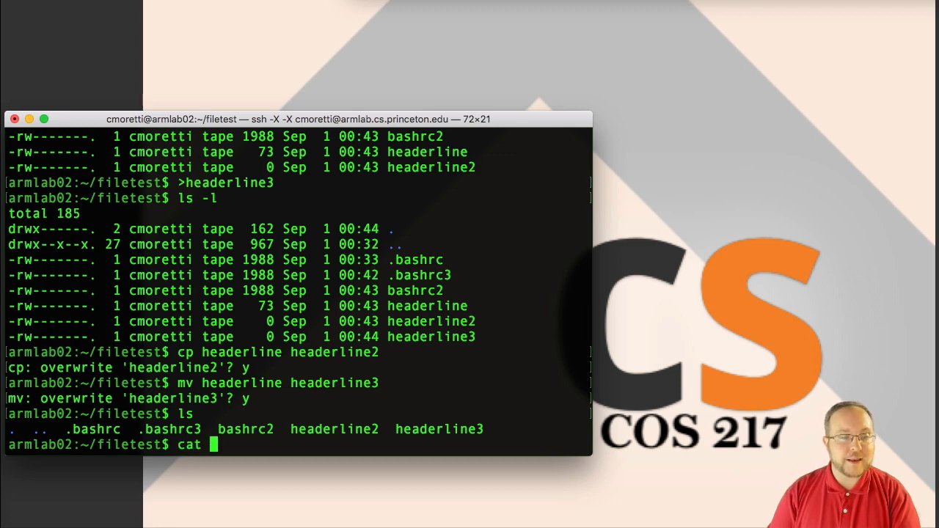
type("bashrc2 > headerline2")
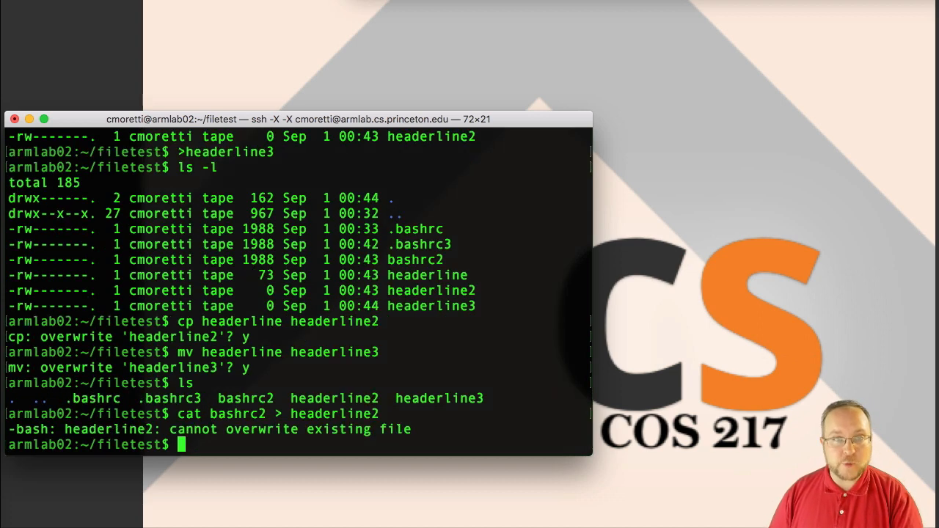
type("cat bashrc2 > headerline2")
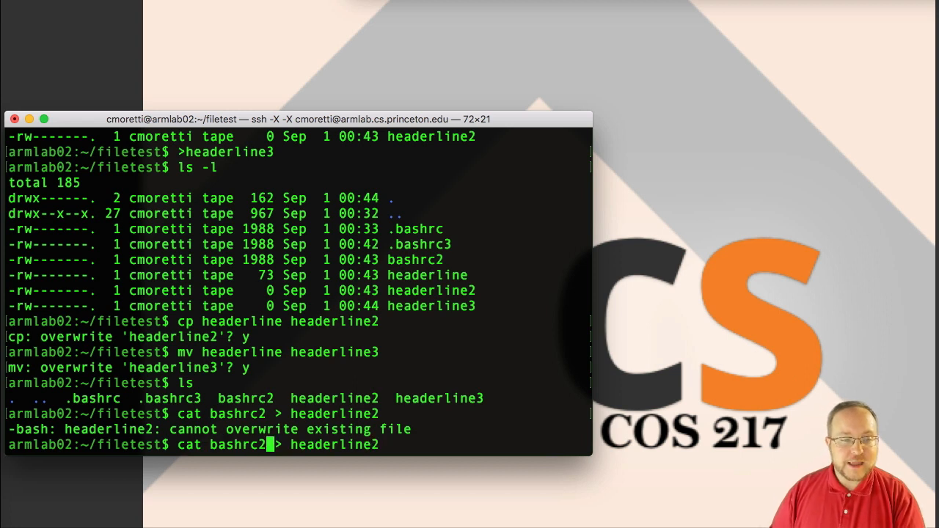
type("|")
type("ls -l")
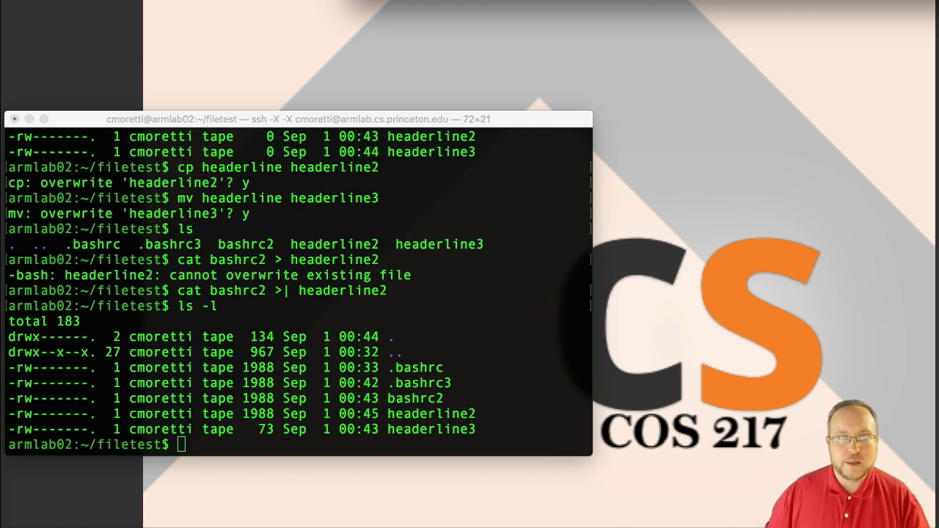
mouse_move(557, 123)
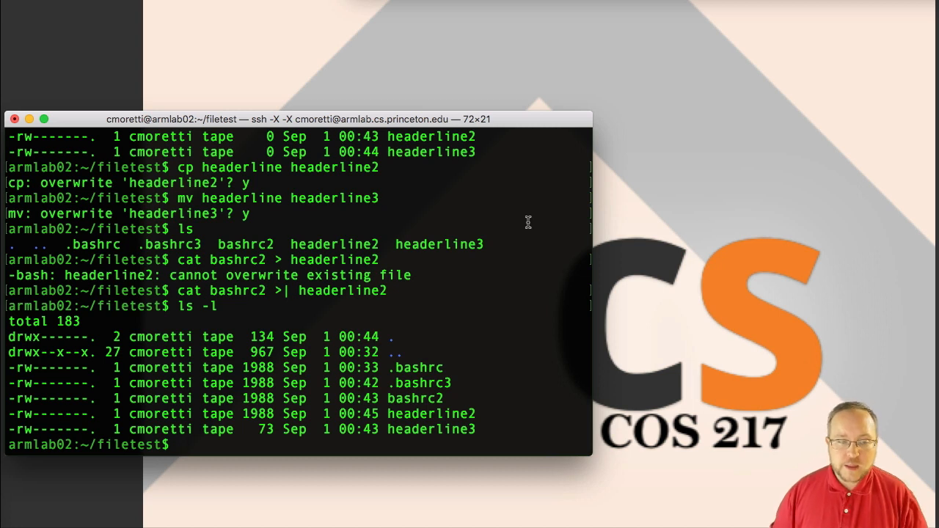
mouse_move(432, 275)
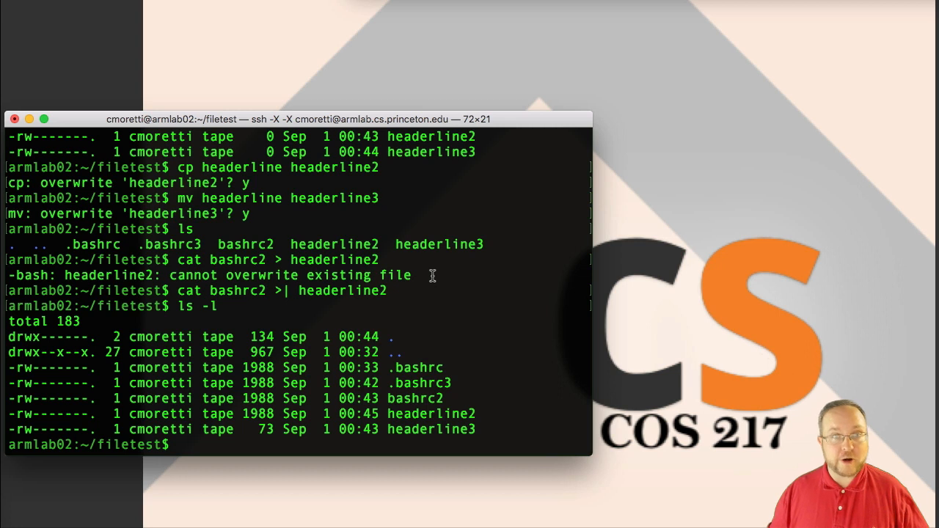
mouse_move(449, 330)
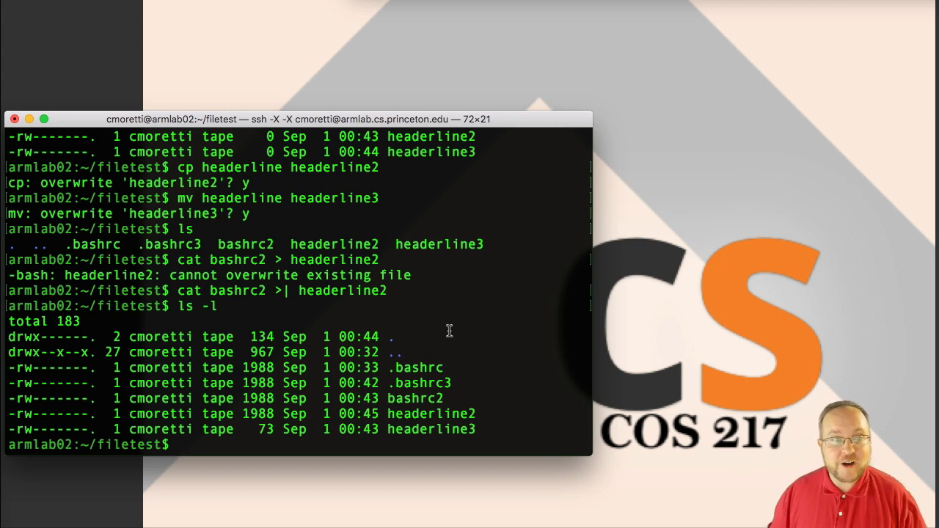
Step: Run rm .bashrc in ~/filetest and answer y at the removal prompt
type("rm")
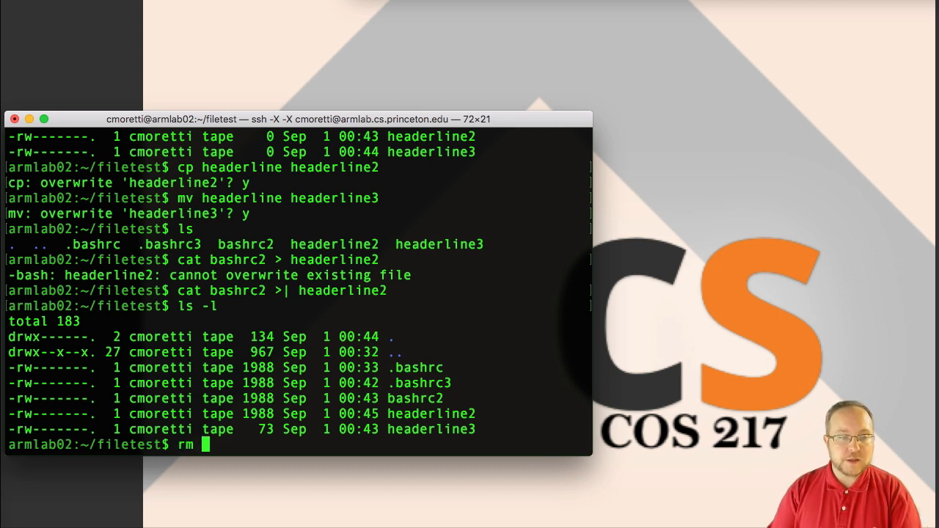
type(".bashrc")
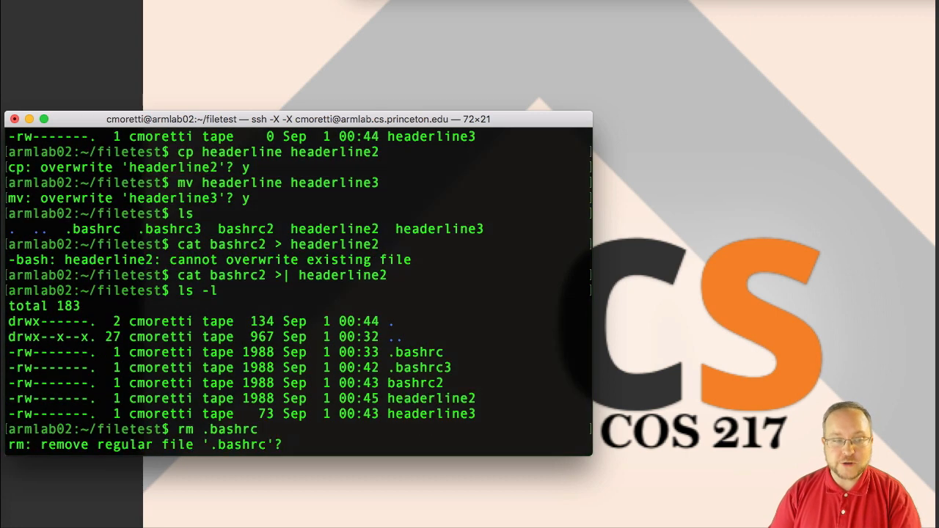
type("y")
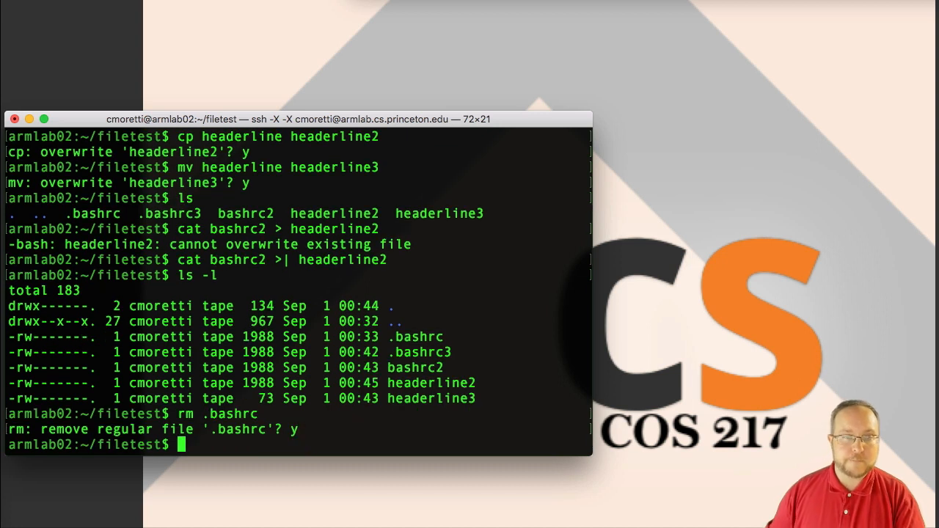